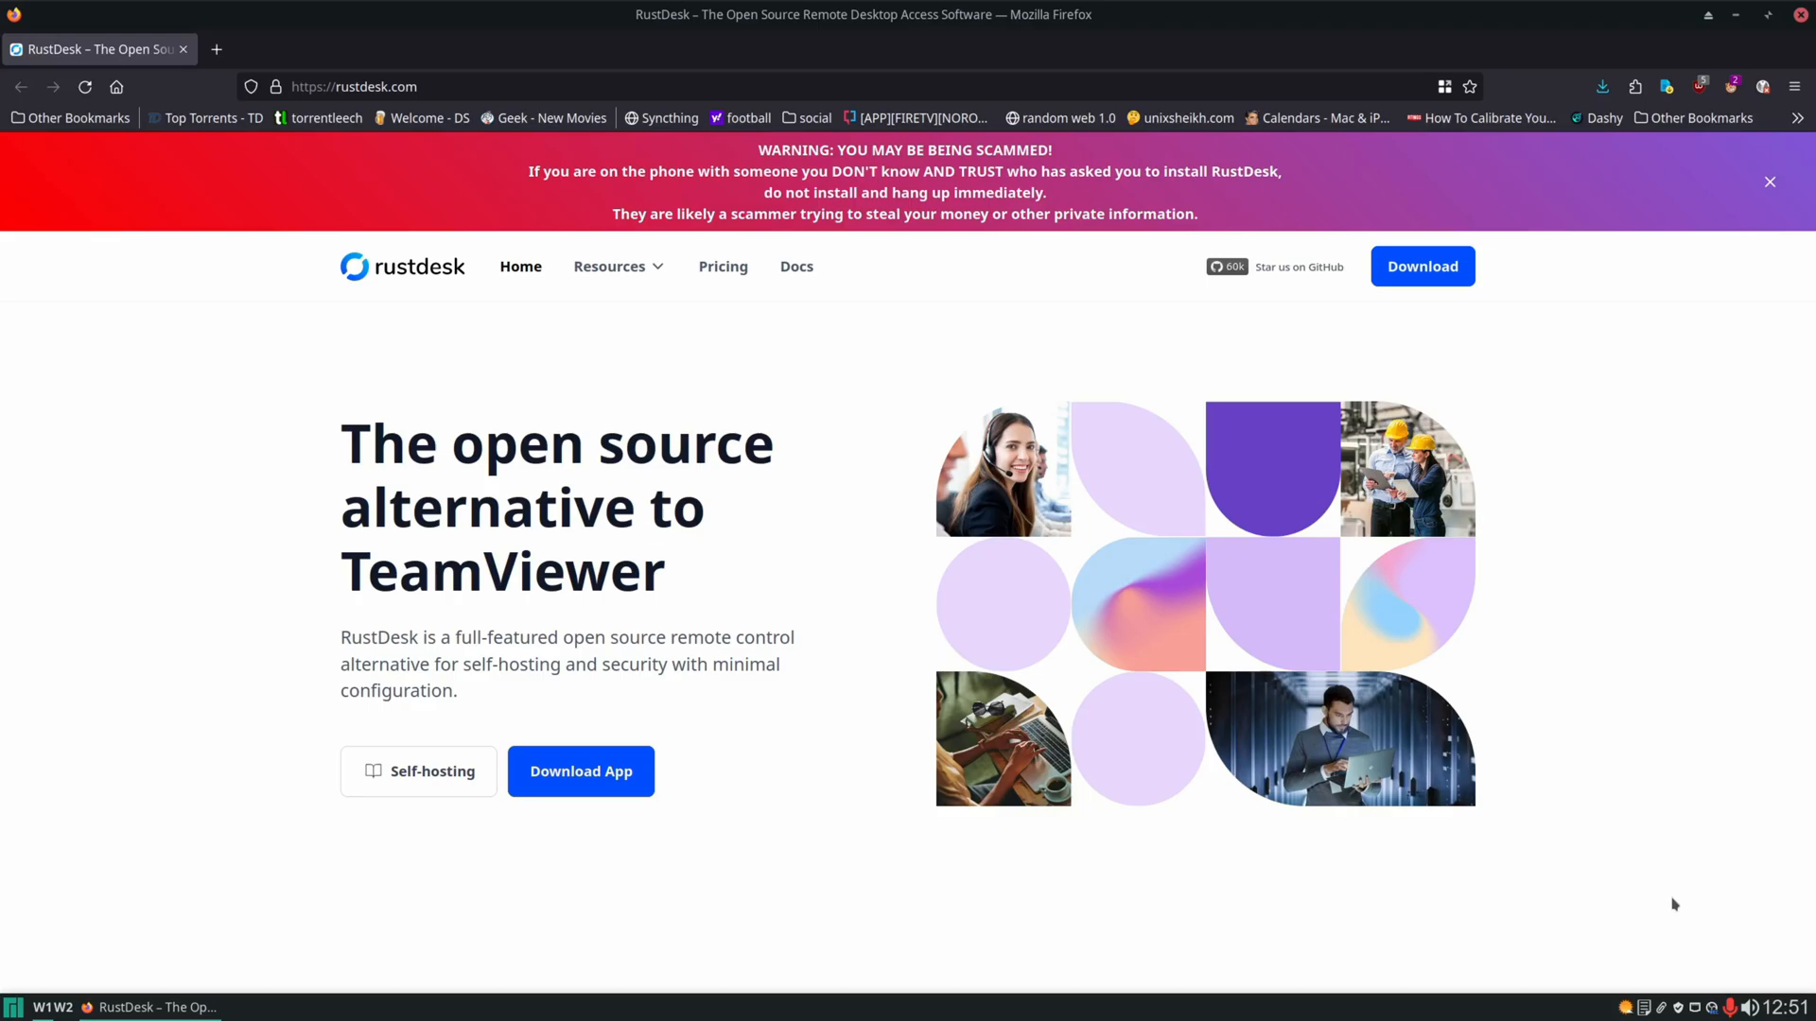
pyautogui.moveTo(1526, 866)
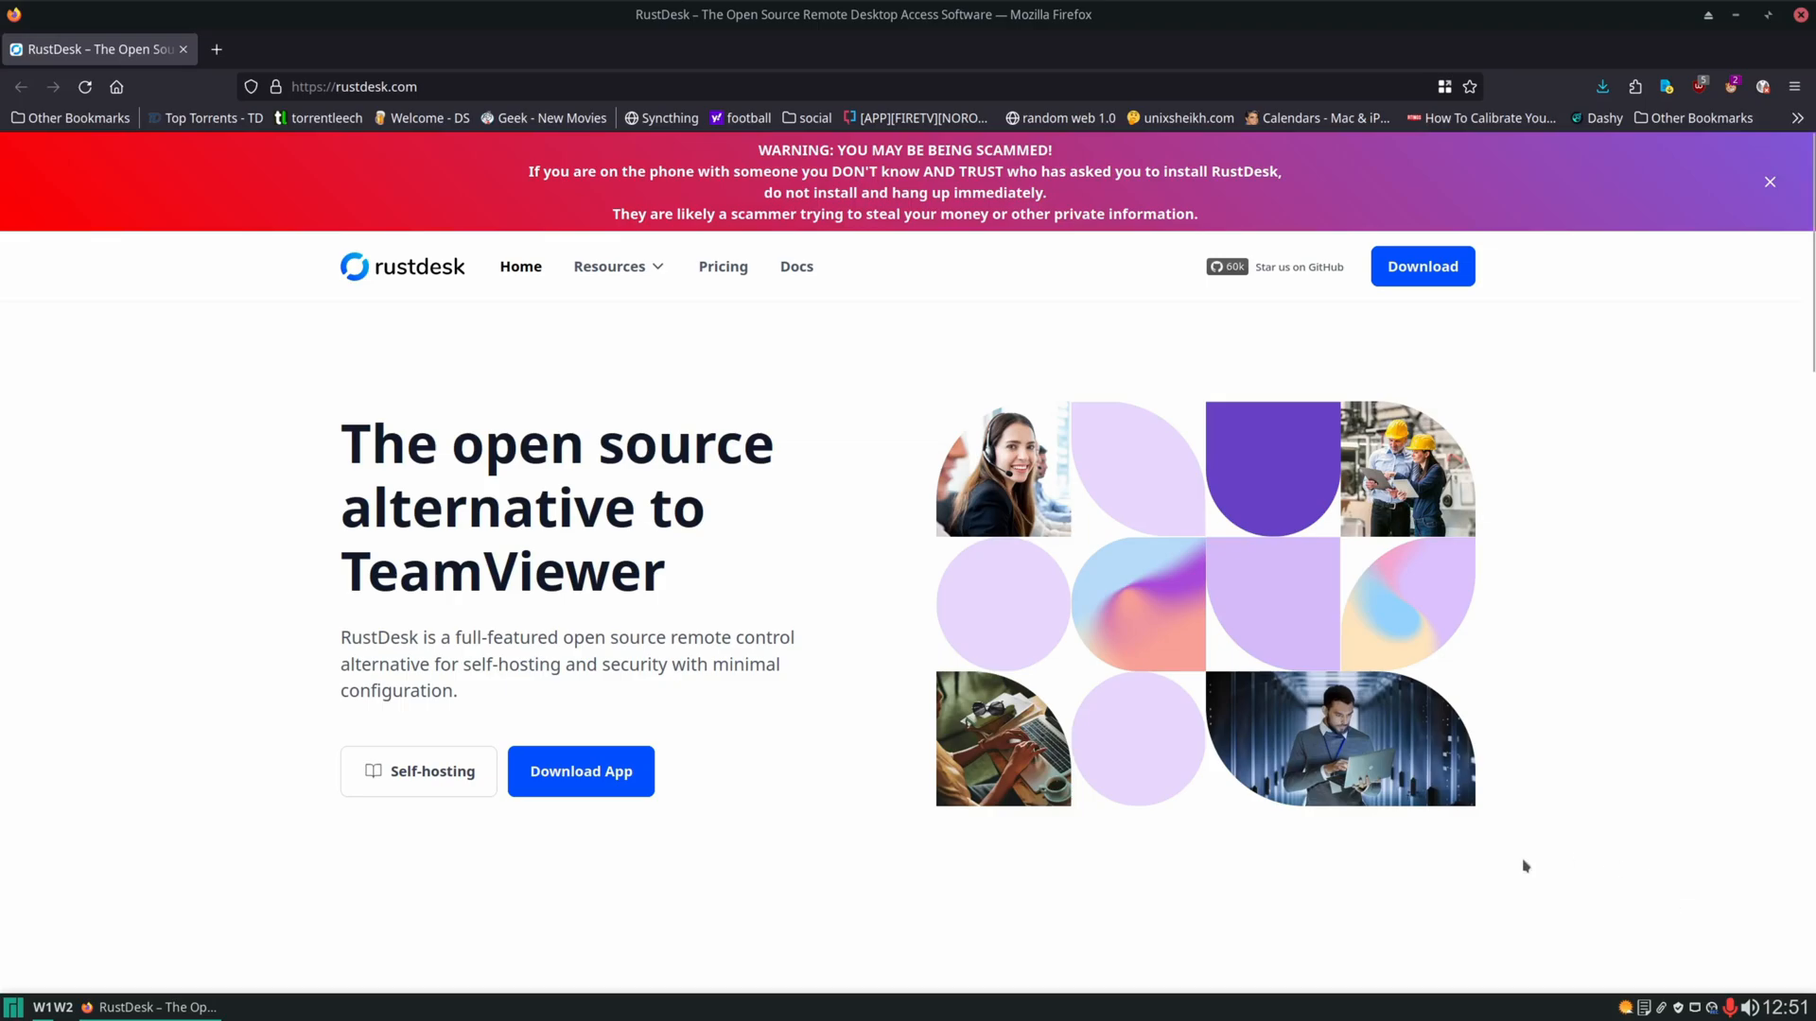
# Reach the Docker server installation guide from the self-hosting documentation.
pyautogui.scroll(-3)
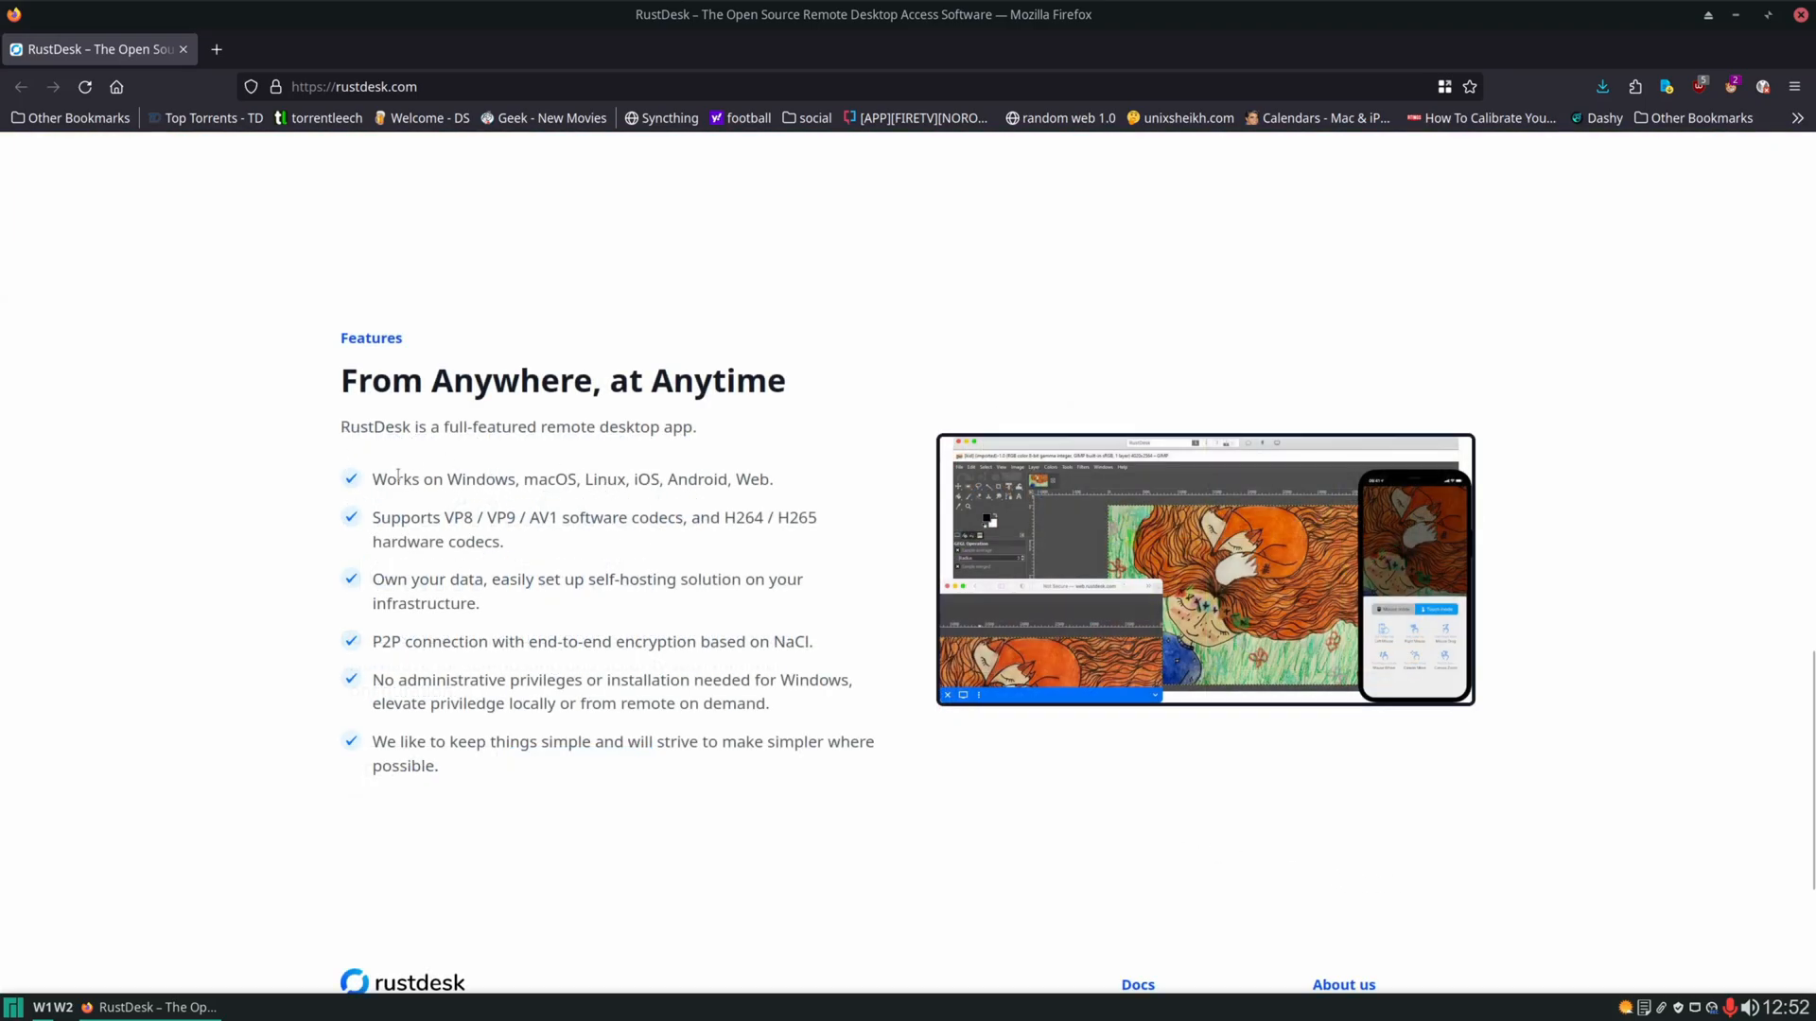
pyautogui.moveTo(555, 496)
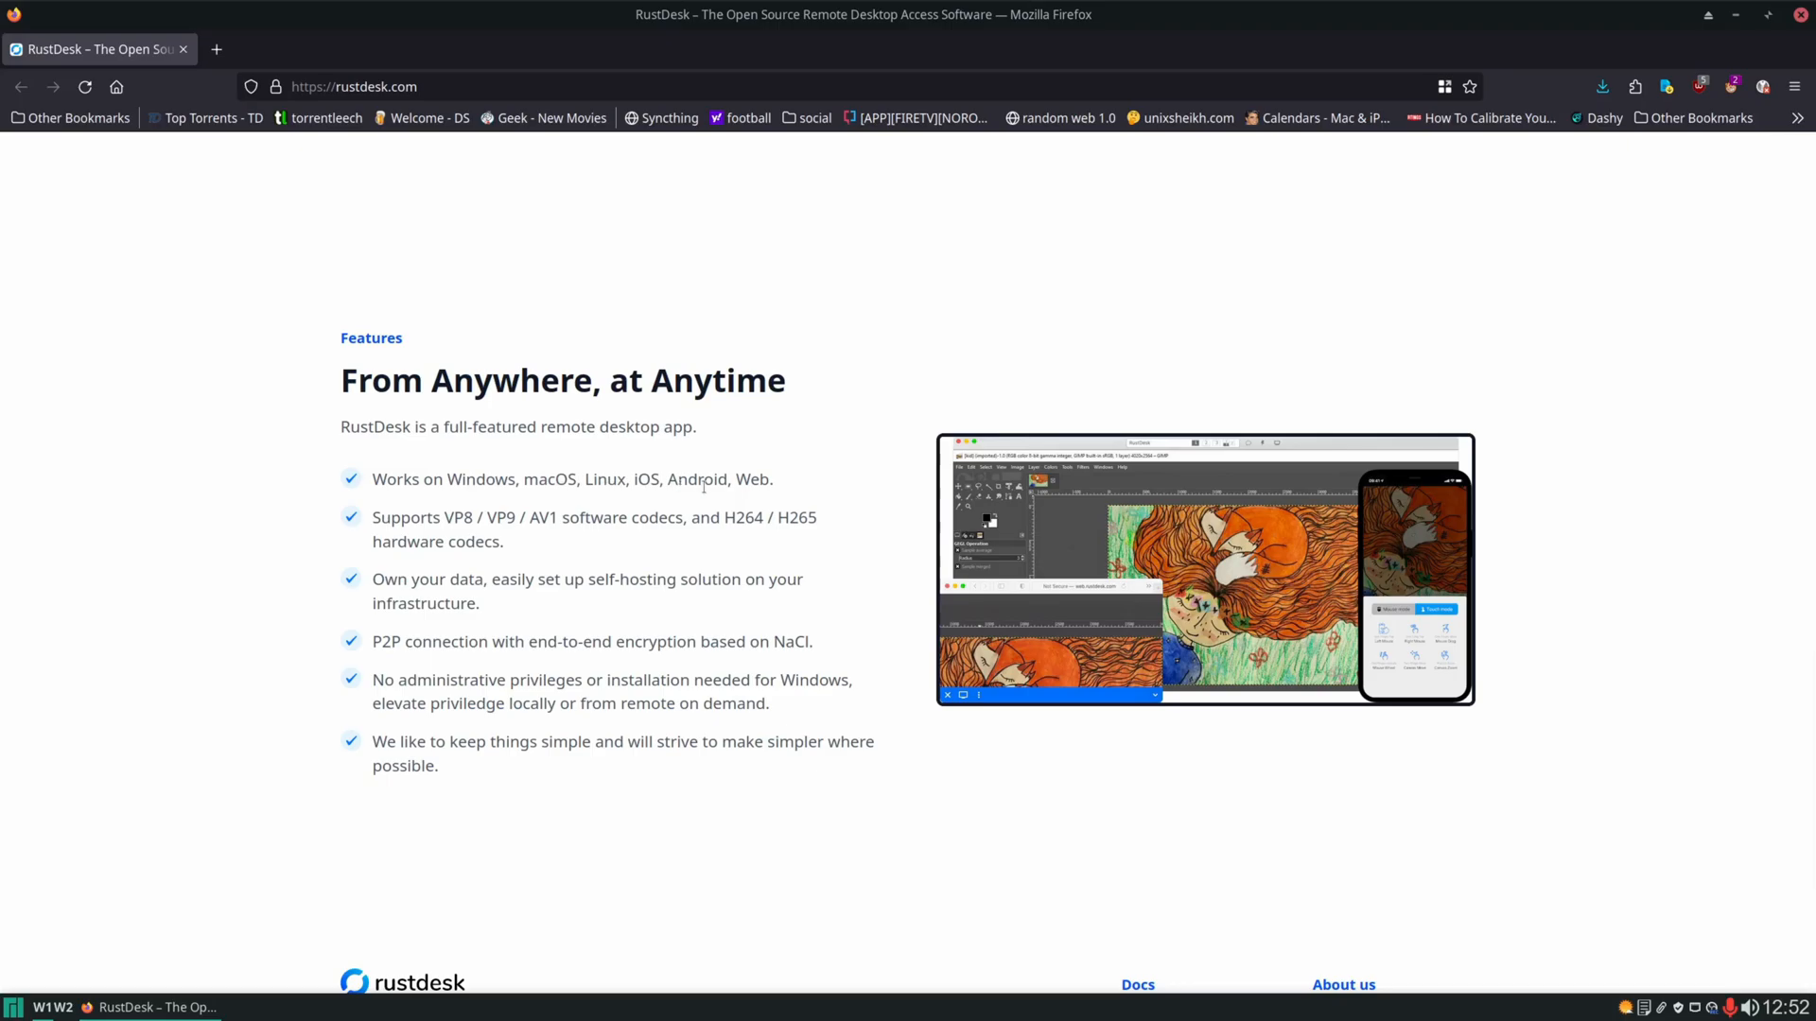
pyautogui.moveTo(866, 476)
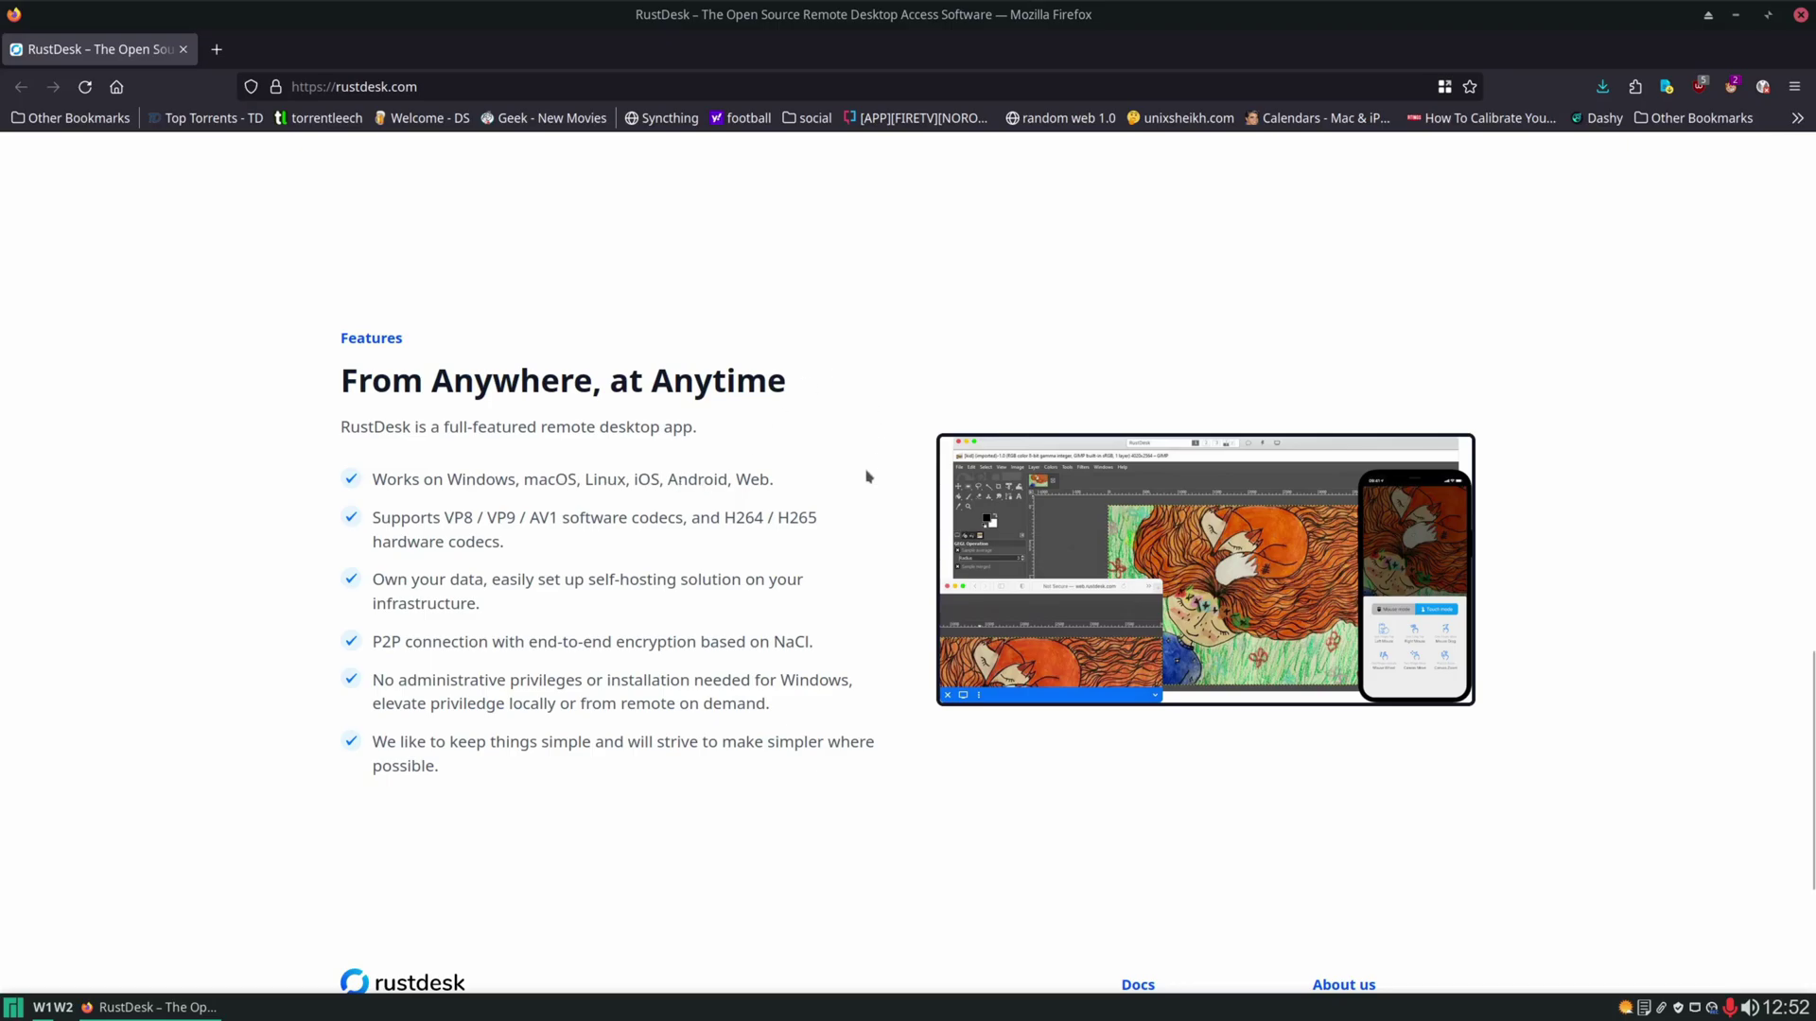
pyautogui.scroll(3)
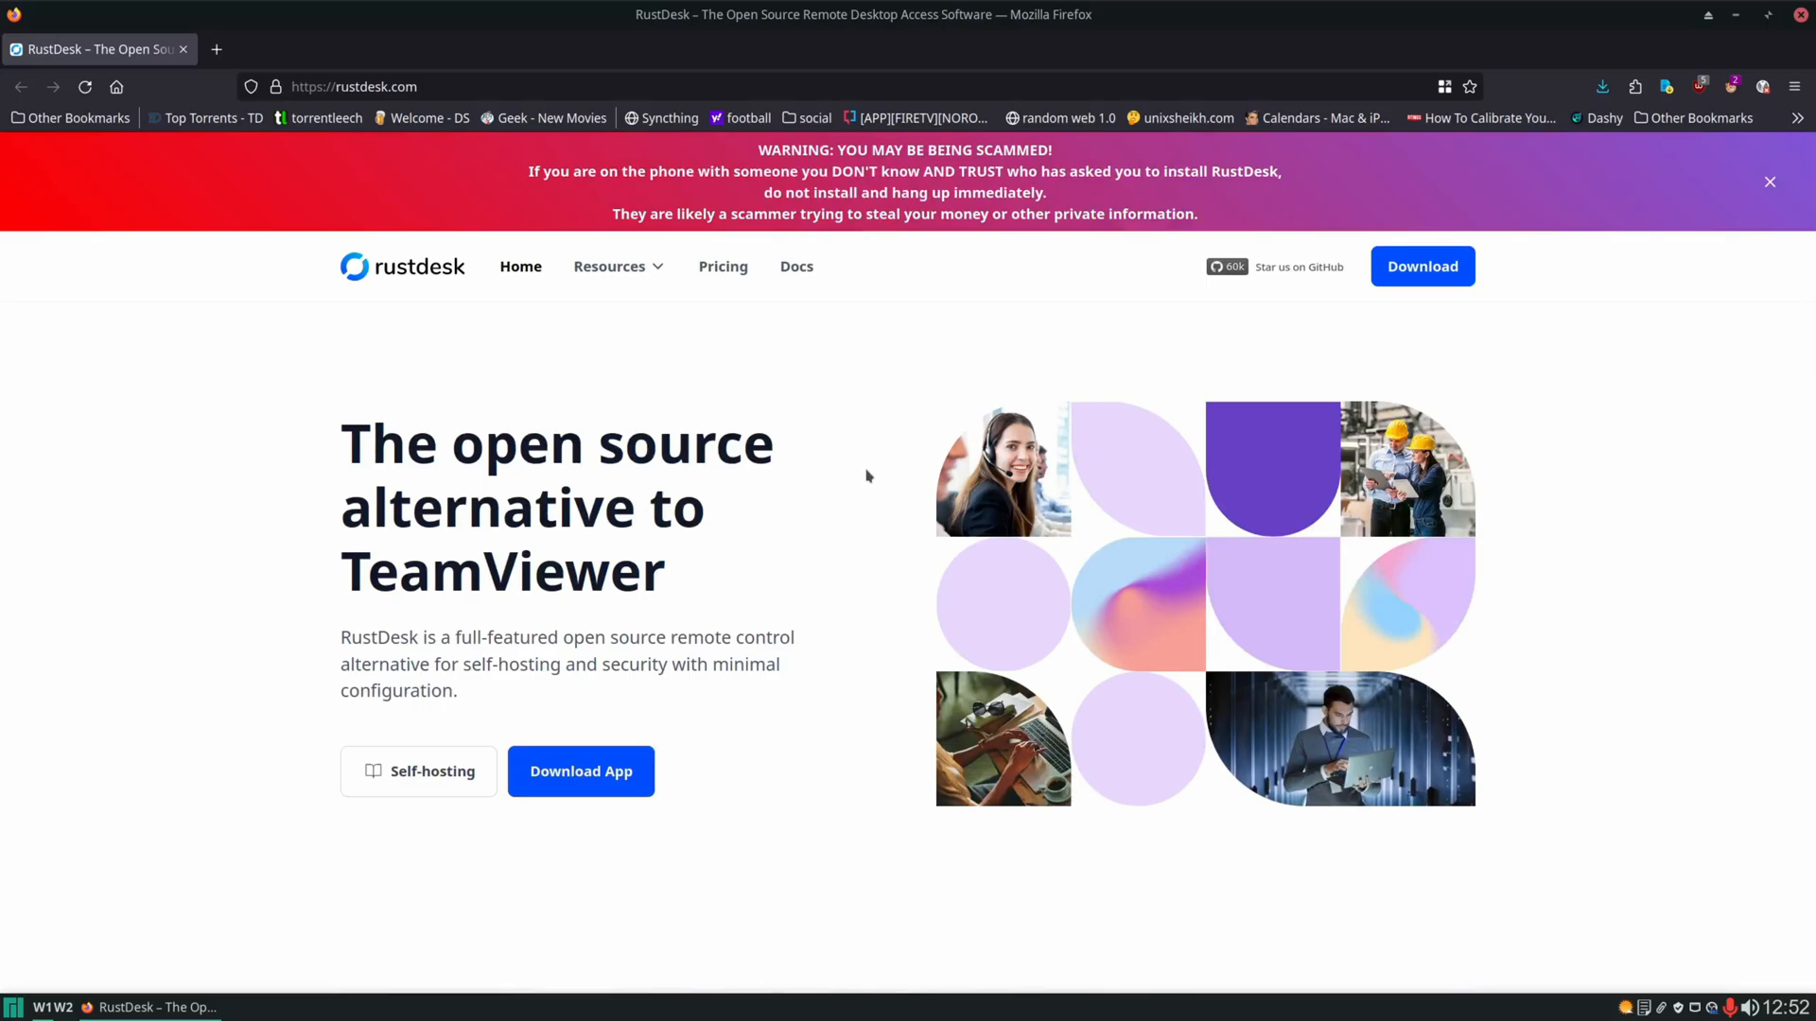
pyautogui.moveTo(427, 780)
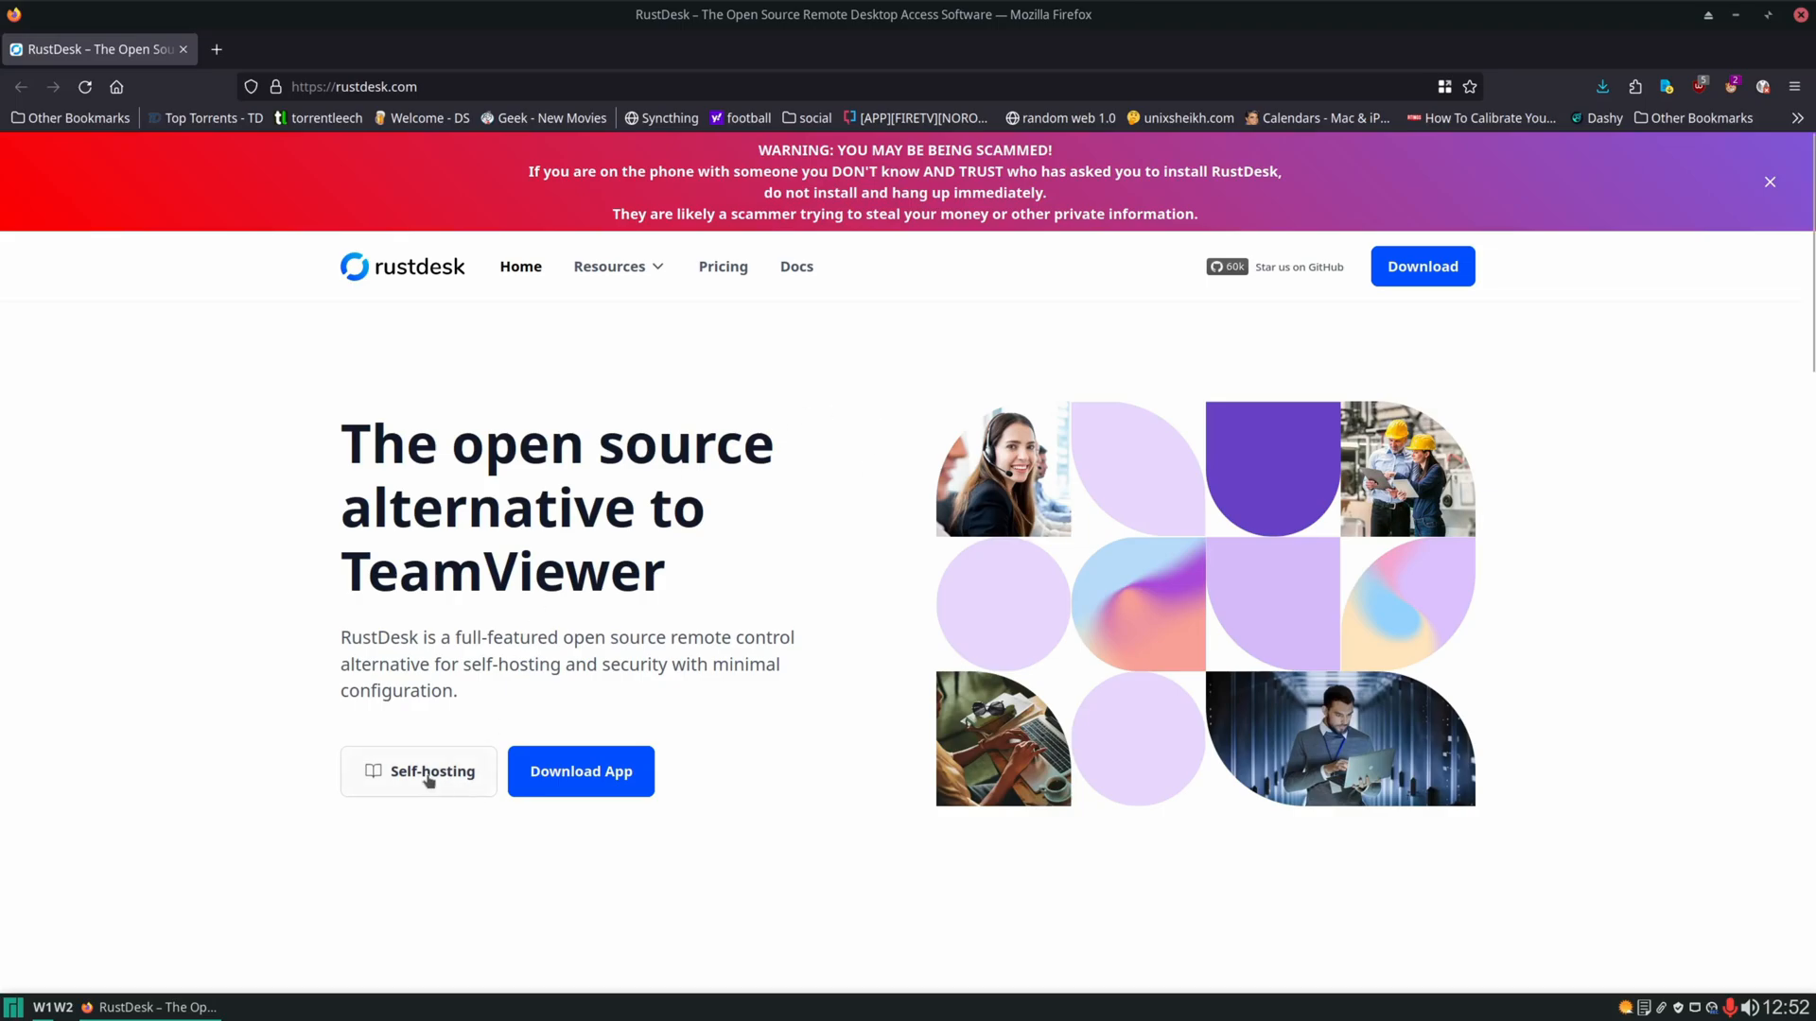
pyautogui.click(418, 772)
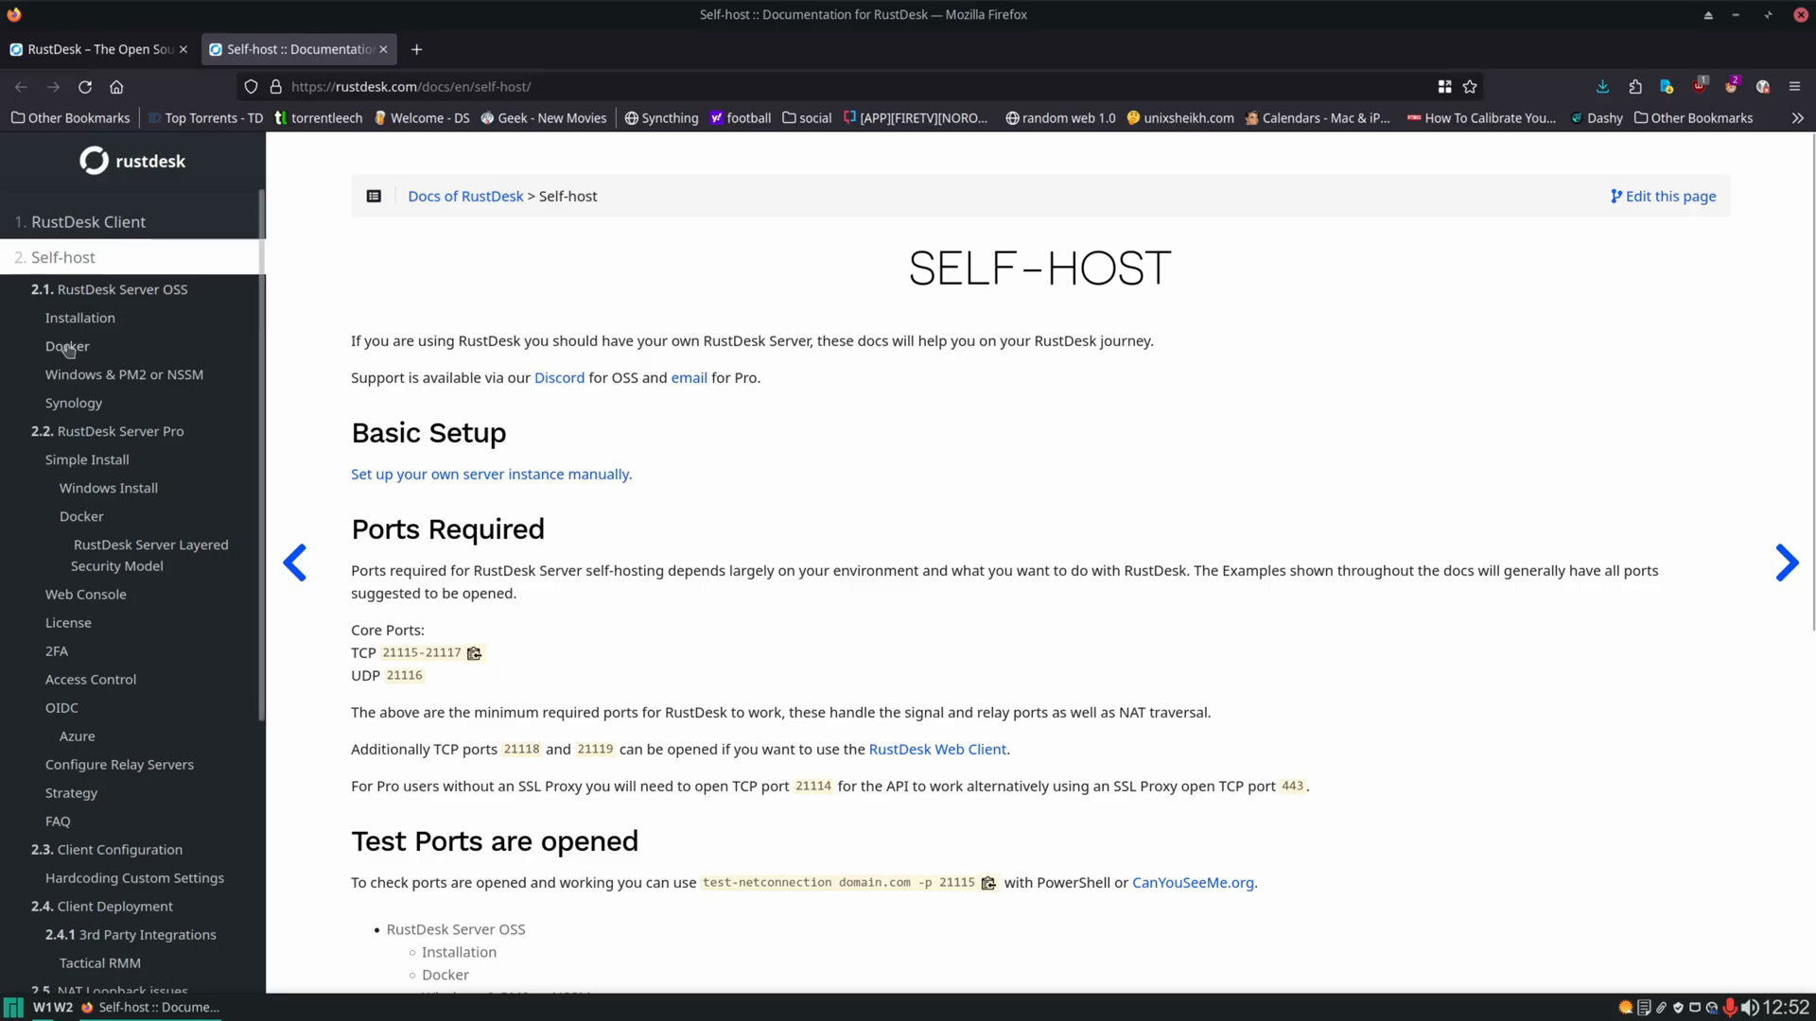
pyautogui.click(67, 346)
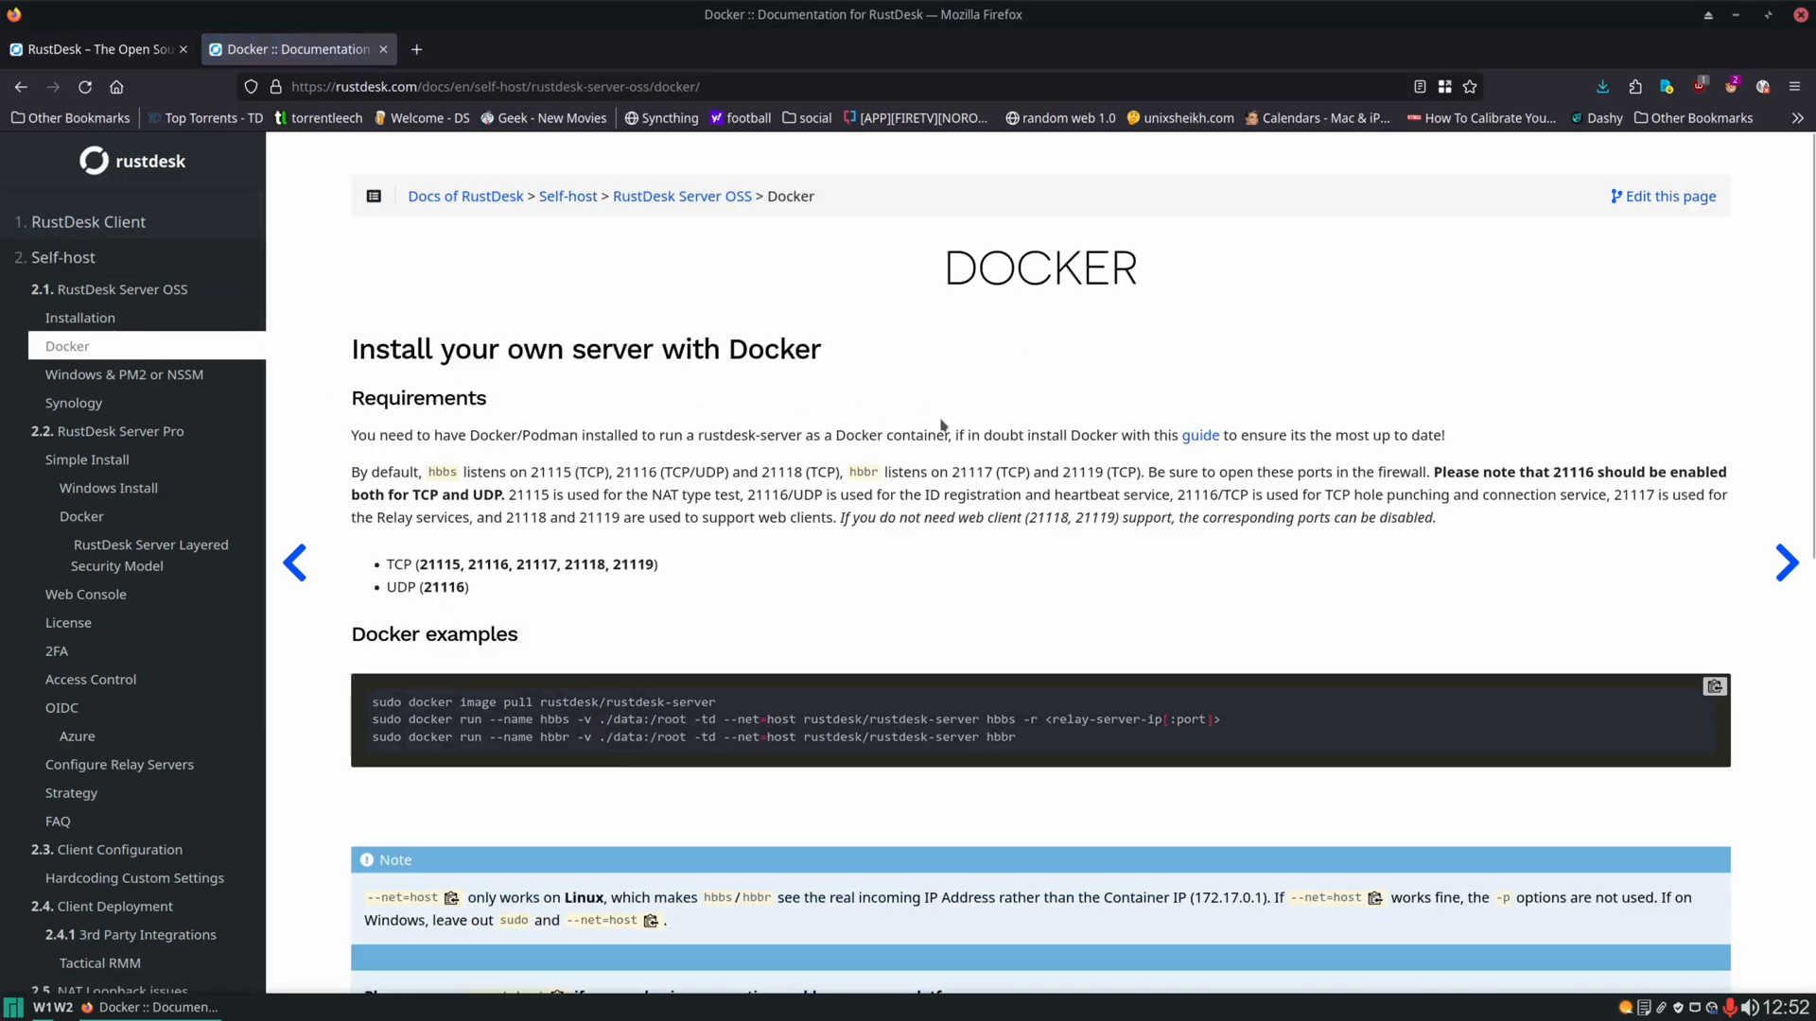
# Copy the Docker Compose example from the guide via the context menu.
pyautogui.scroll(-3)
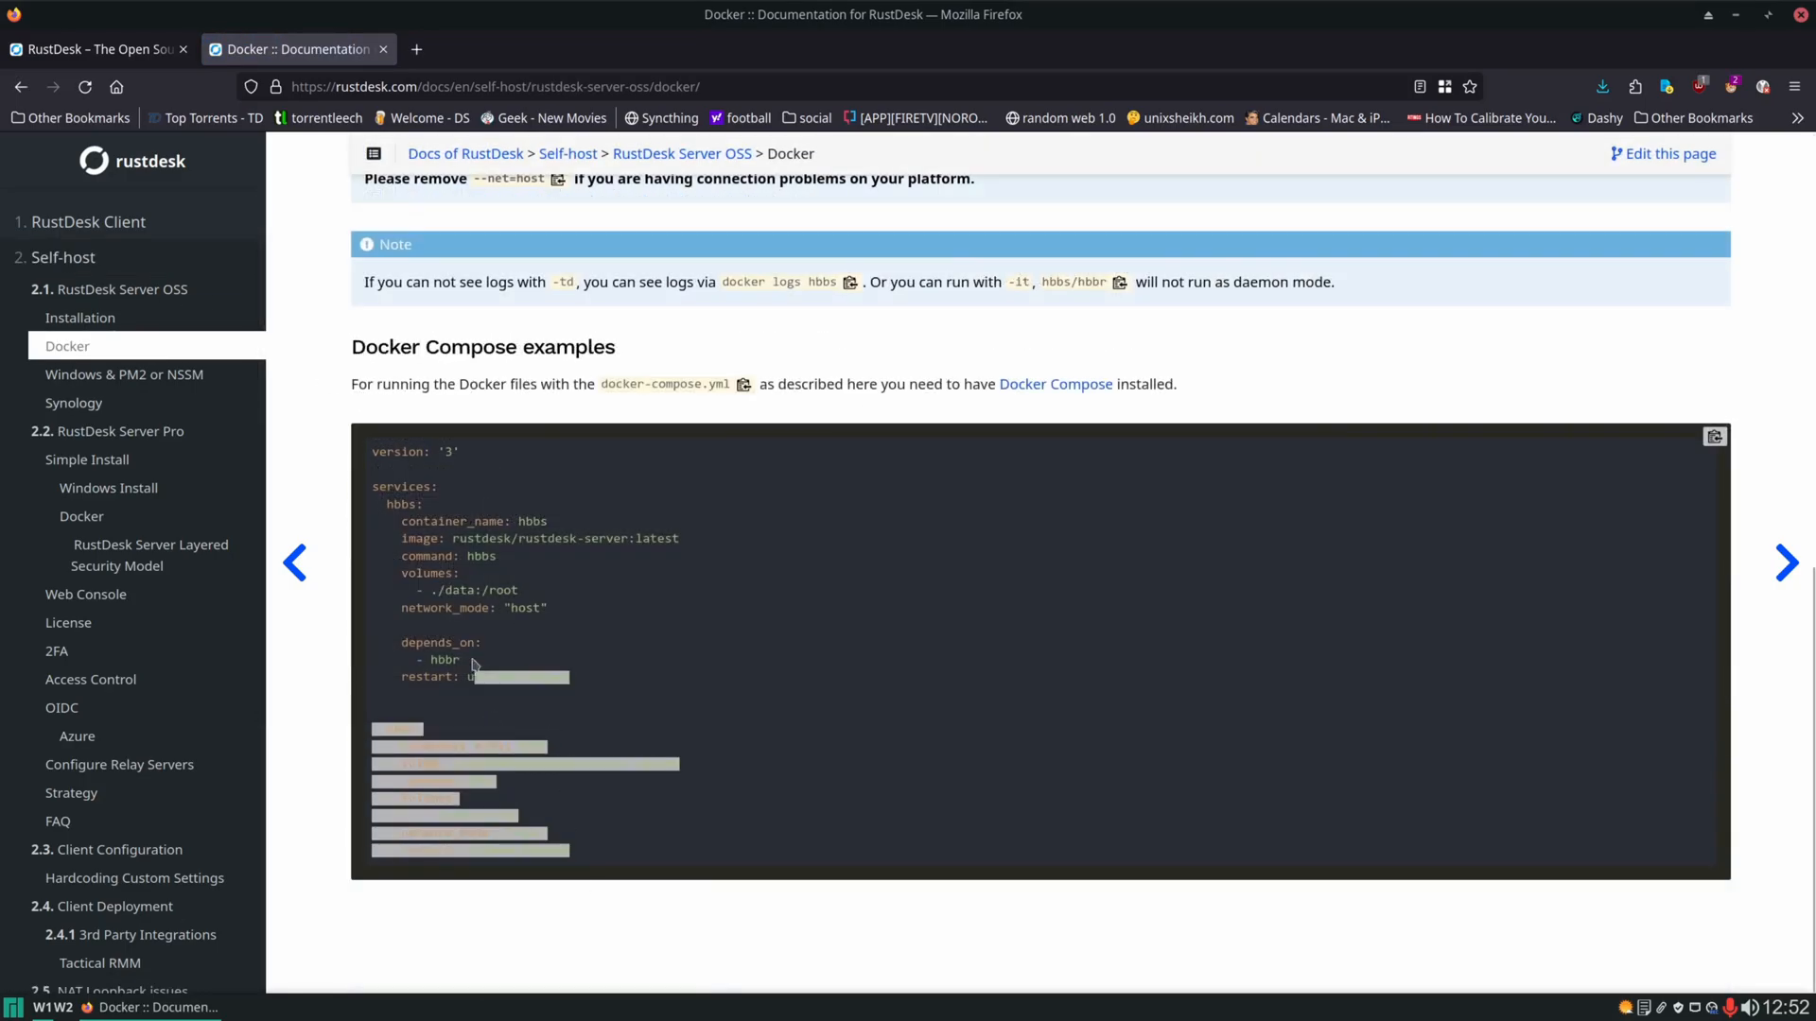
pyautogui.rightClick(471, 665)
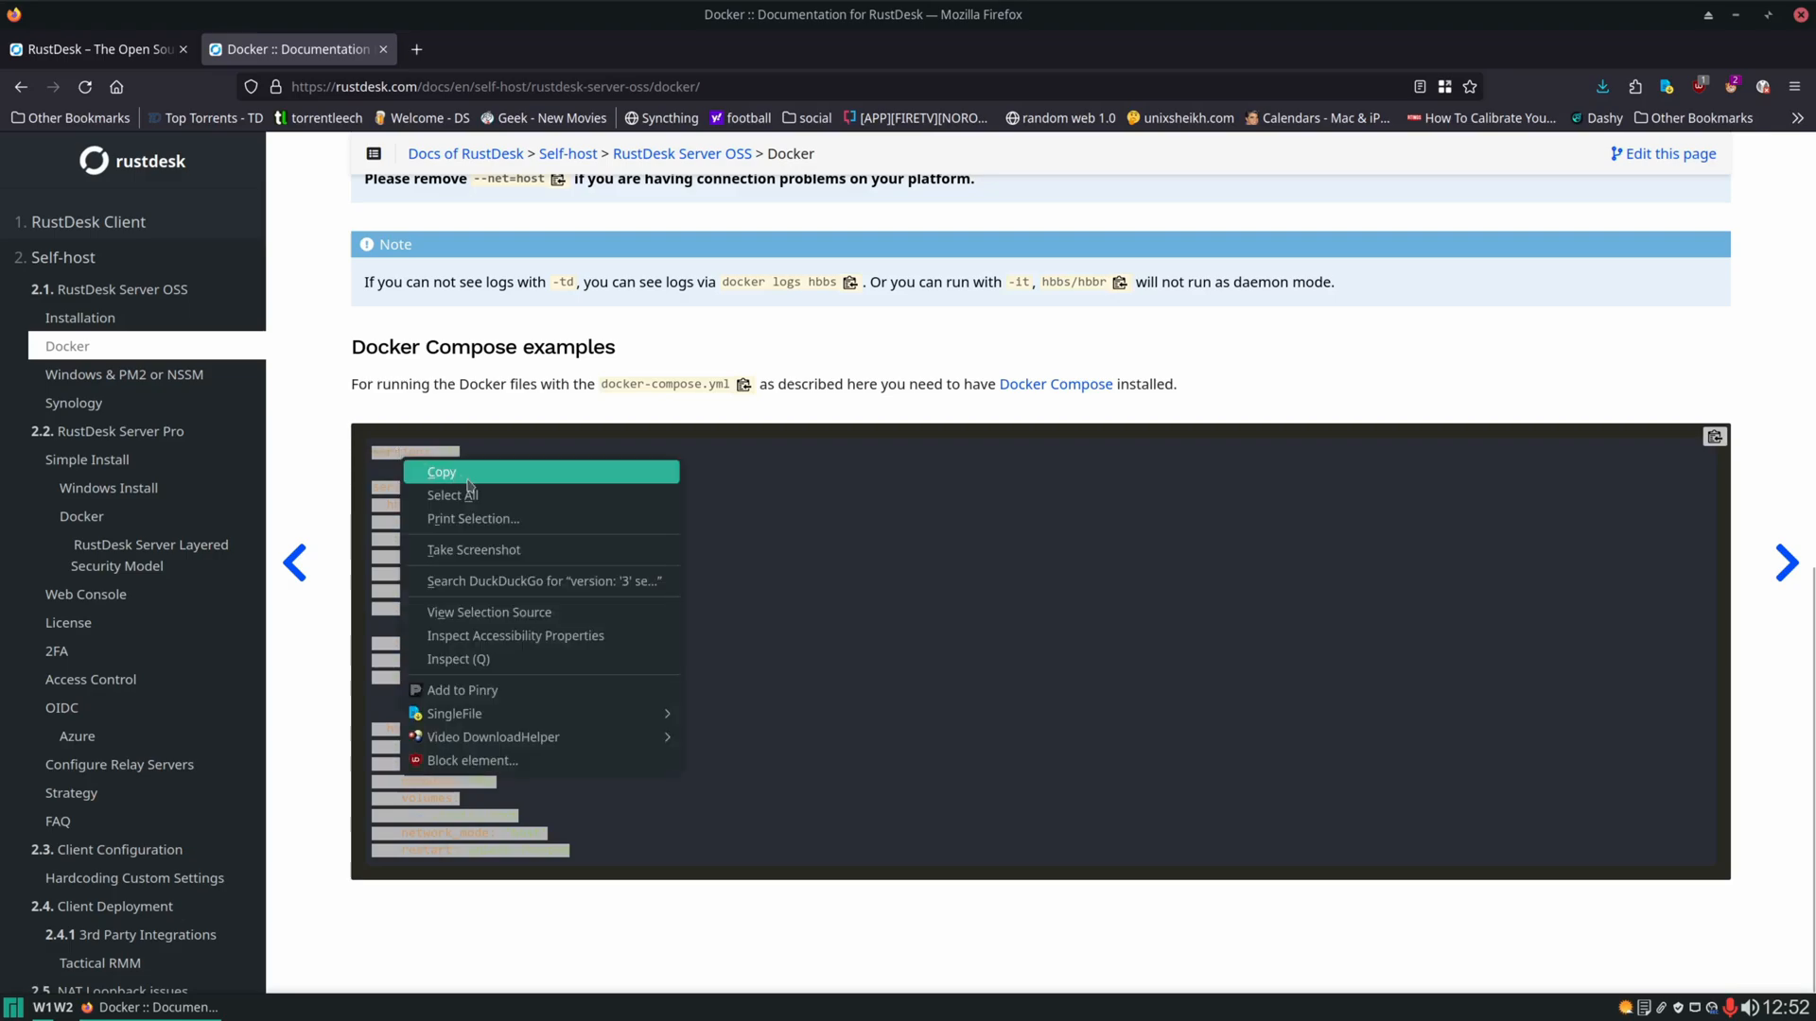
pyautogui.click(442, 471)
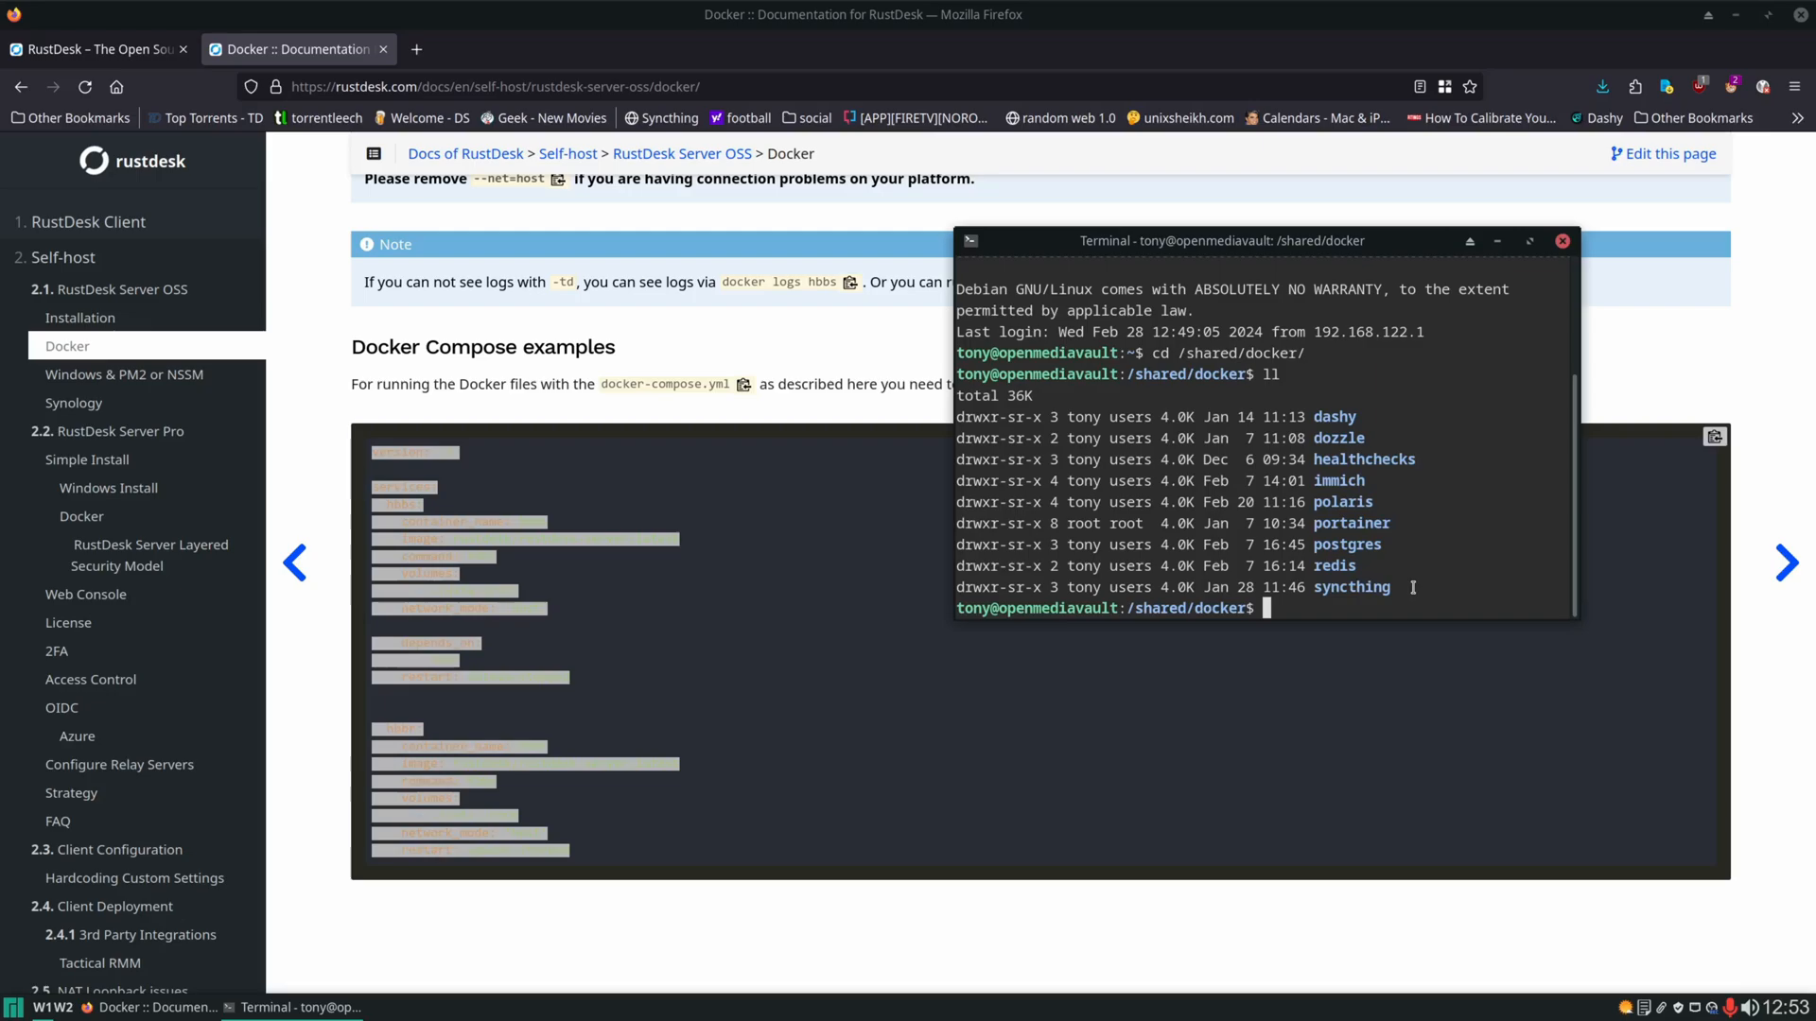
# Create a rustdesk folder in the docker directory and move into it.
pyautogui.write('mkdir rust')
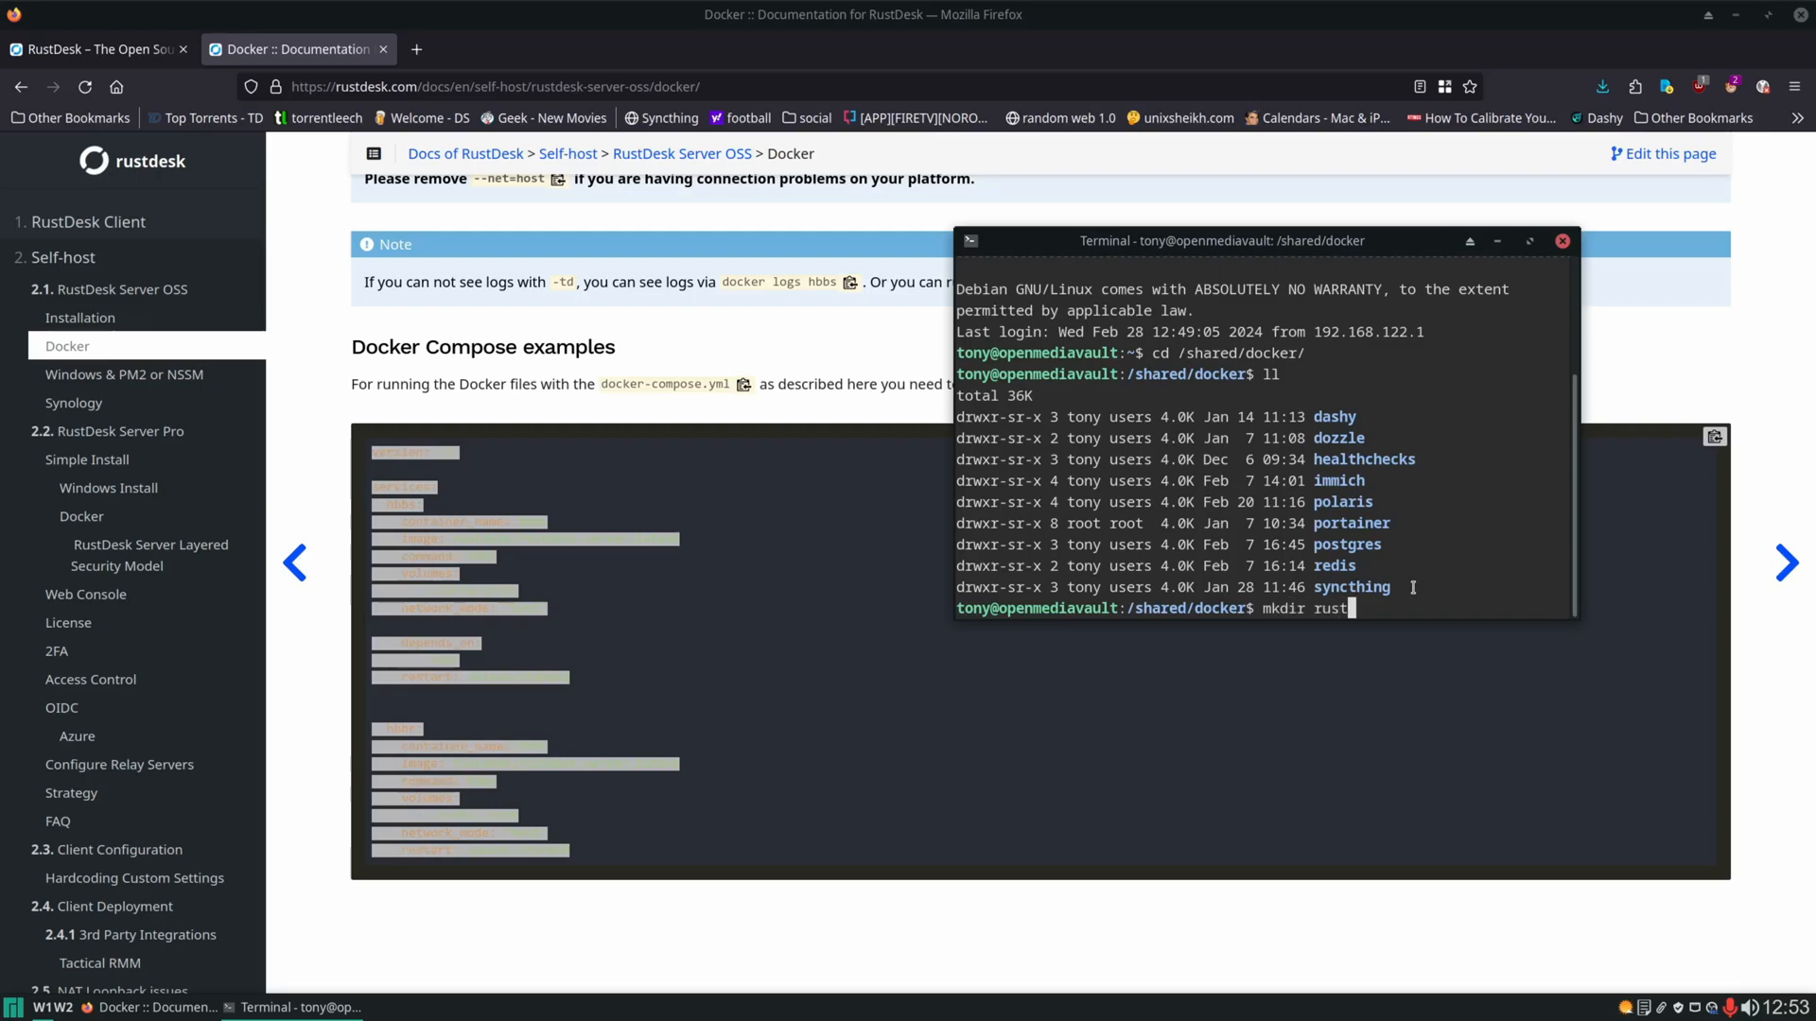
pyautogui.press('Return')
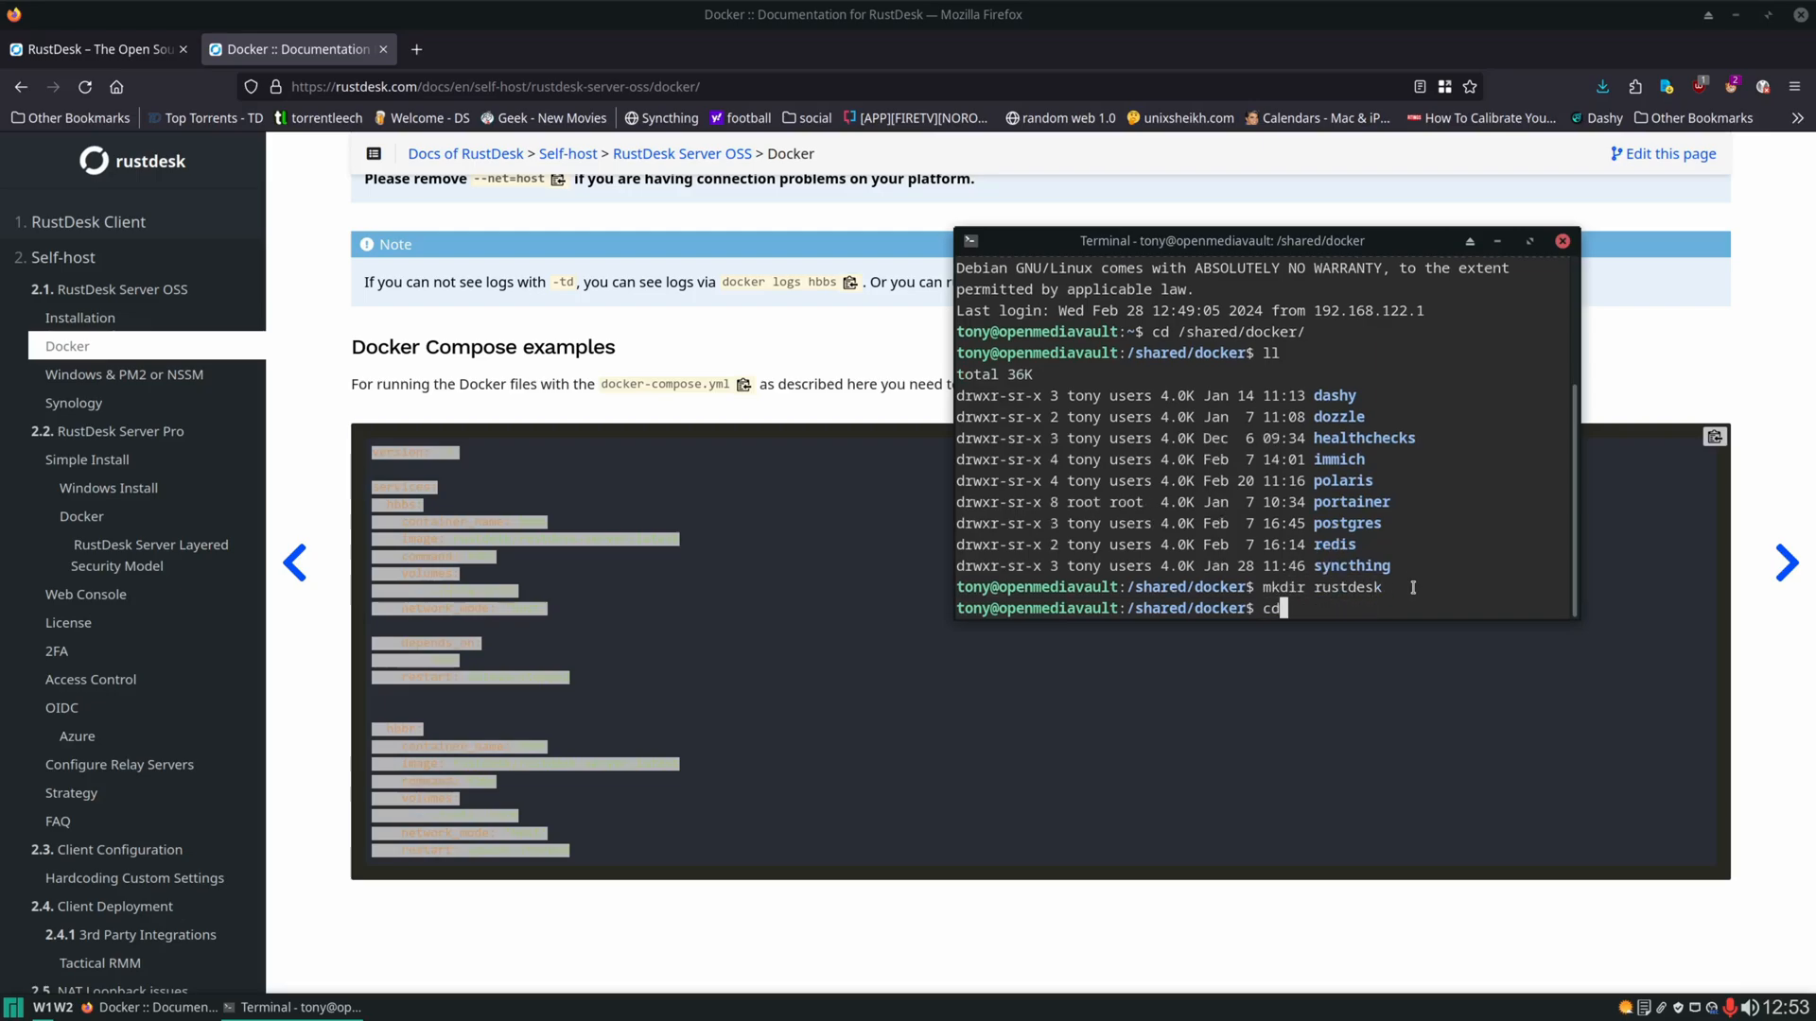
pyautogui.press('Return')
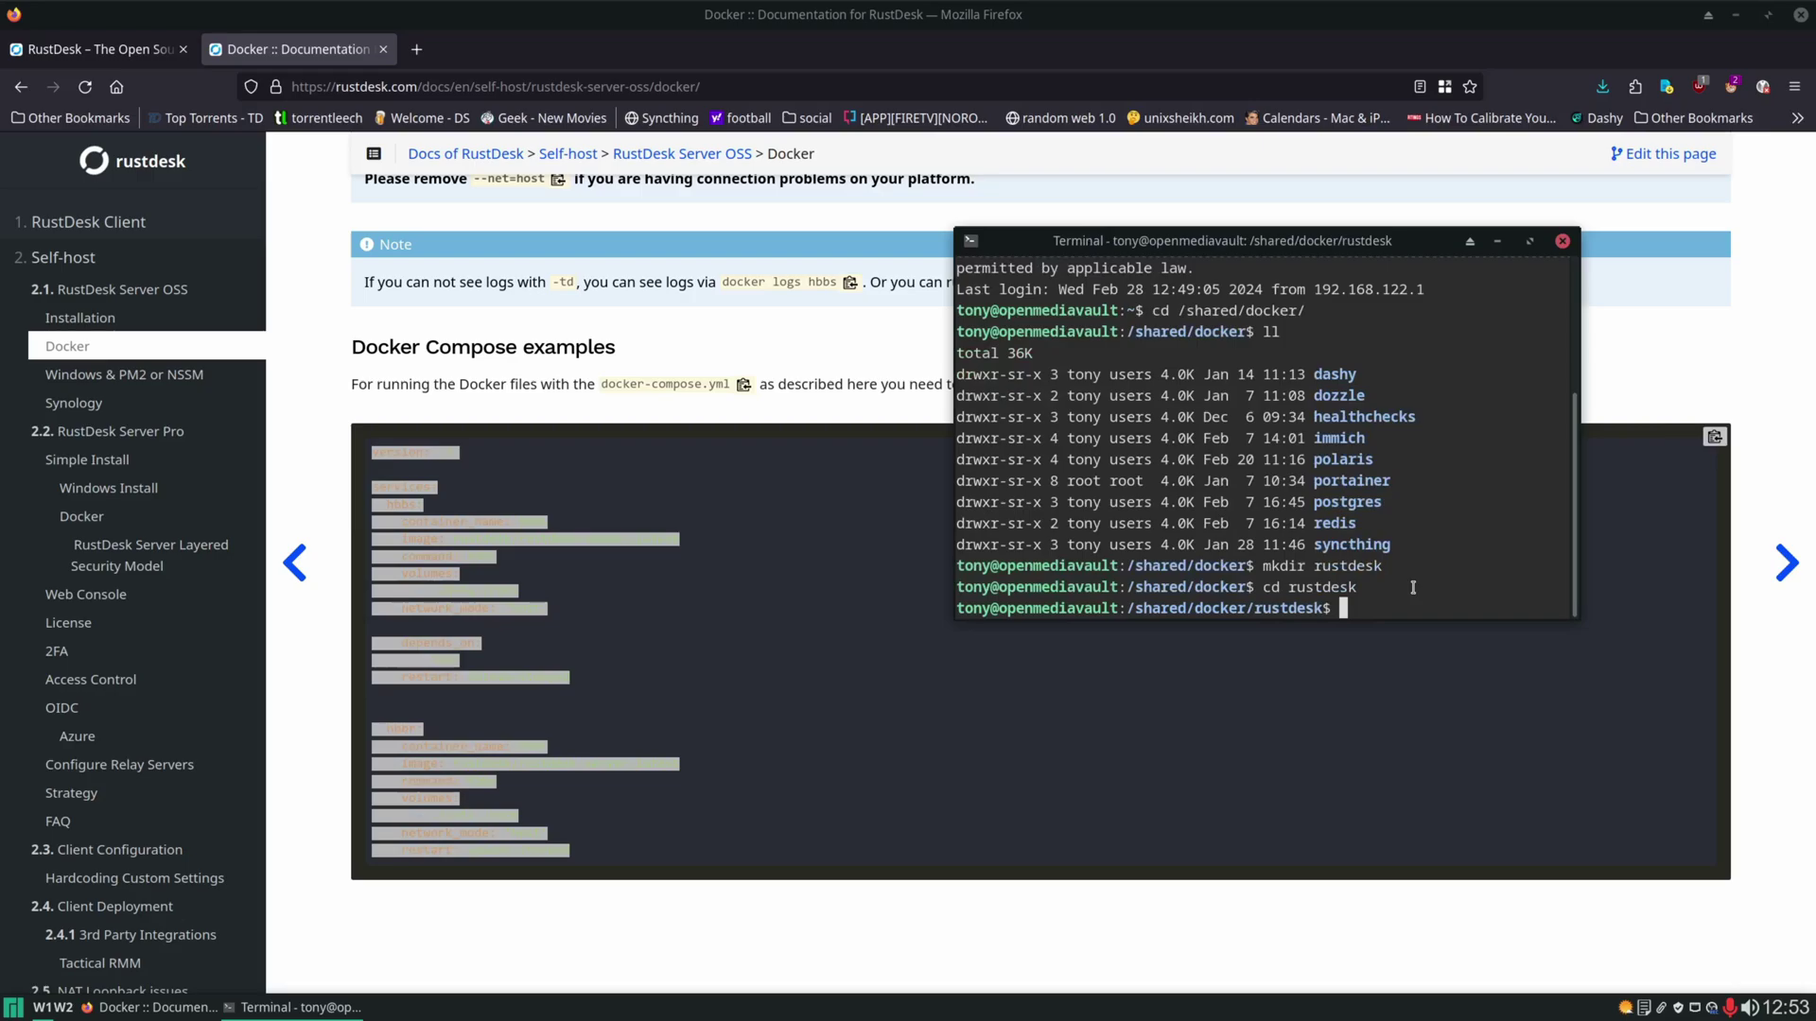
# Start a new compose.yml file in the micro editor.
pyautogui.write('micro compose')
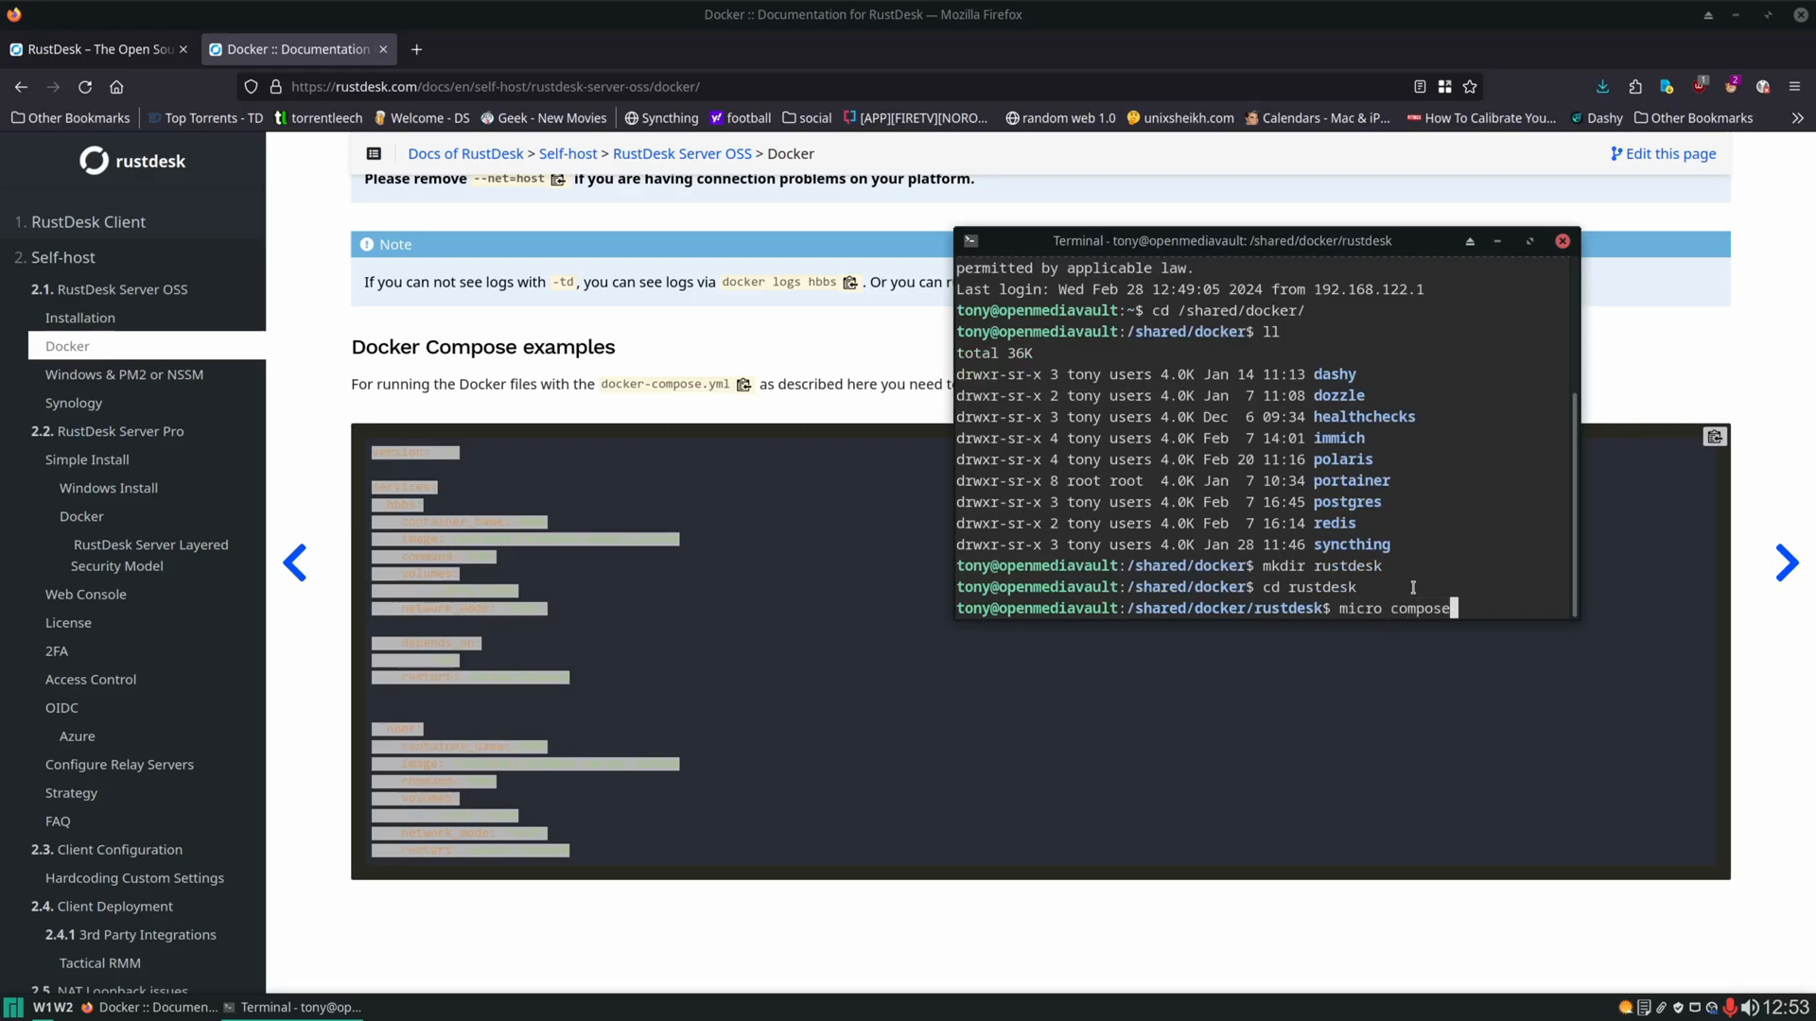
pyautogui.write('.y')
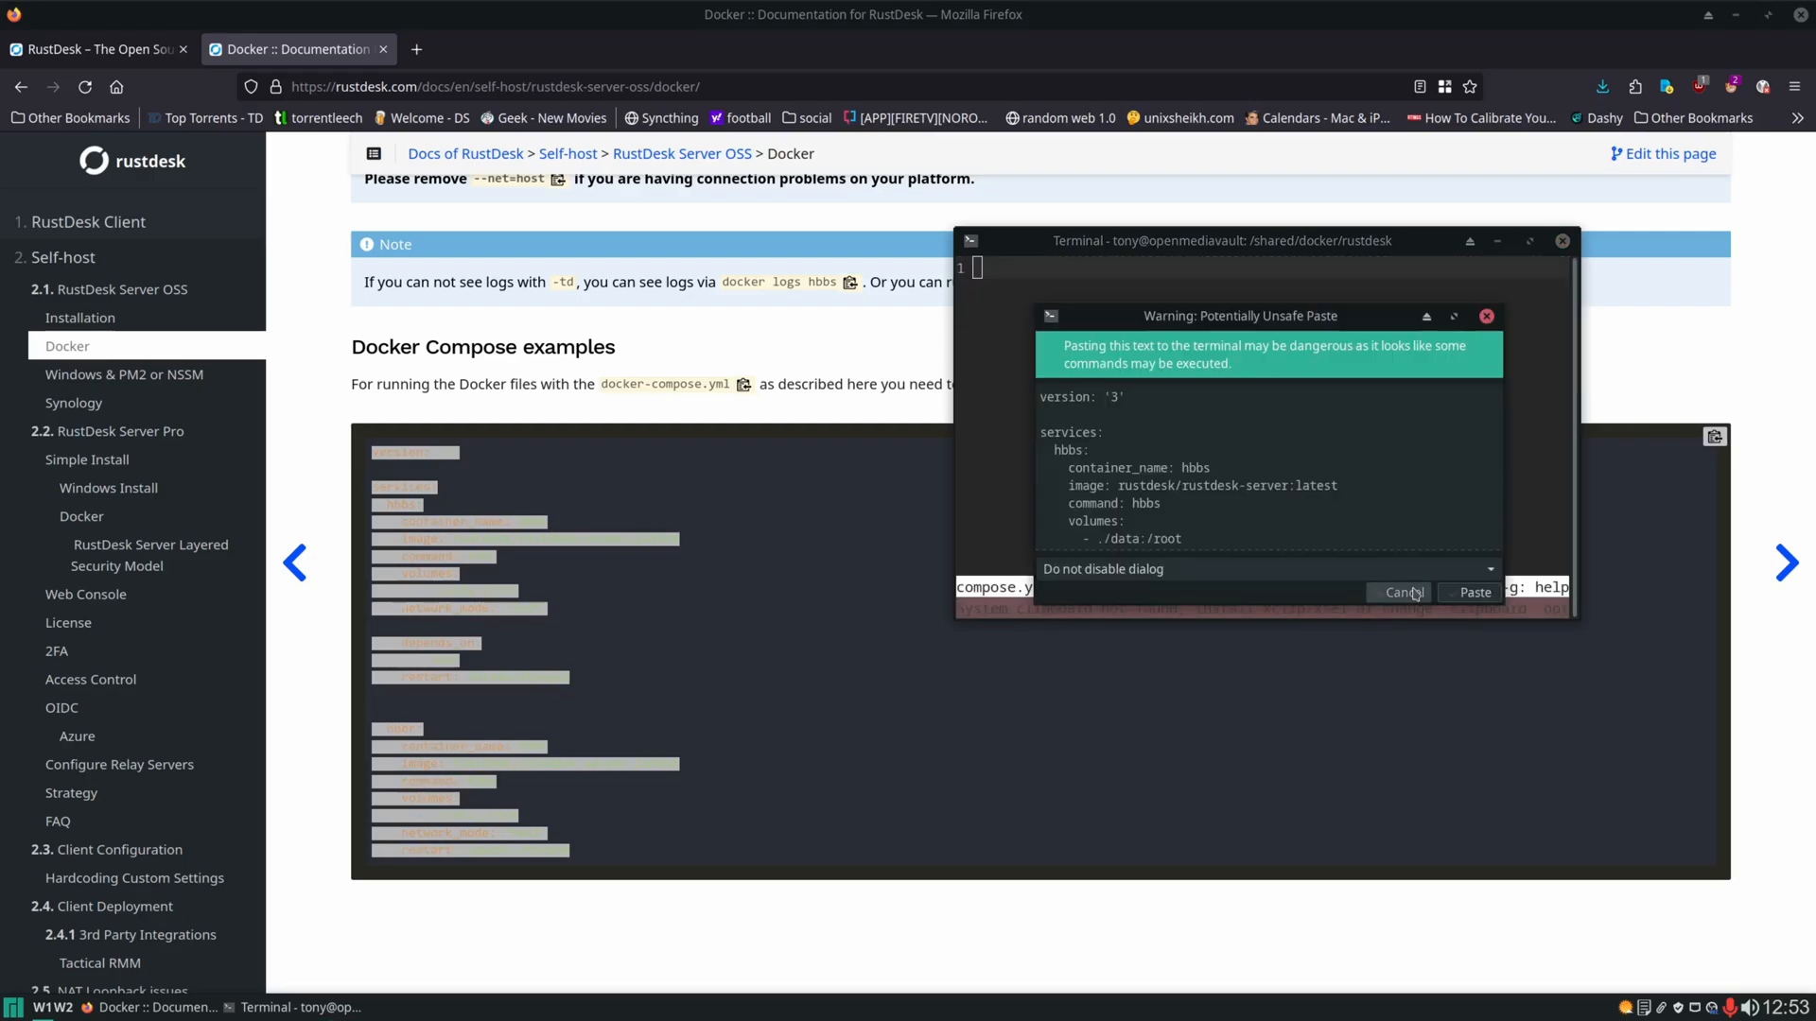
# Confirm the unsafe paste warning so the compose text lands in the editor.
pyautogui.click(1471, 592)
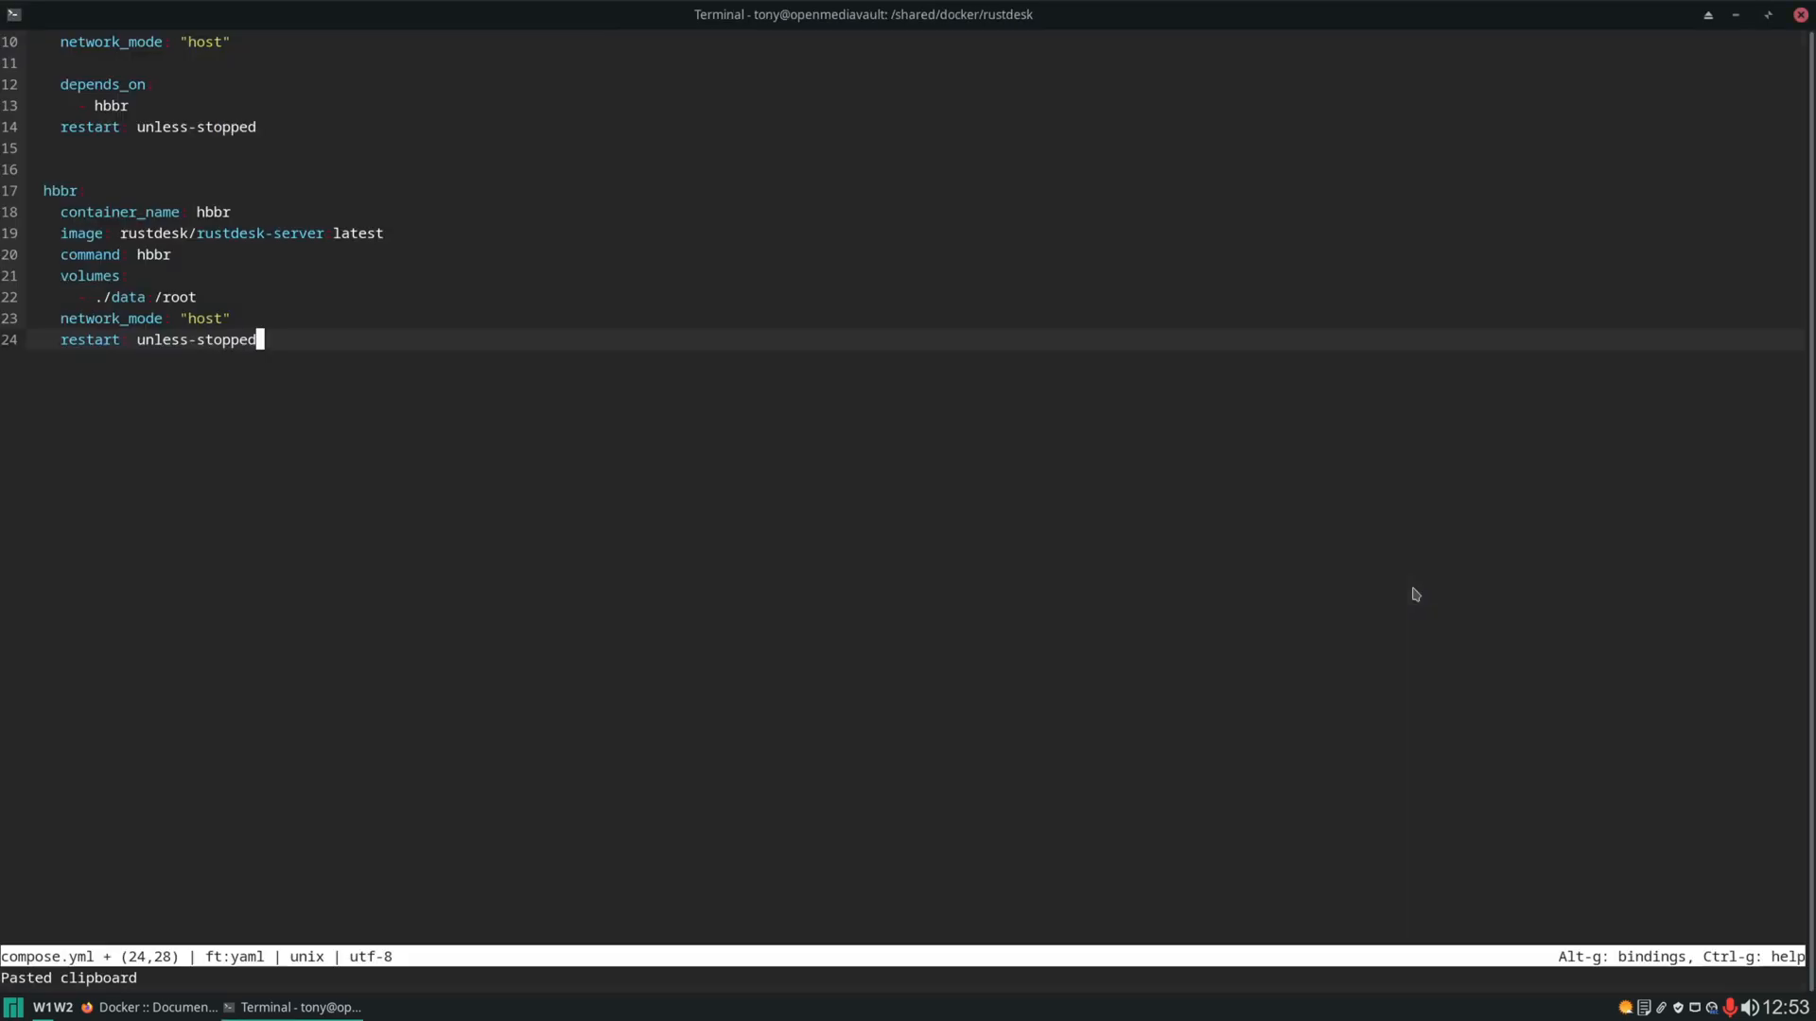
pyautogui.scroll(3)
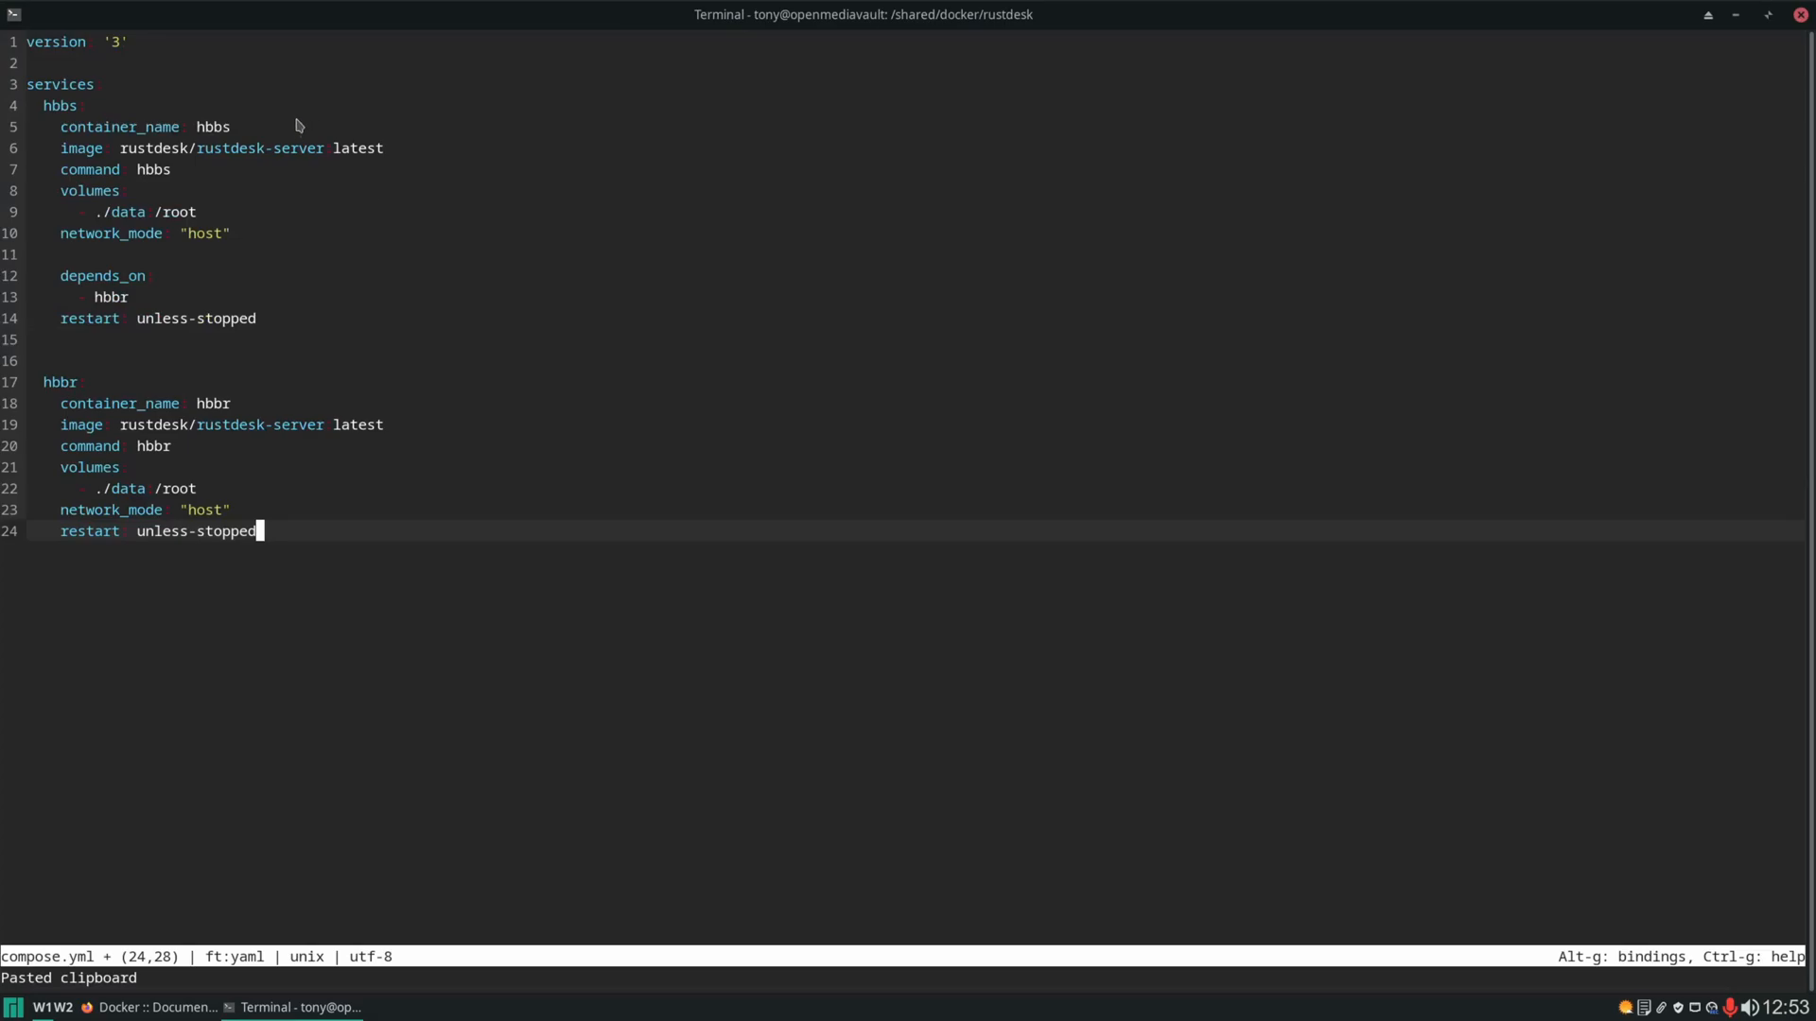
pyautogui.moveTo(257, 149)
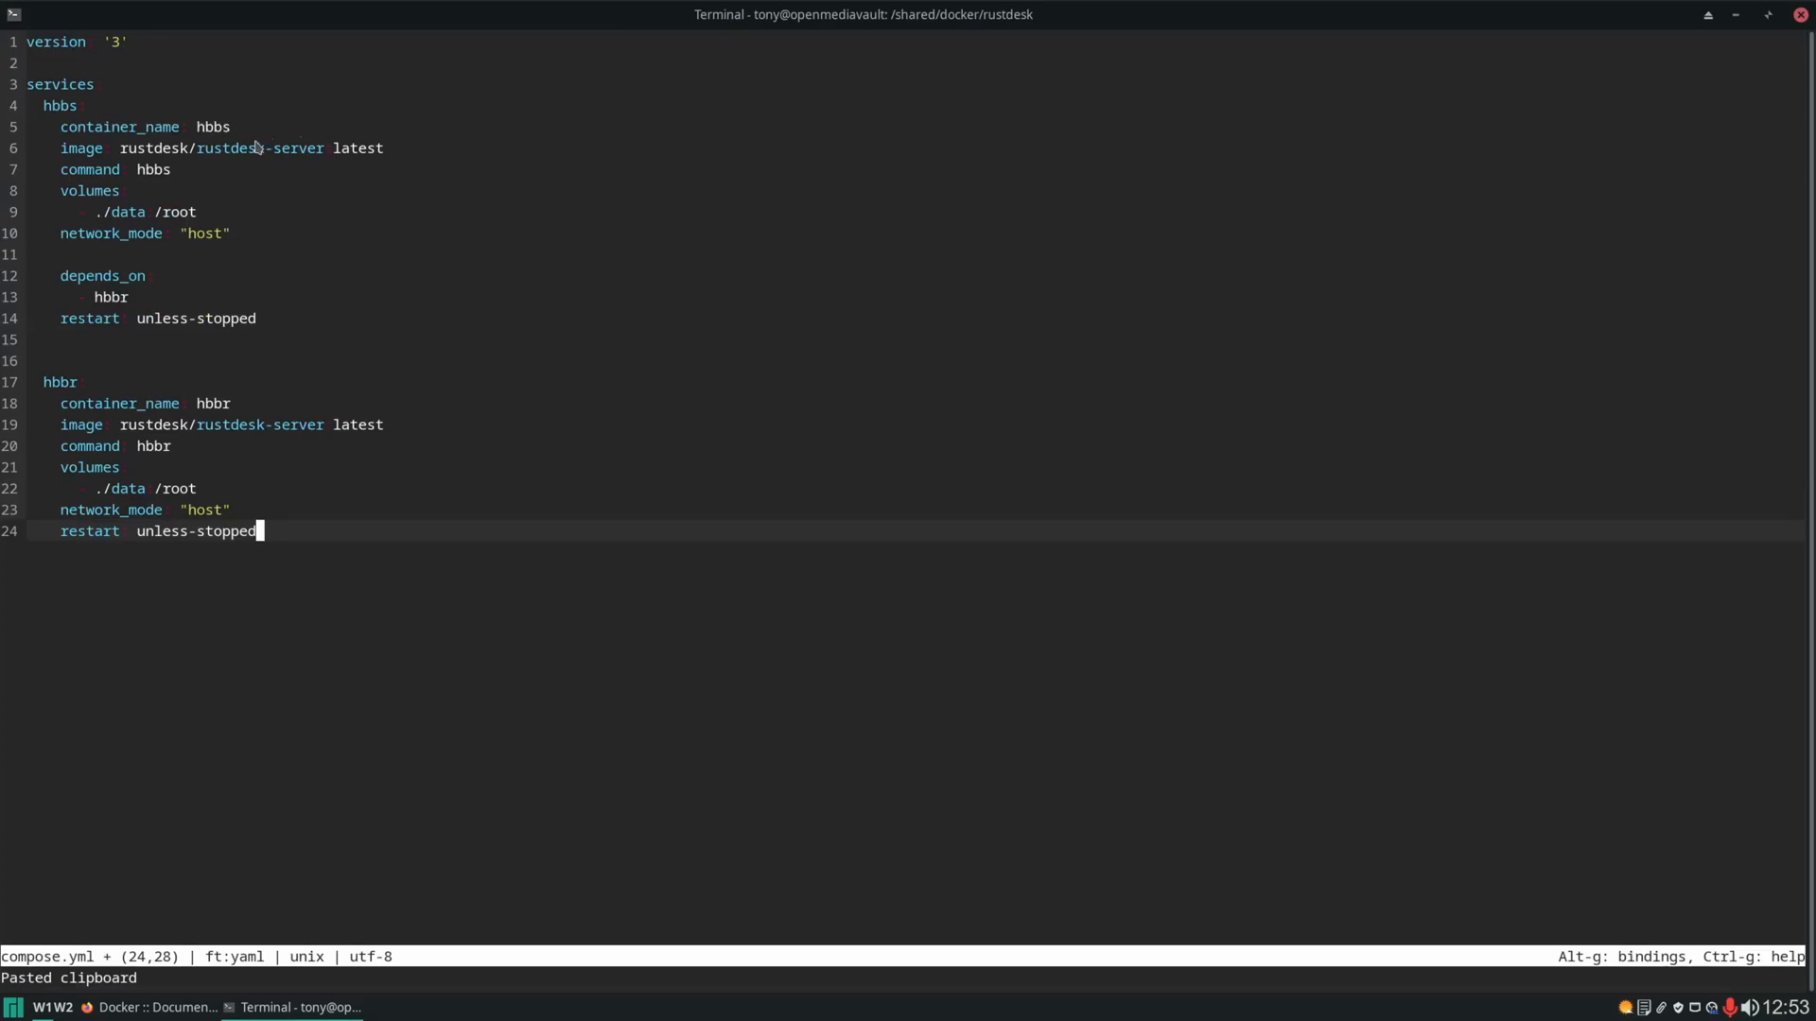
pyautogui.moveTo(159, 187)
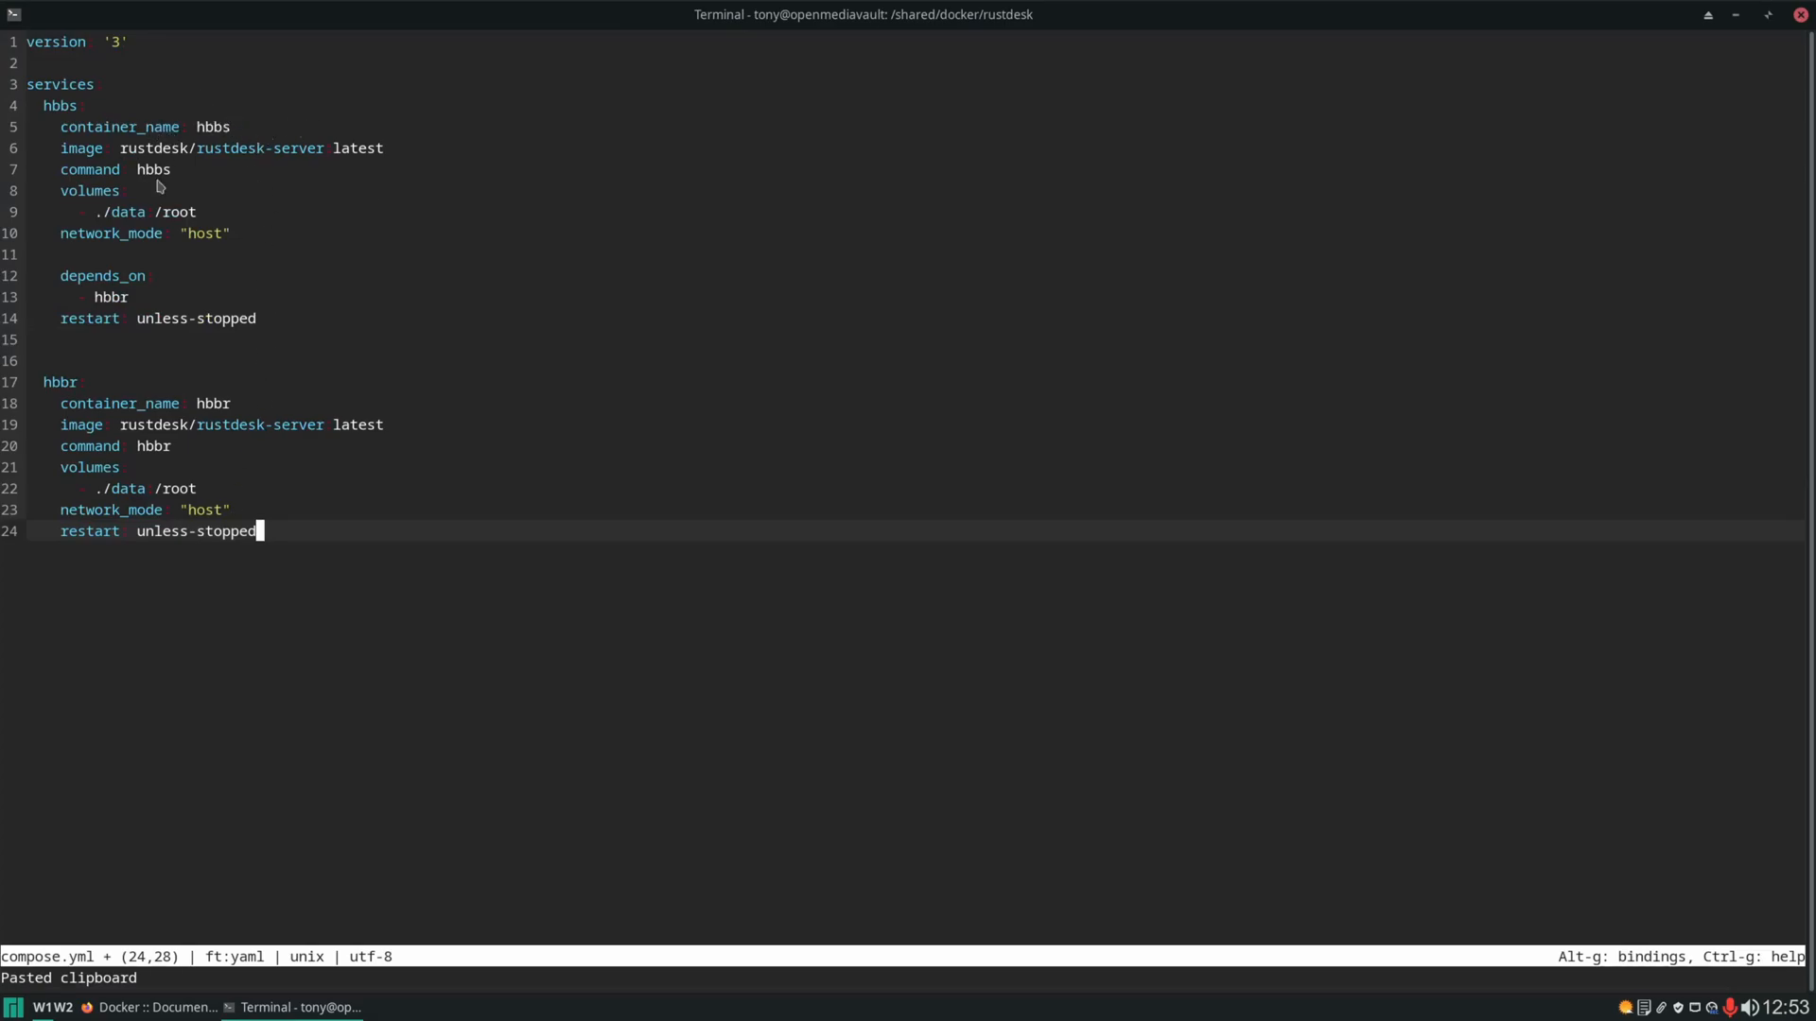
pyautogui.moveTo(218, 423)
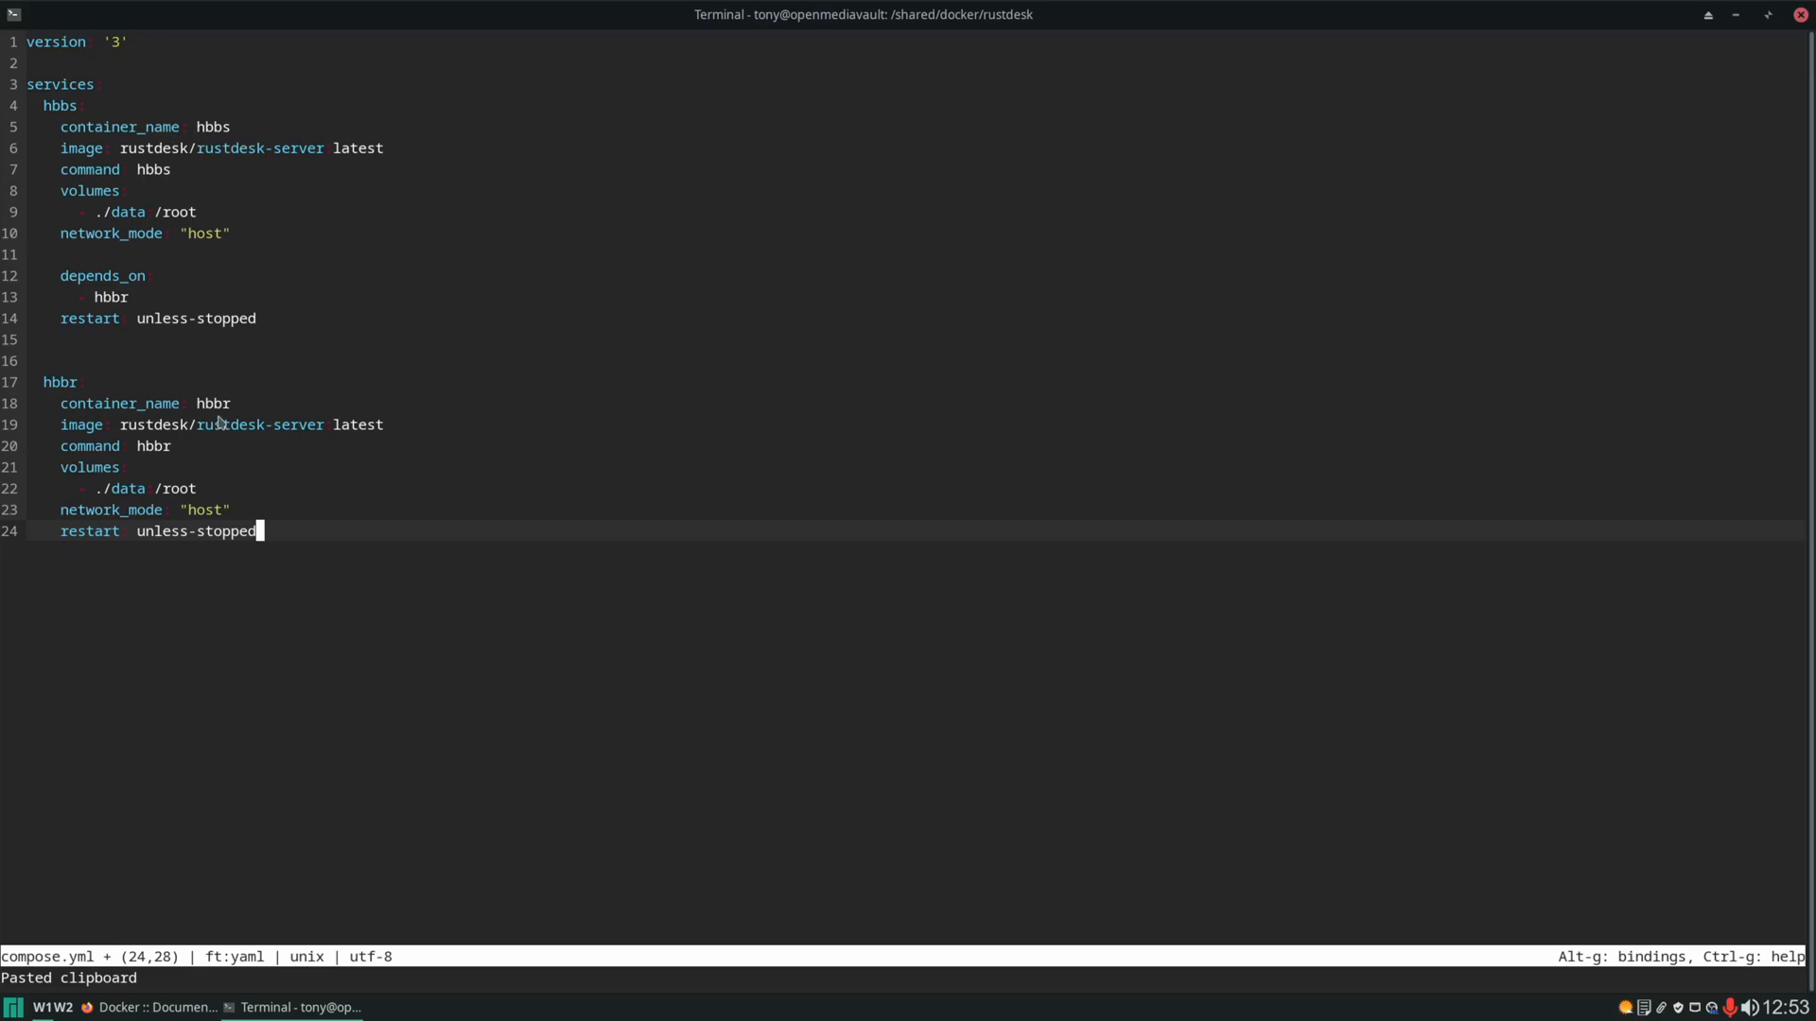
pyautogui.moveTo(257, 408)
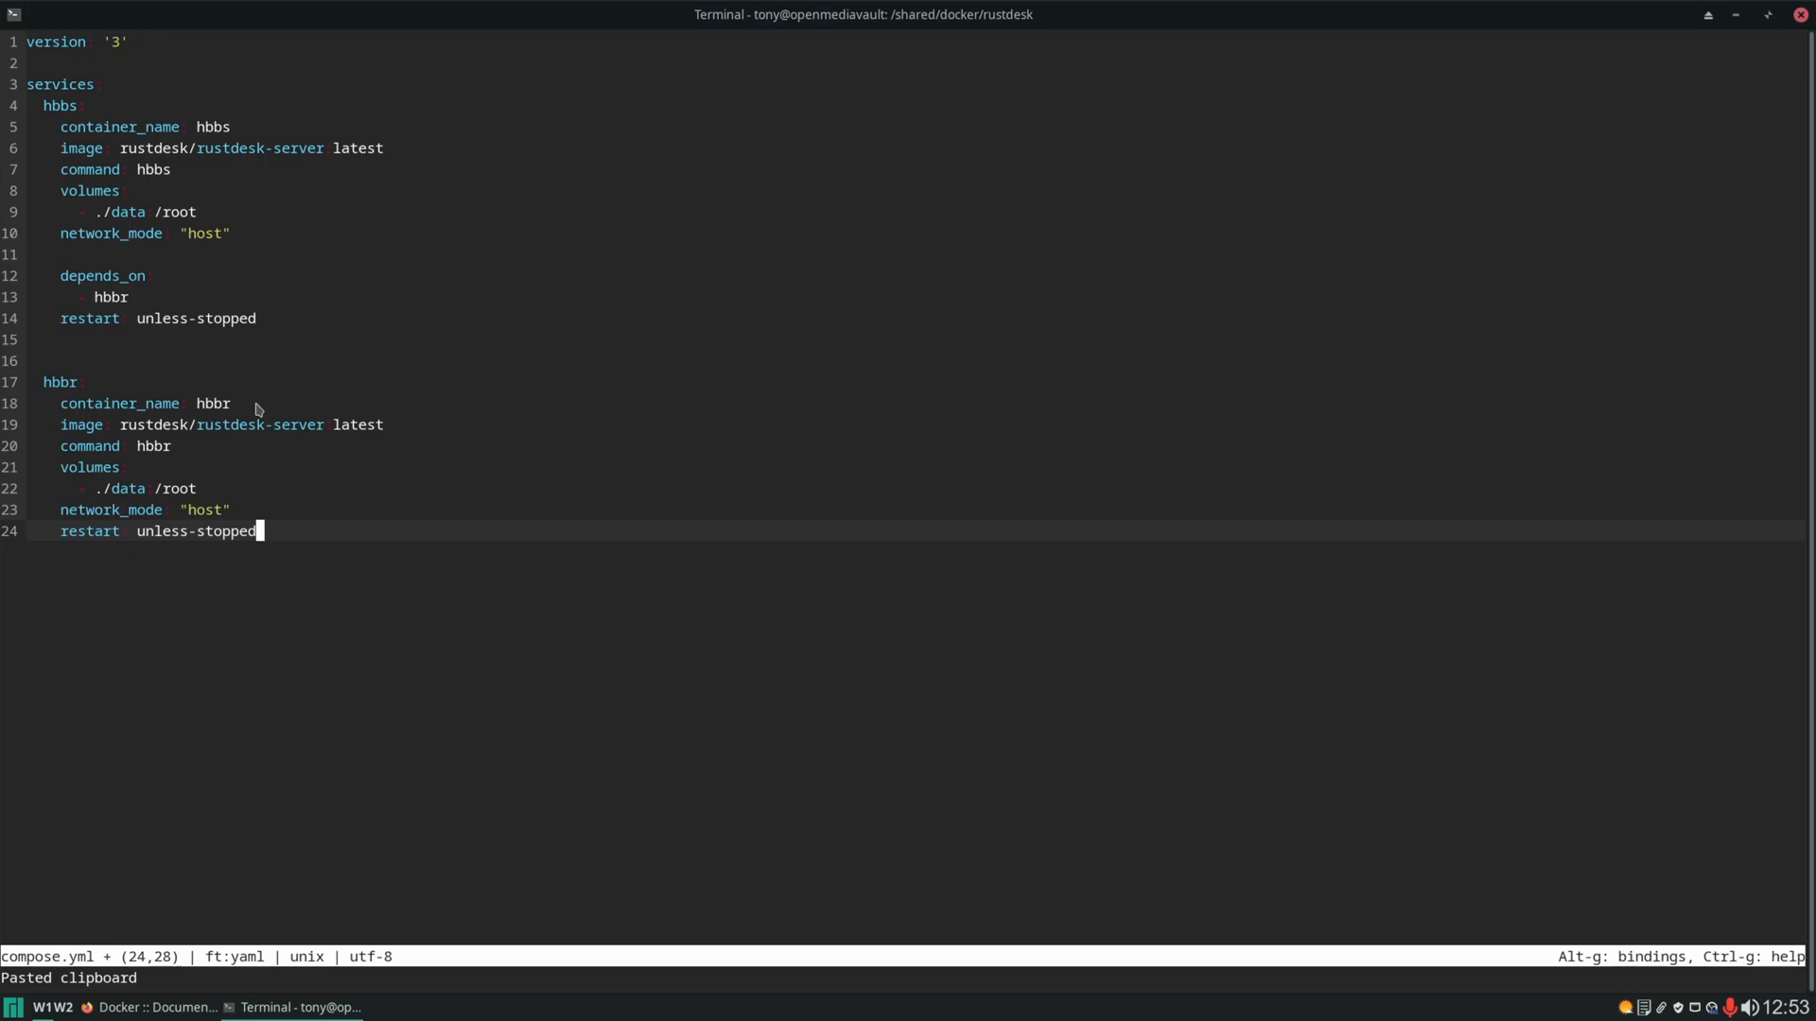
pyautogui.moveTo(200, 104)
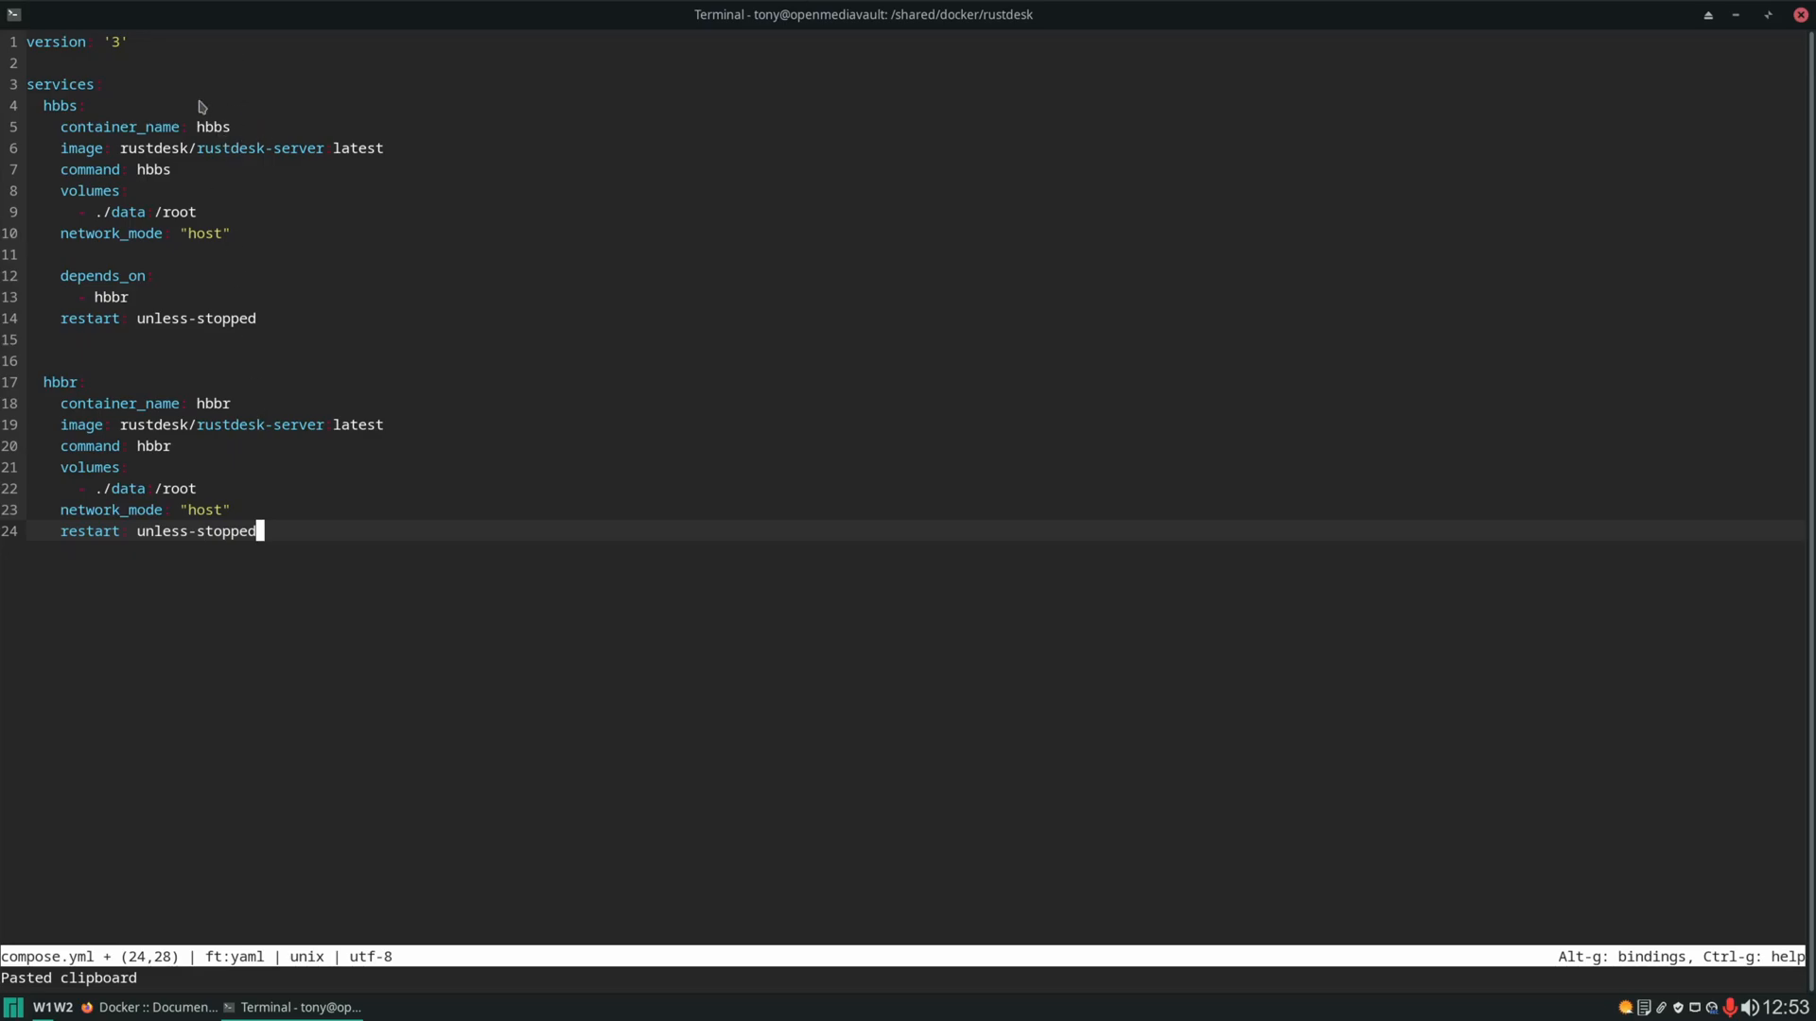
pyautogui.moveTo(233, 414)
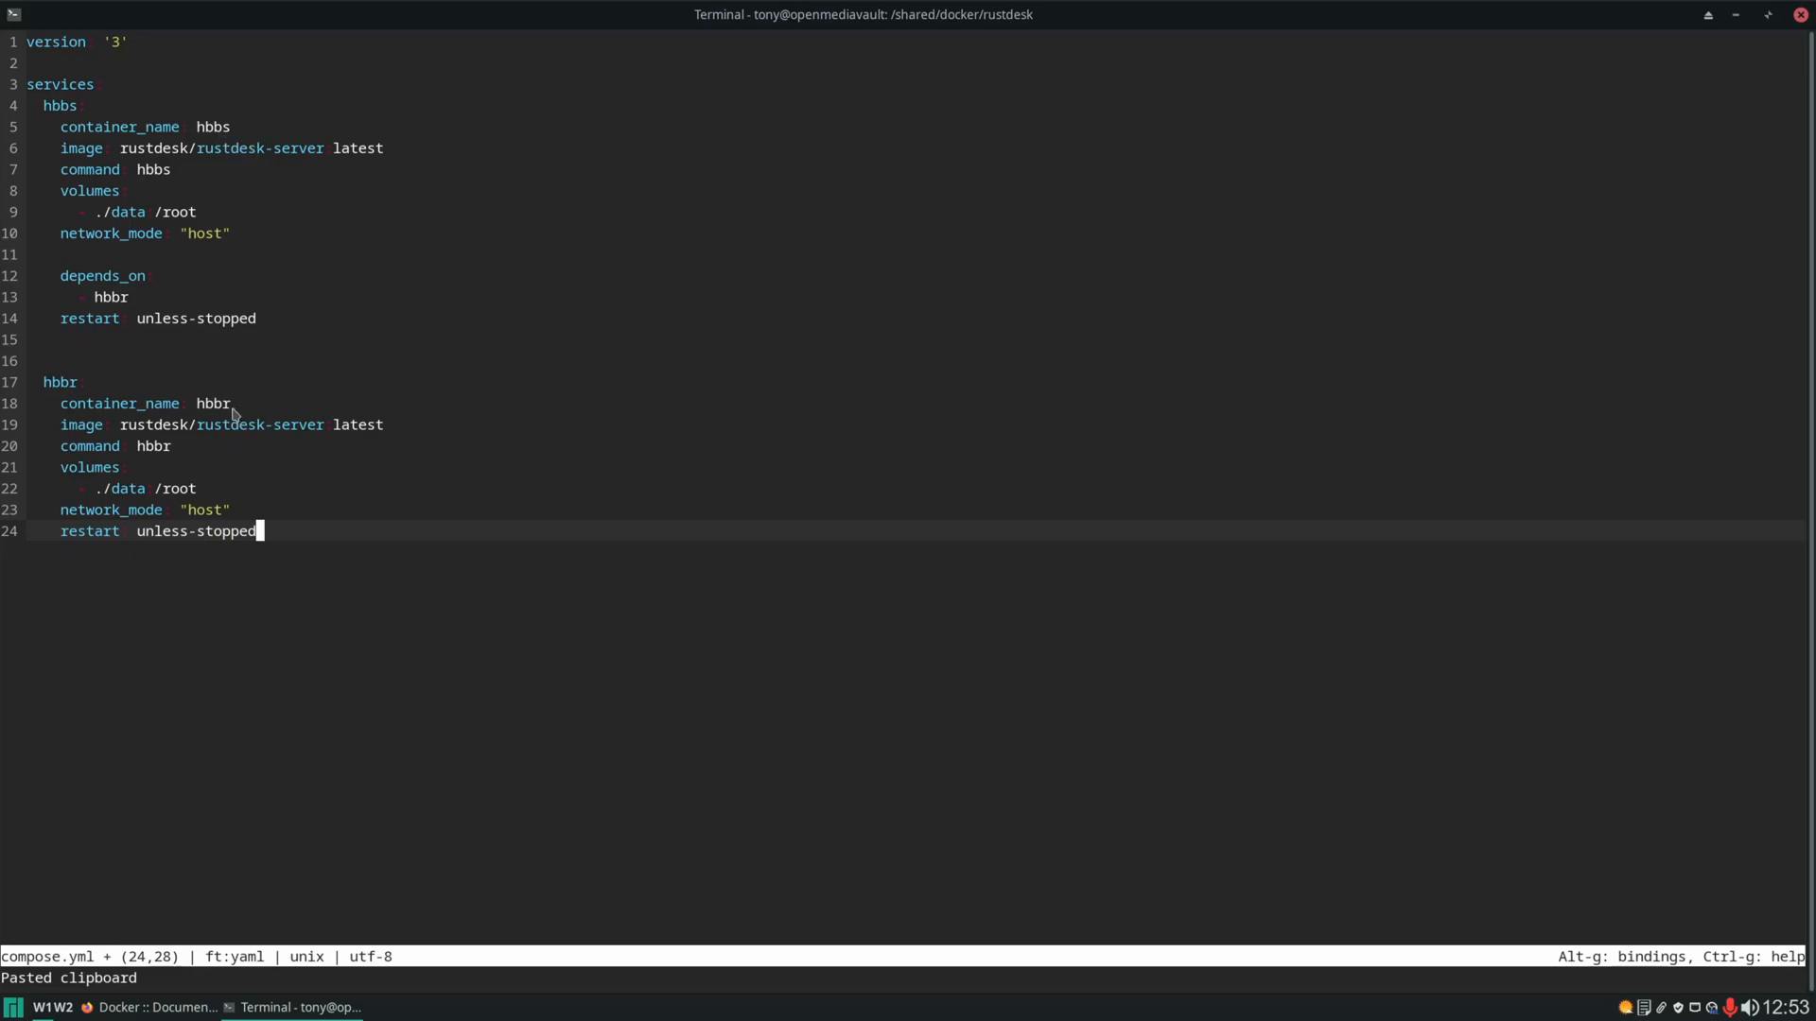
pyautogui.moveTo(266, 135)
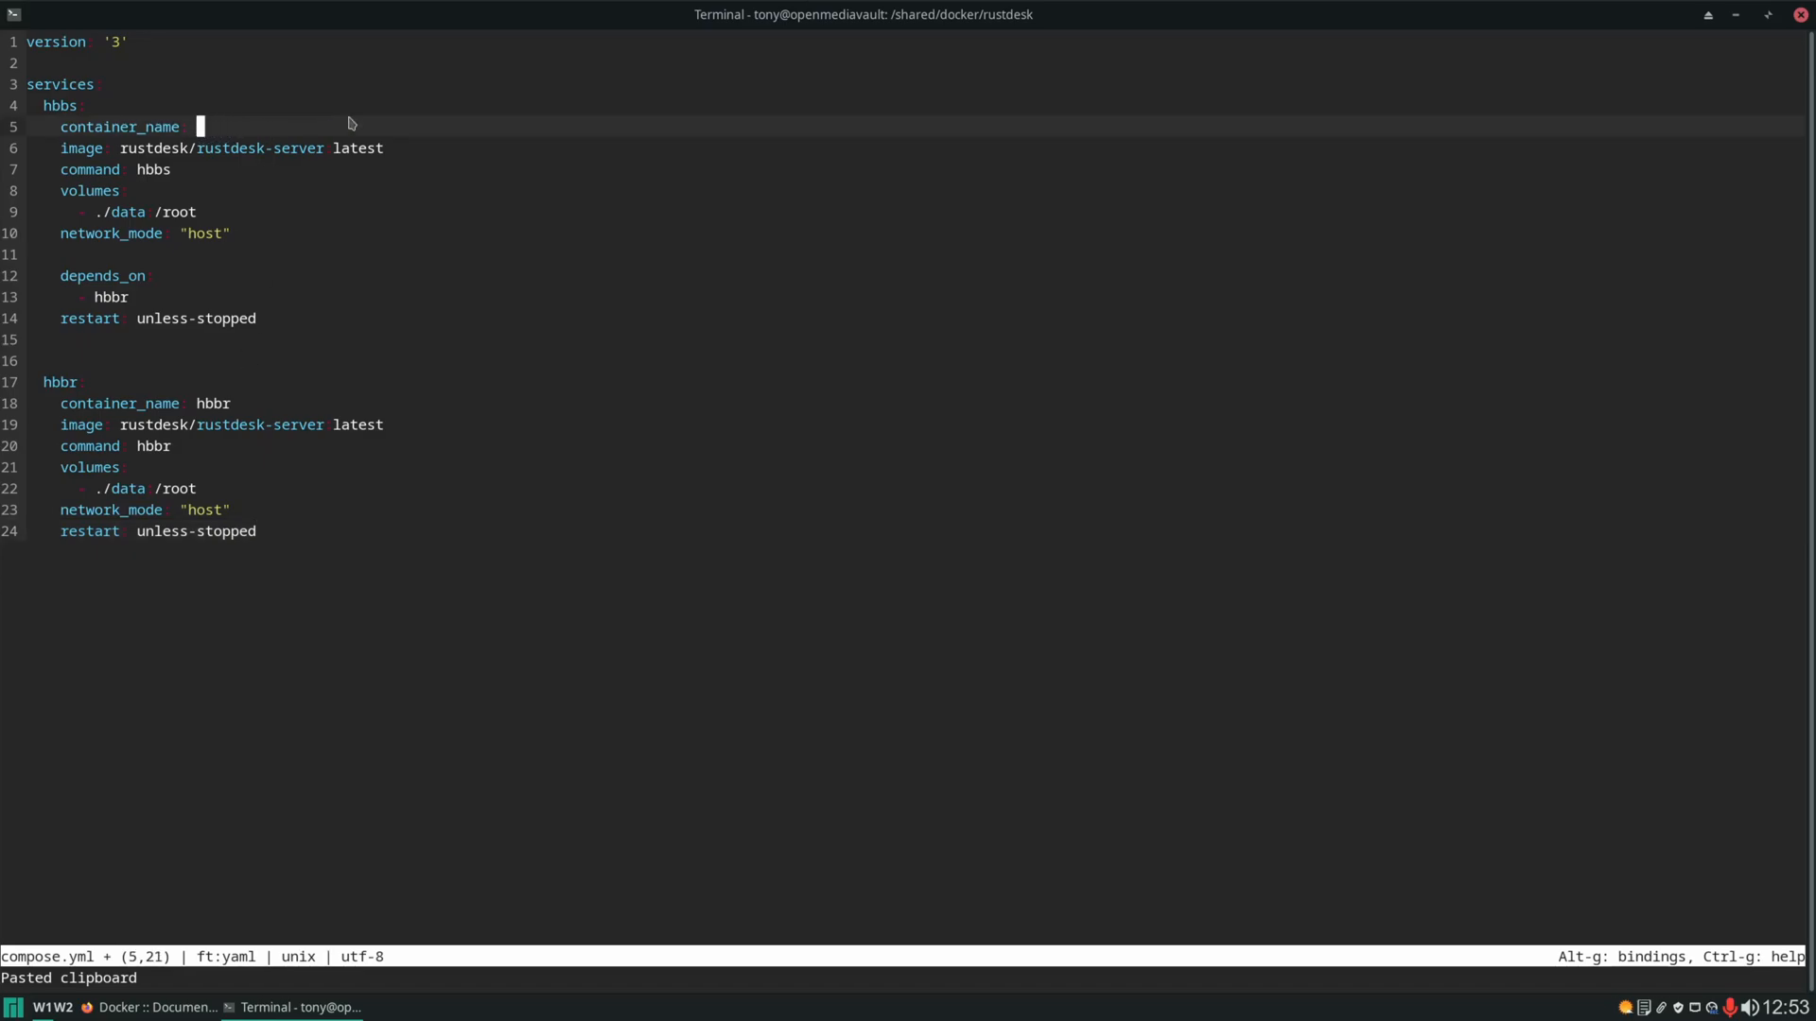
# Name the containers rustdesk-id and rustdesk-relay in the compose file.
pyautogui.write('rust')
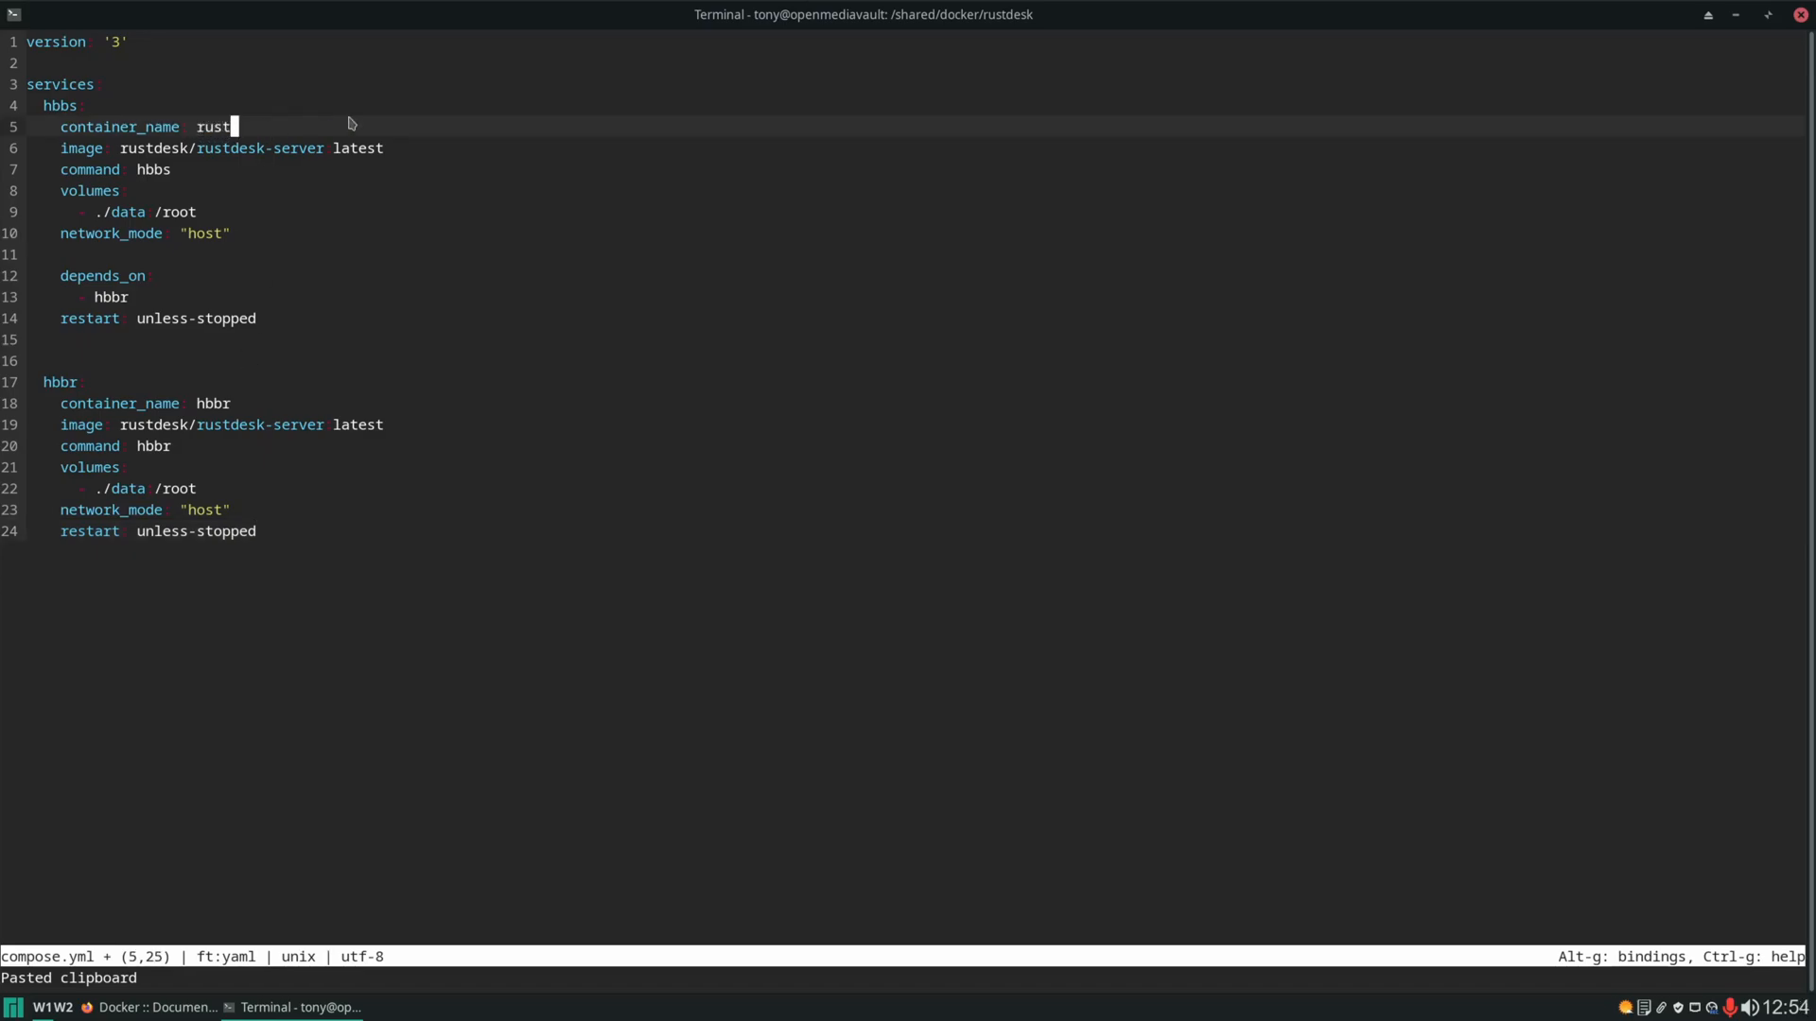
pyautogui.write('desk-id')
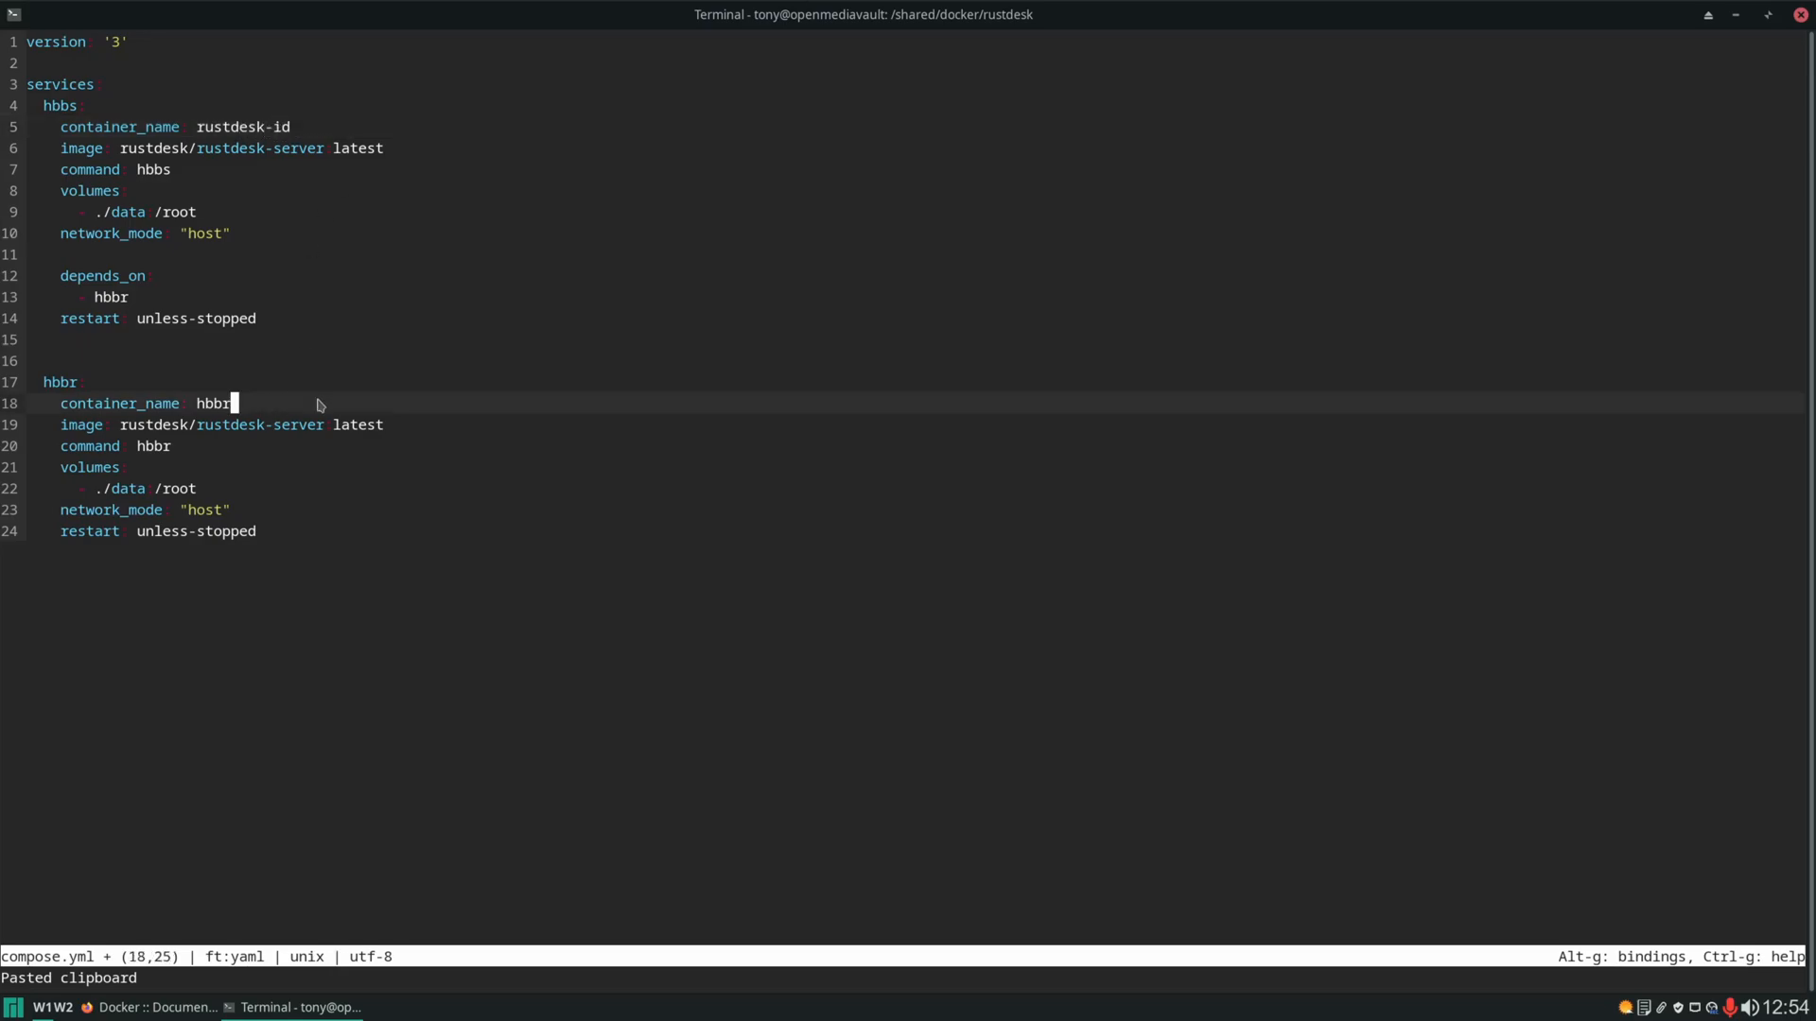
pyautogui.write('rustdesk-rela')
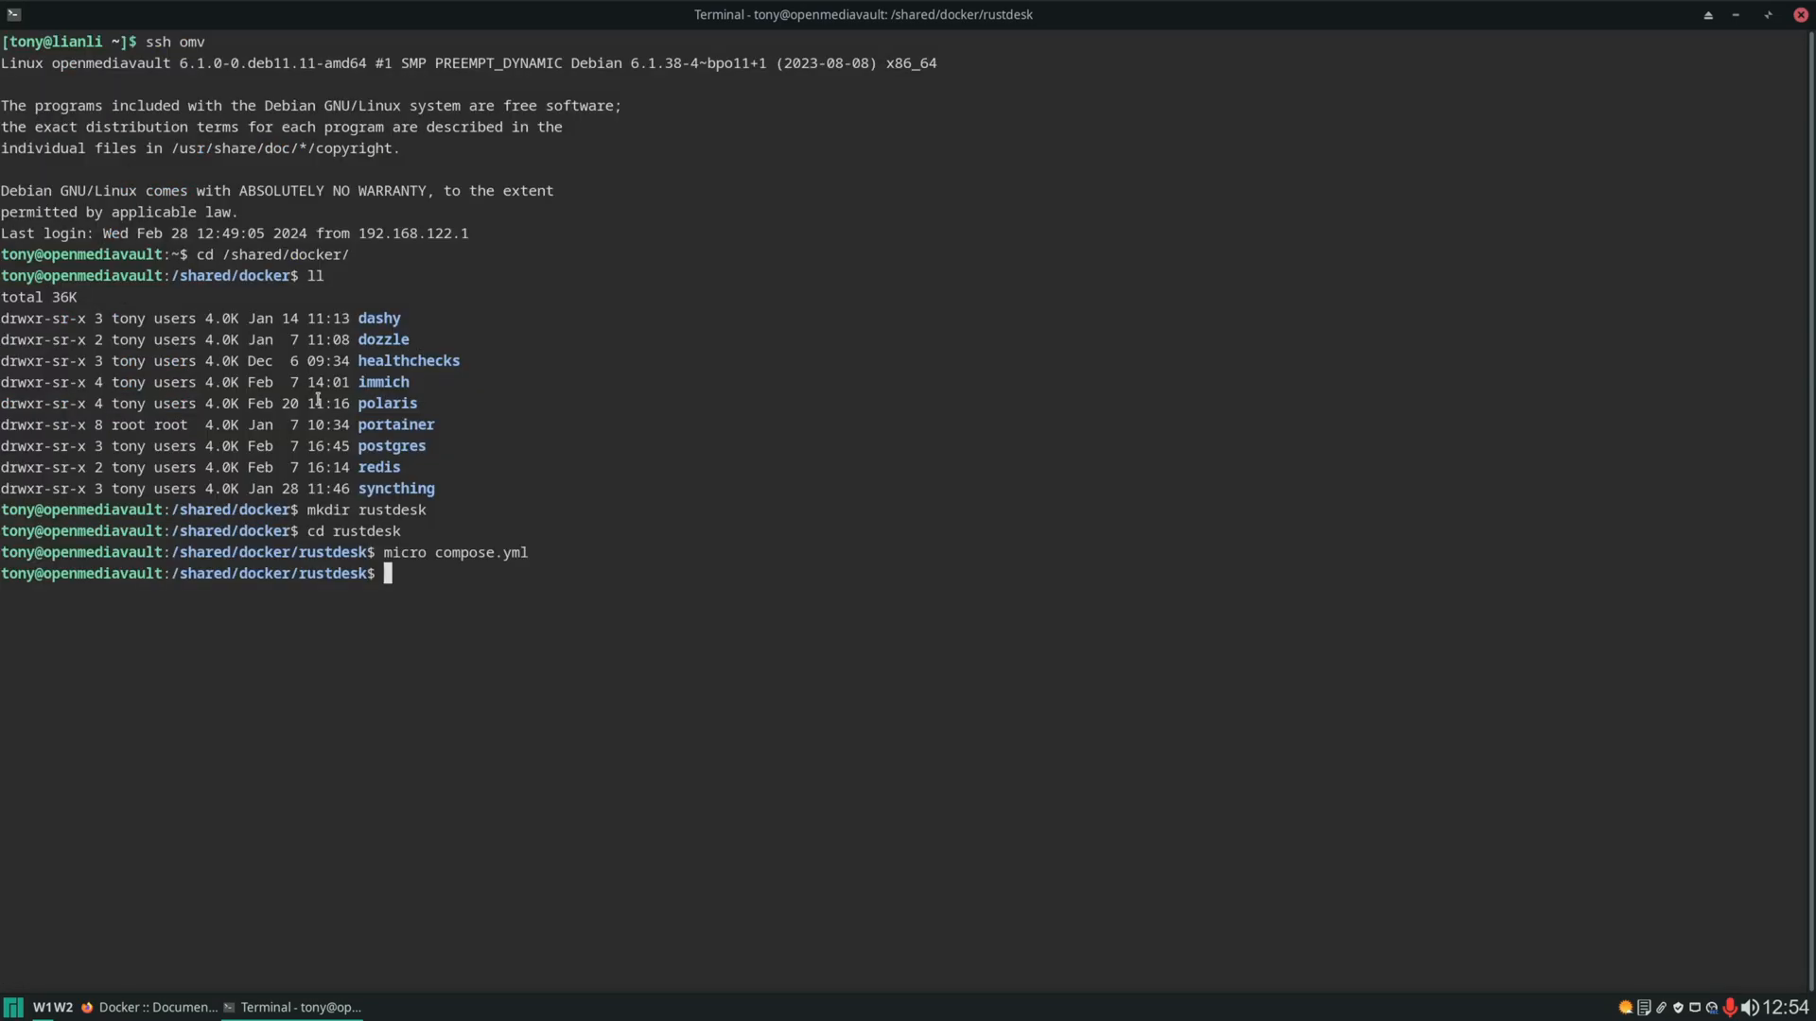
# Run 'sudo docker compose up -d' and submit the sudo password.
pyautogui.write('sudo')
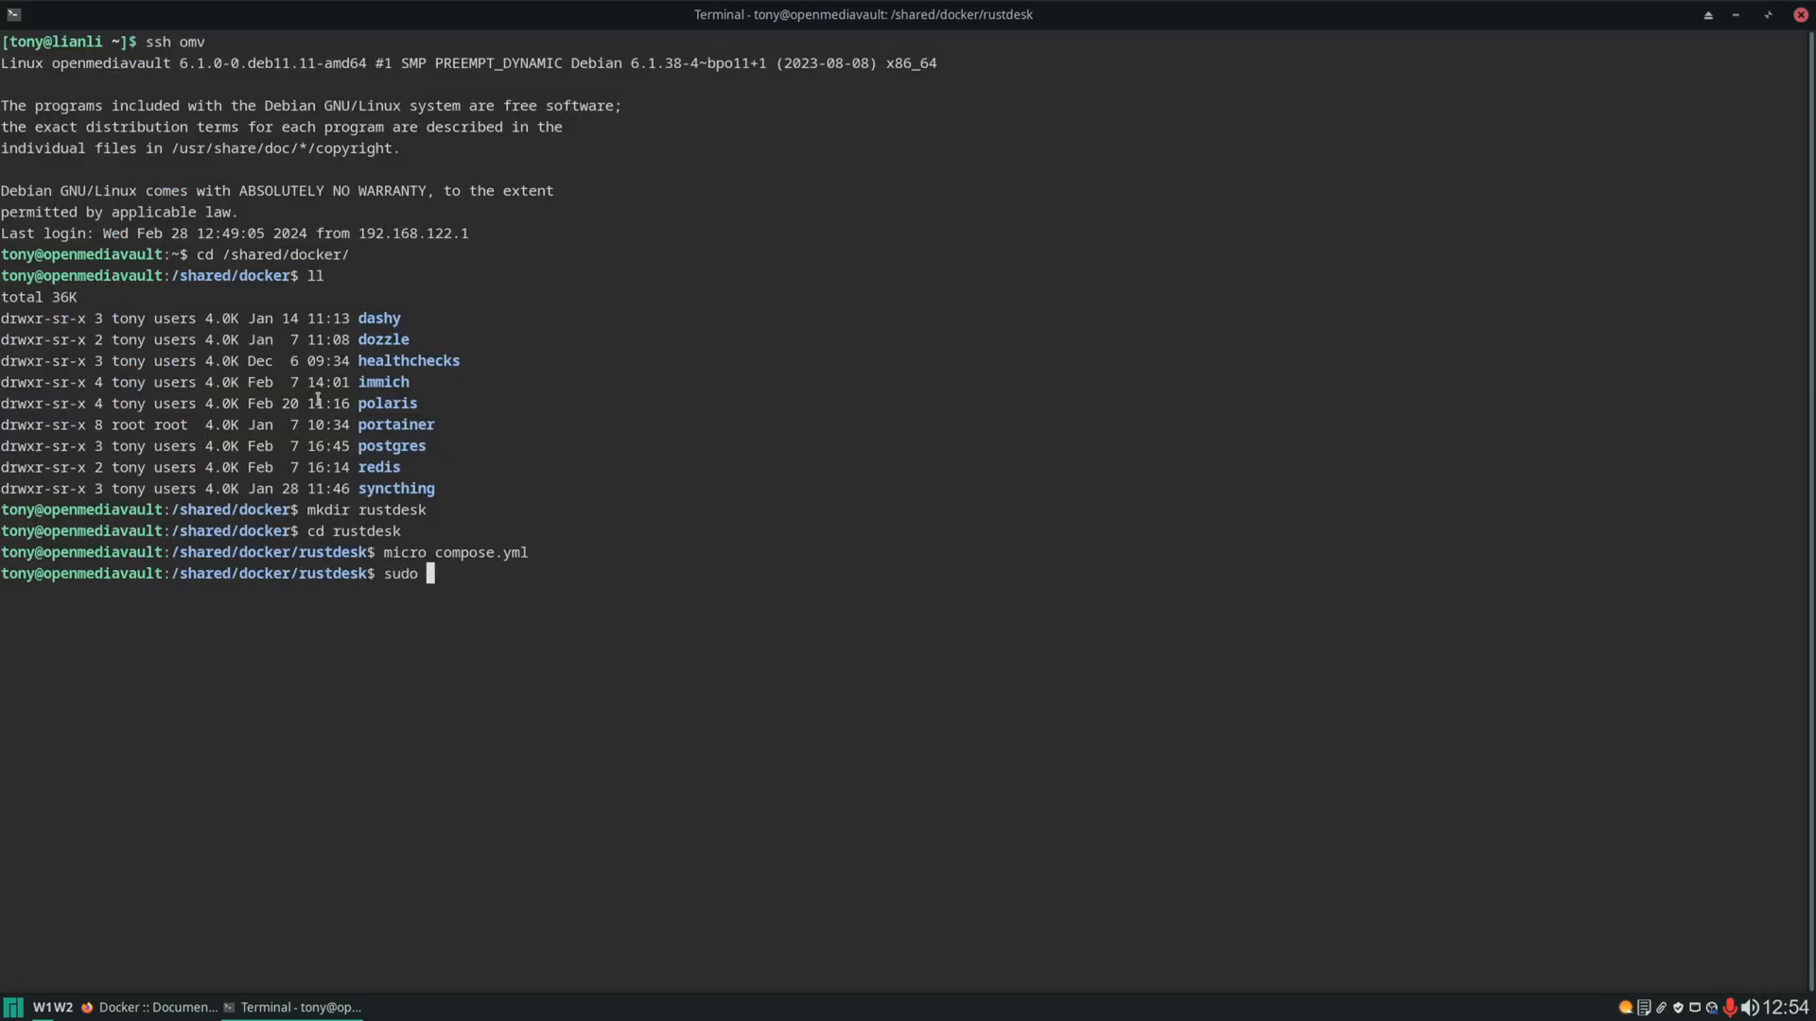
pyautogui.write('docker compose up -d')
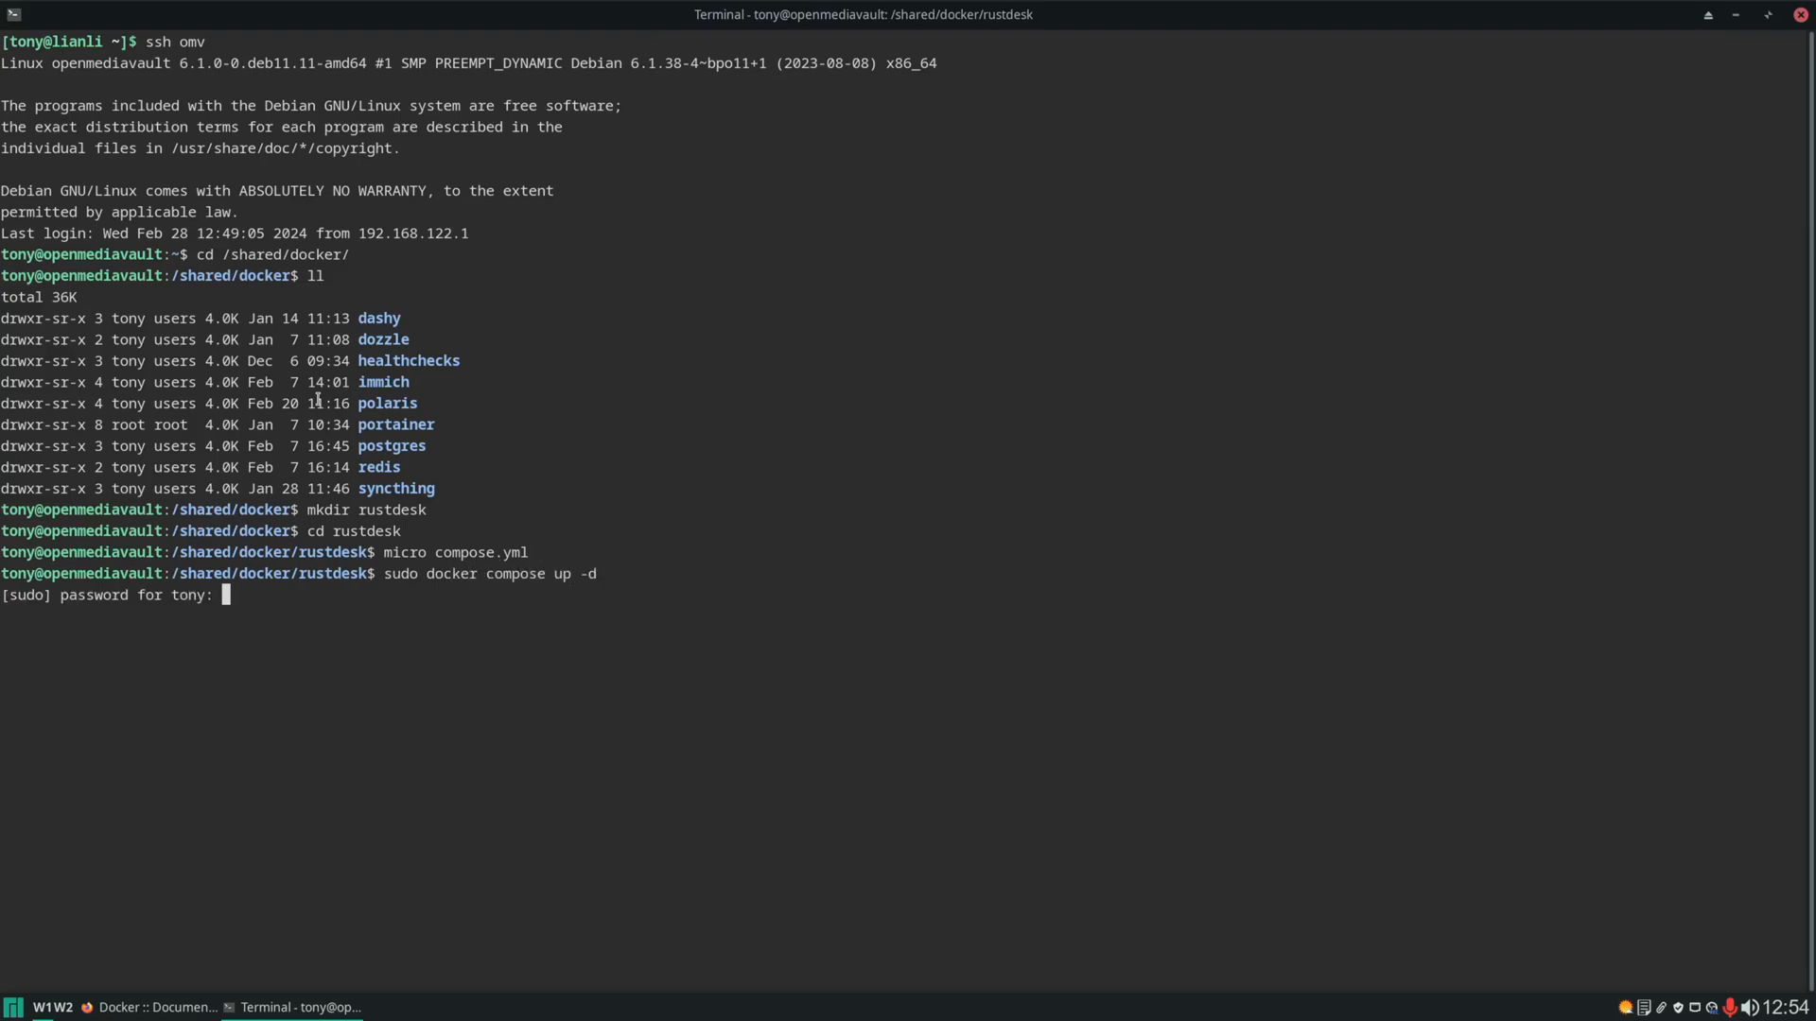
pyautogui.press('Return')
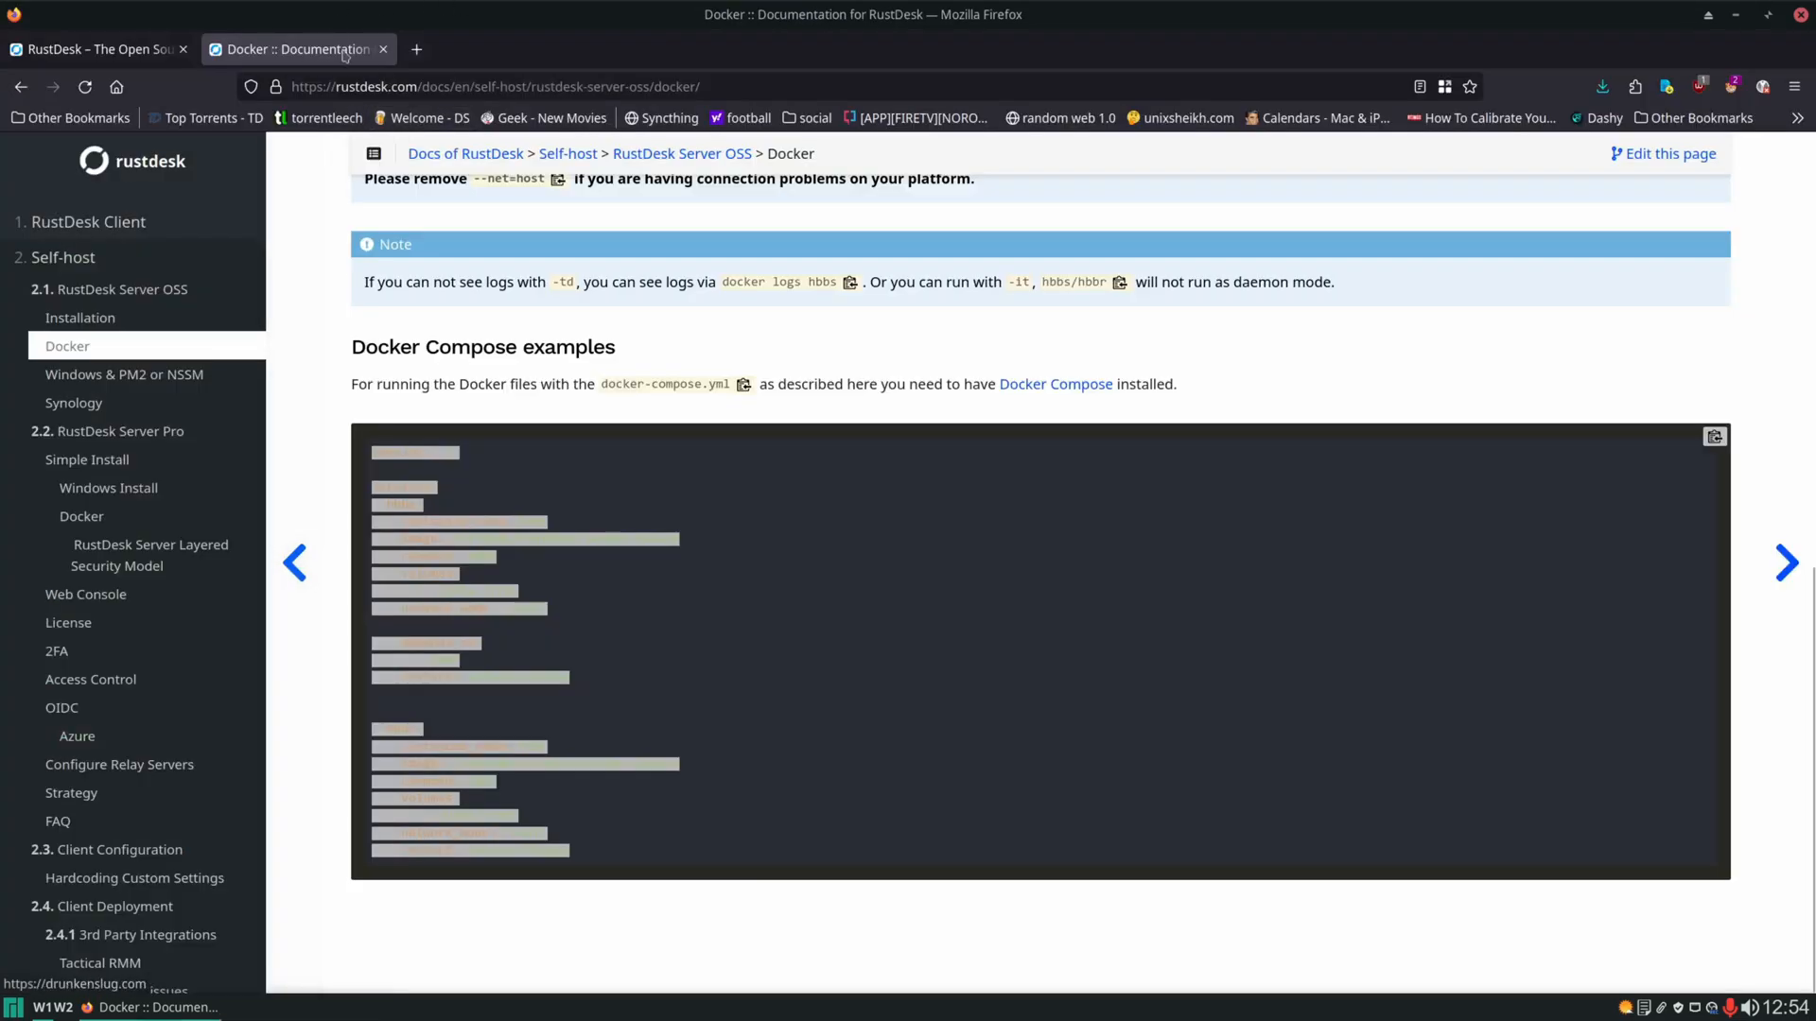
# Leave the Docker docs and go to the latest RustDesk release on GitHub.
pyautogui.click(382, 48)
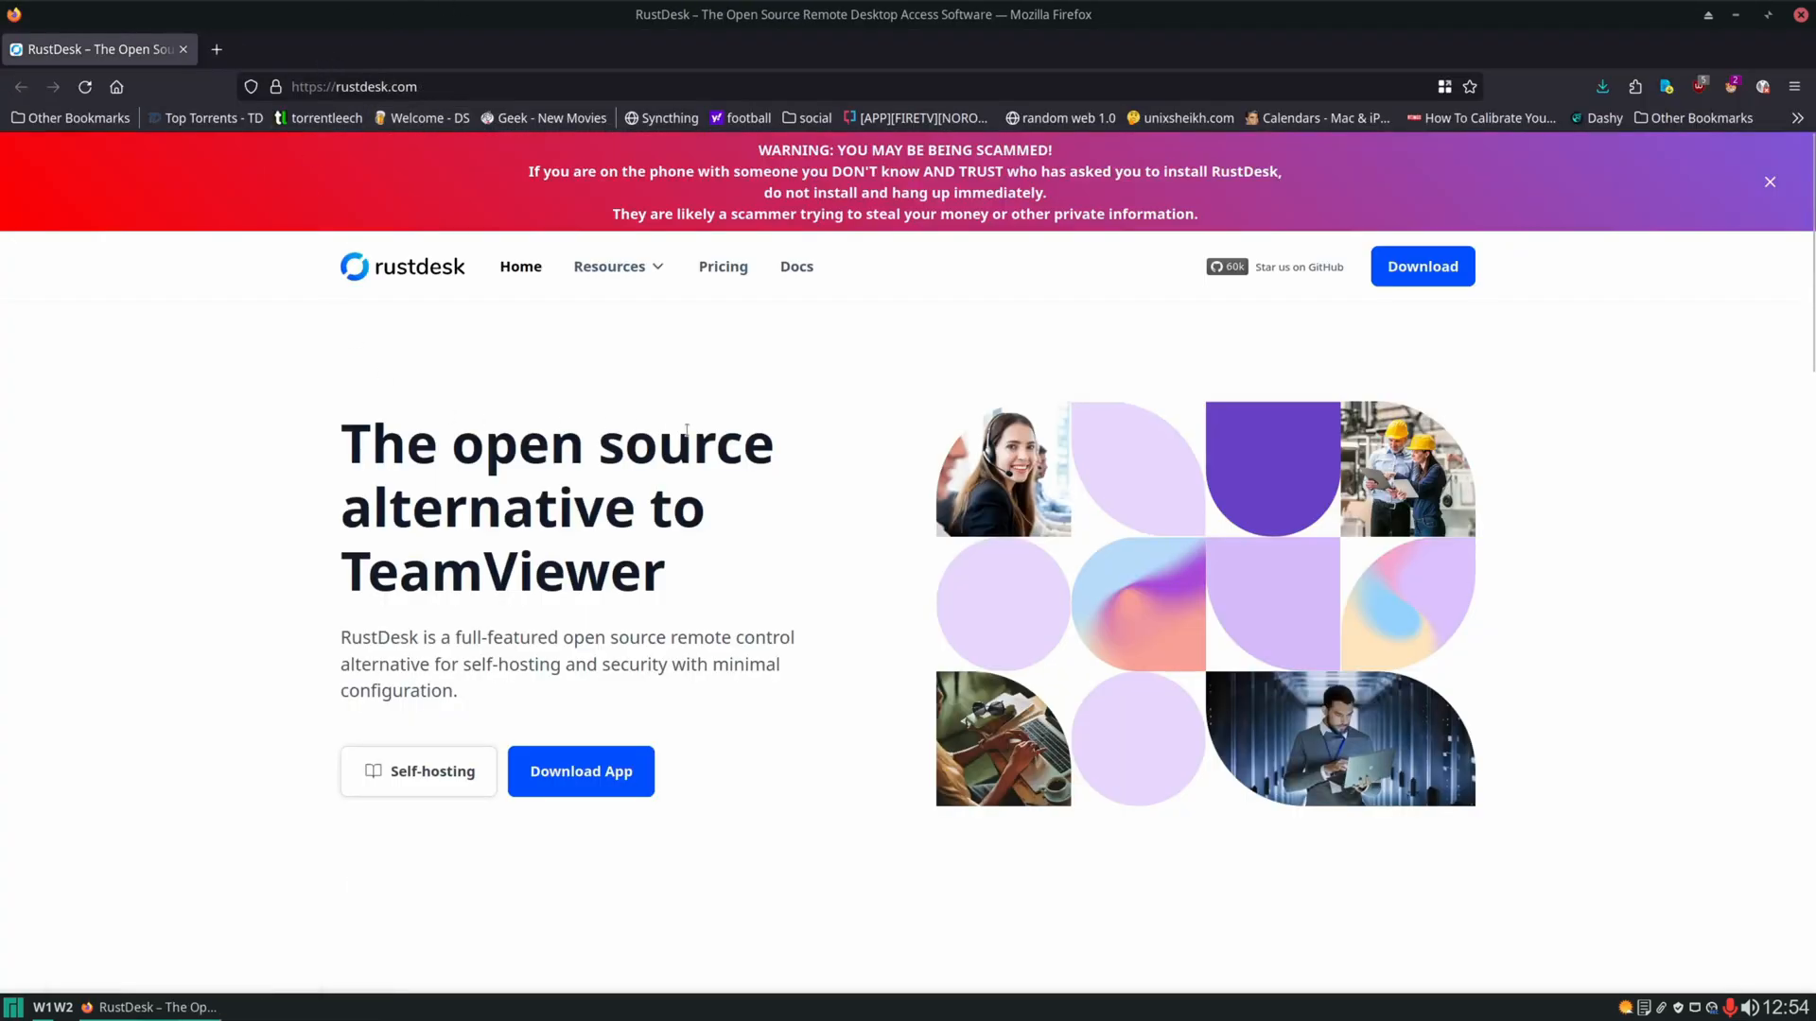
pyautogui.click(1274, 267)
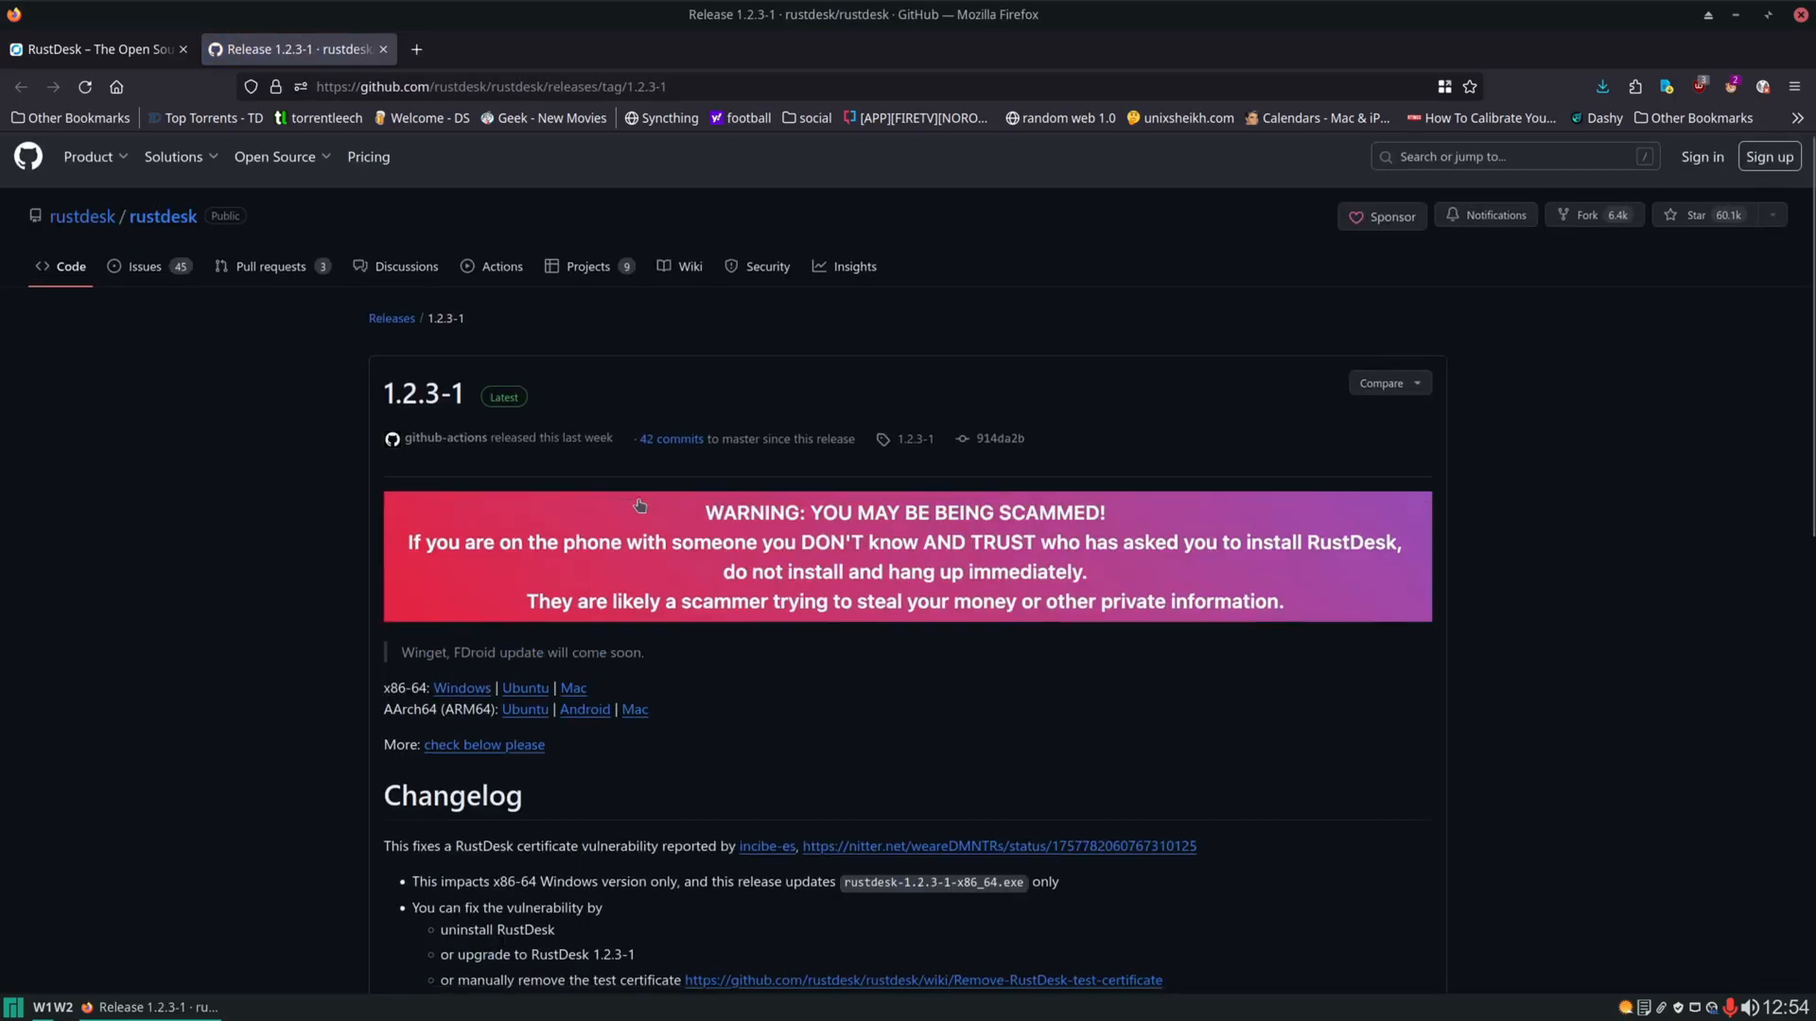
# Start downloading rustdesk-1.2.3-x86_64.flatpak from the release assets.
pyautogui.scroll(-3)
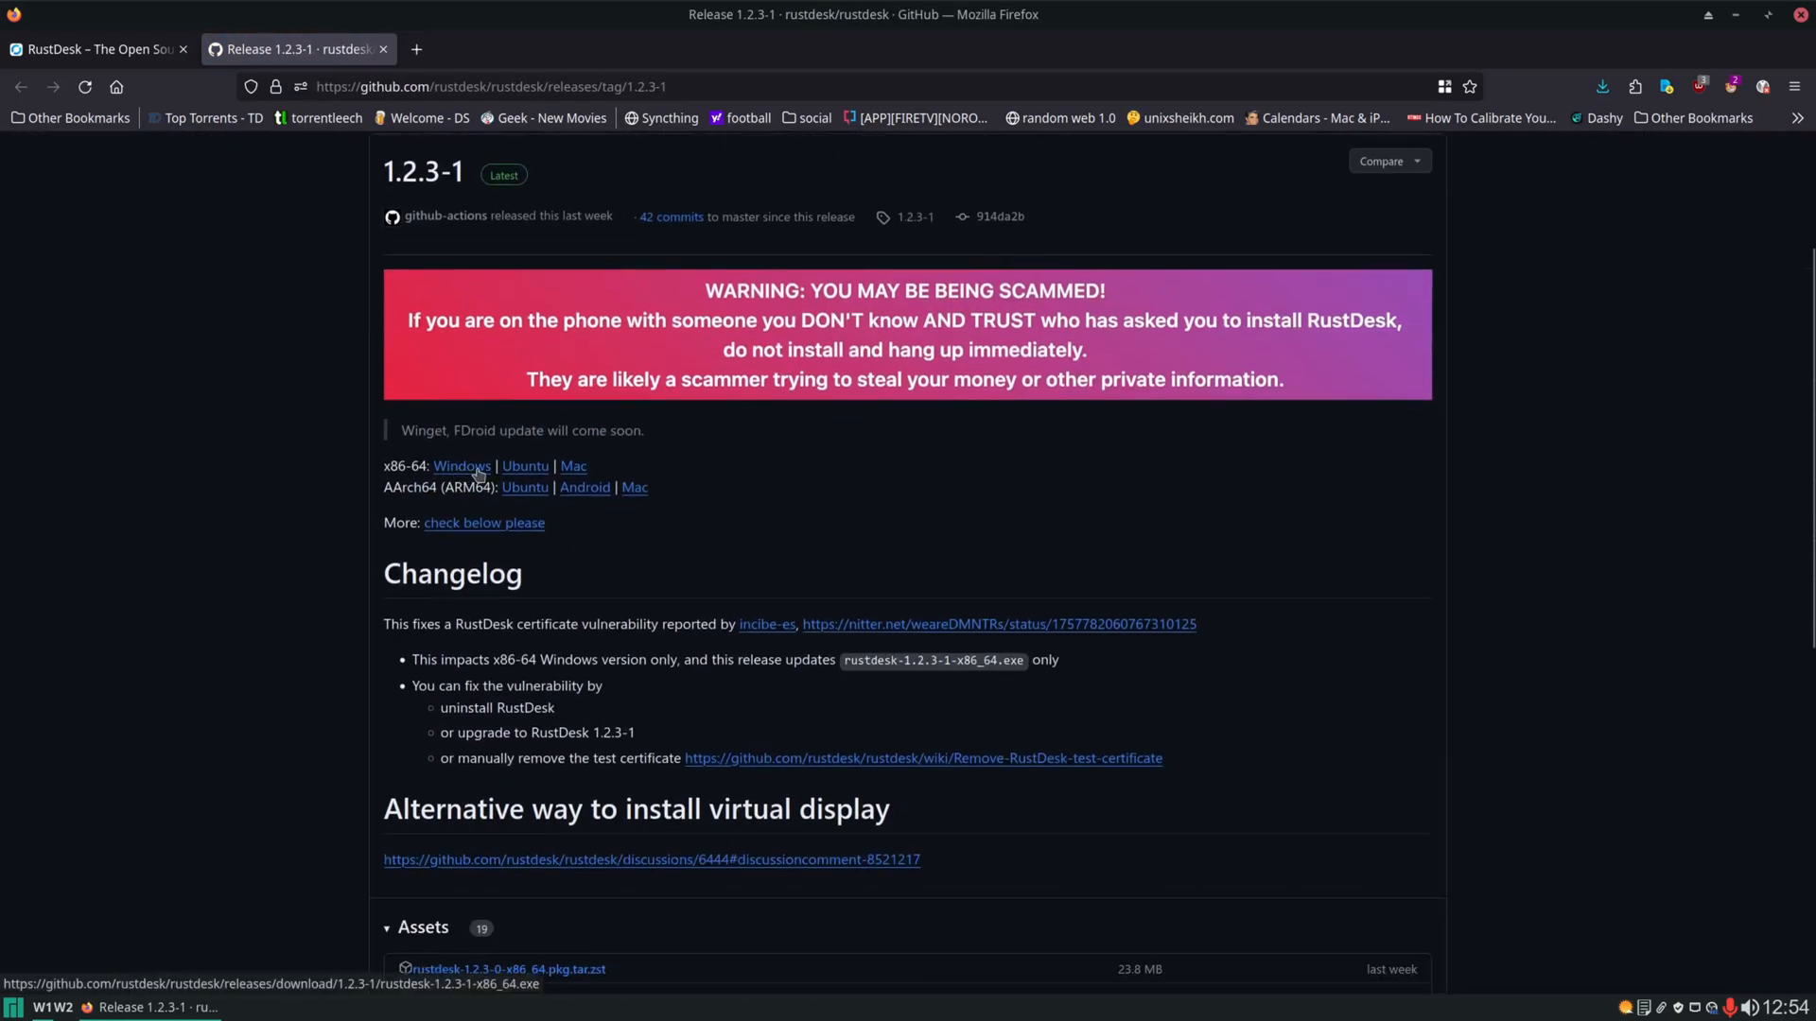
pyautogui.moveTo(573, 466)
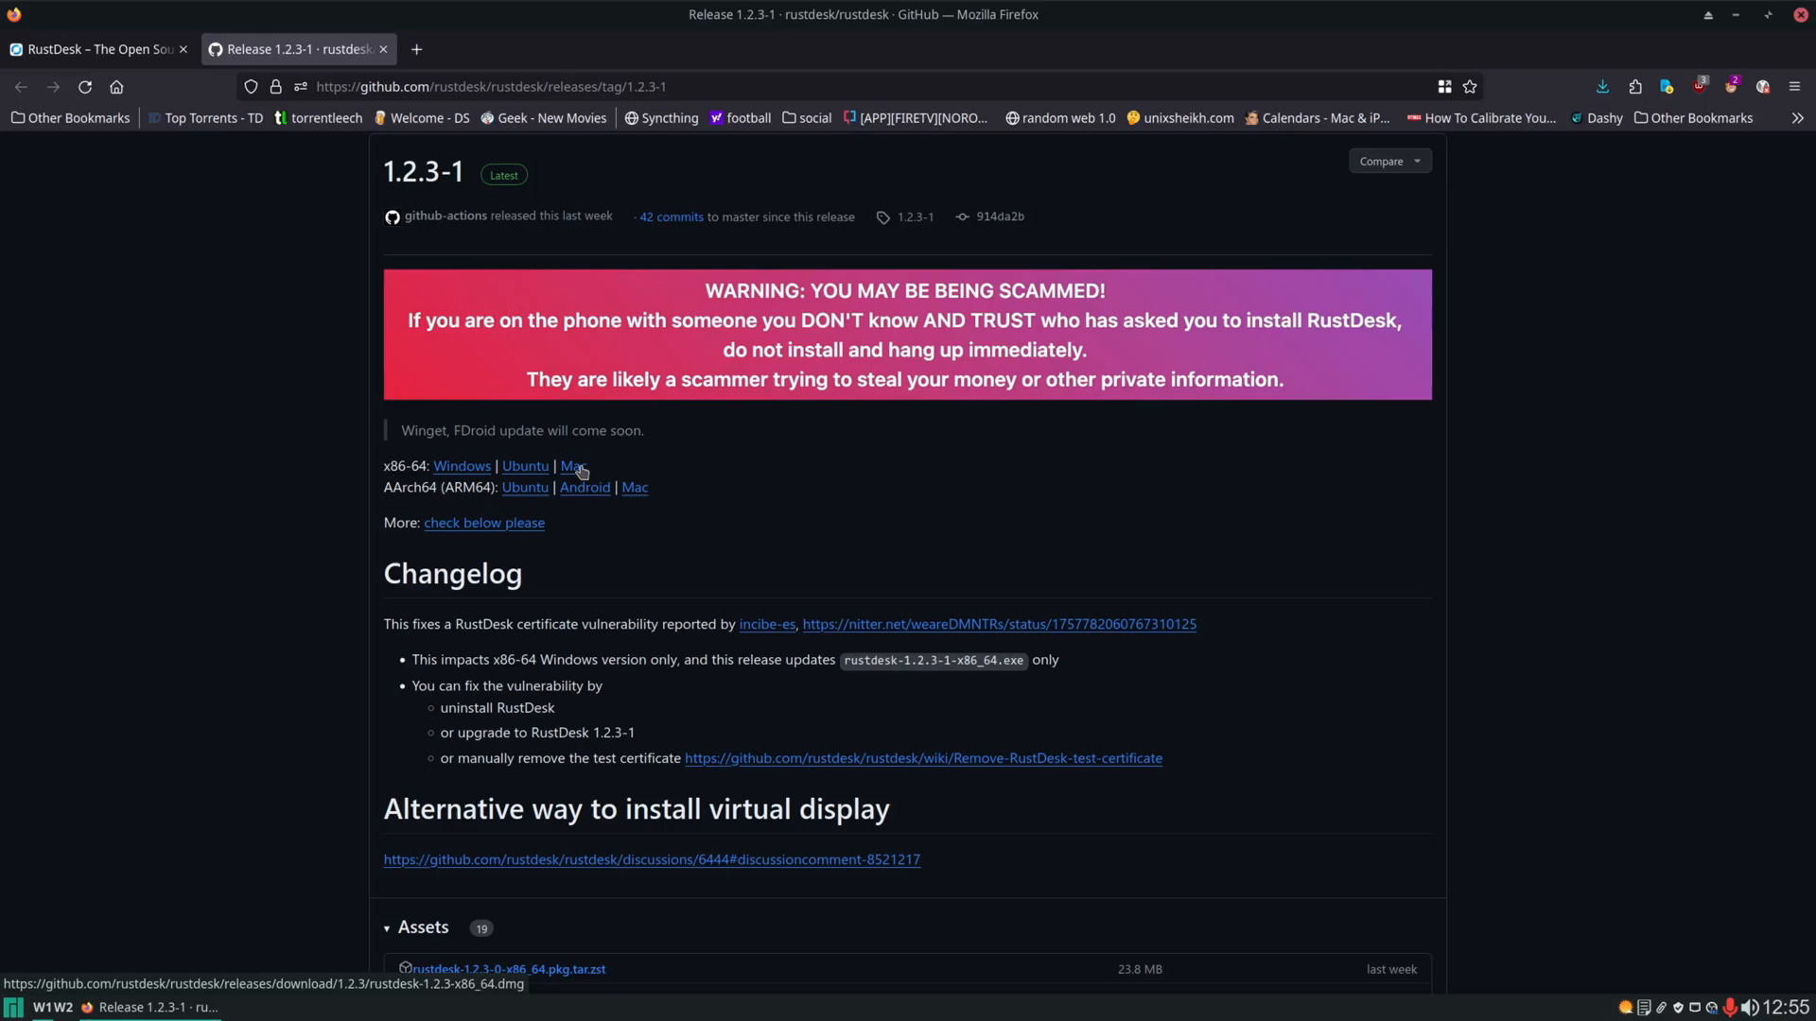
pyautogui.scroll(-3)
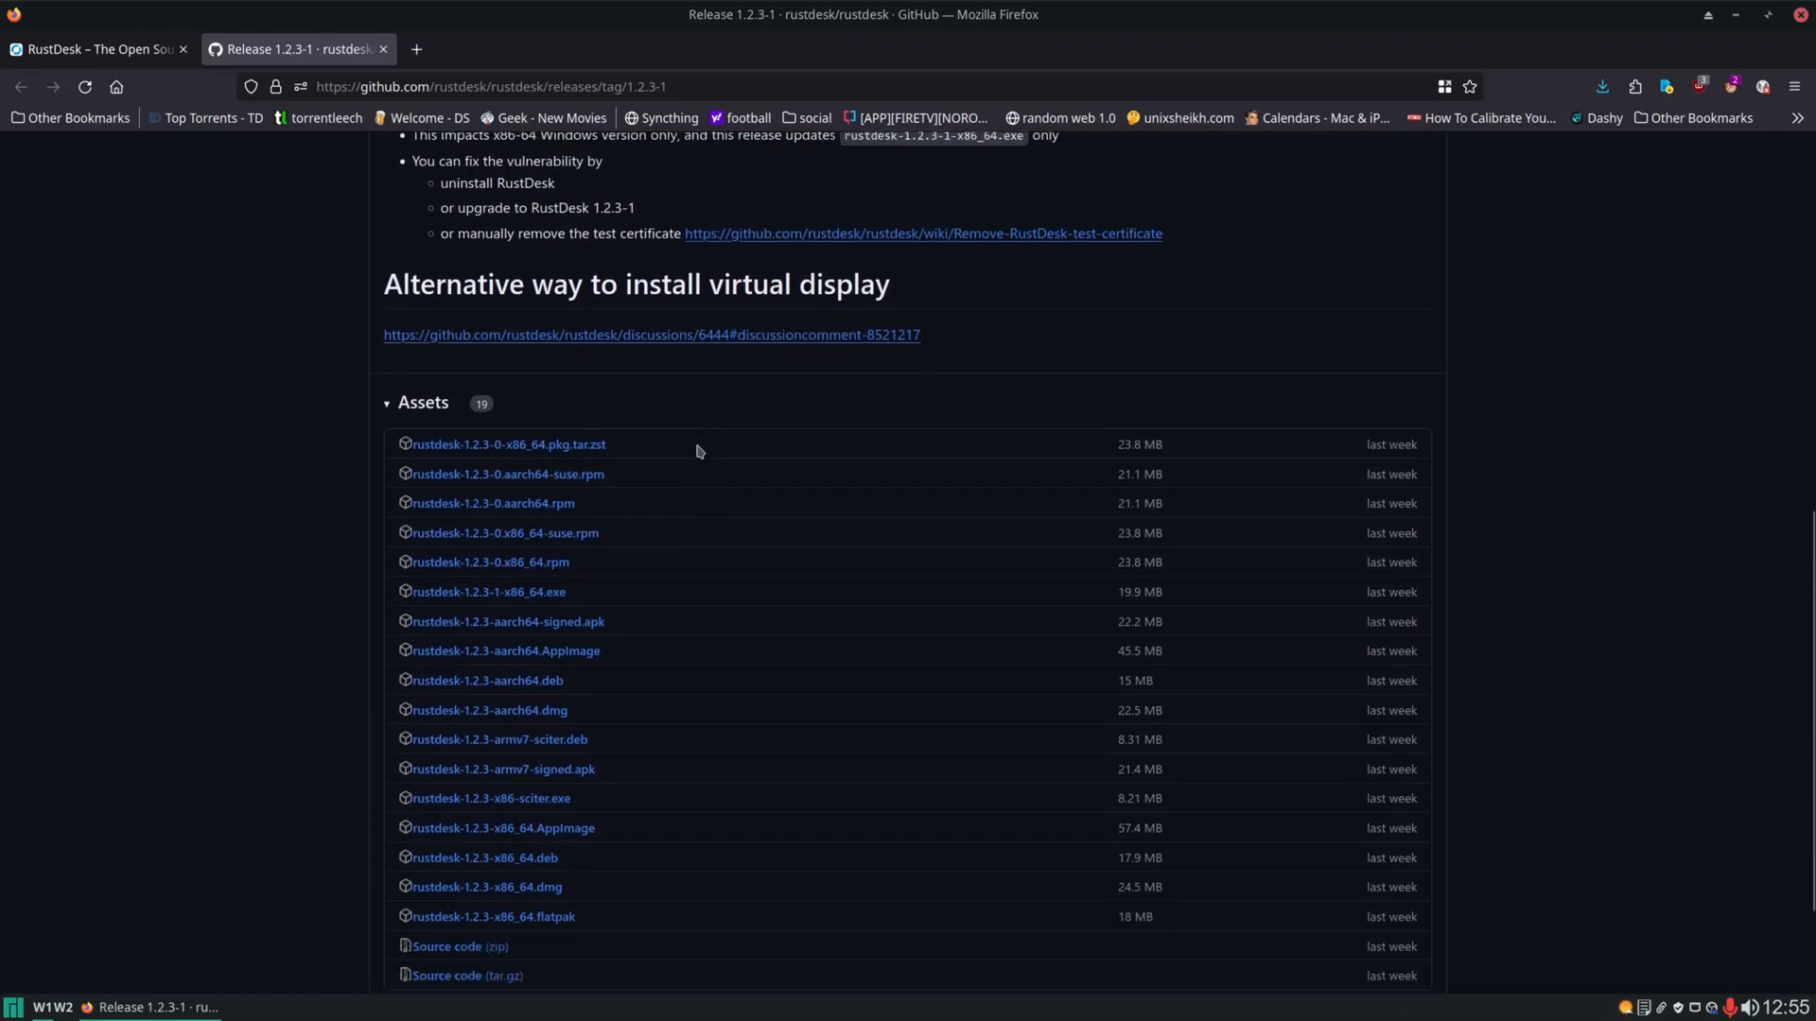
pyautogui.scroll(-3)
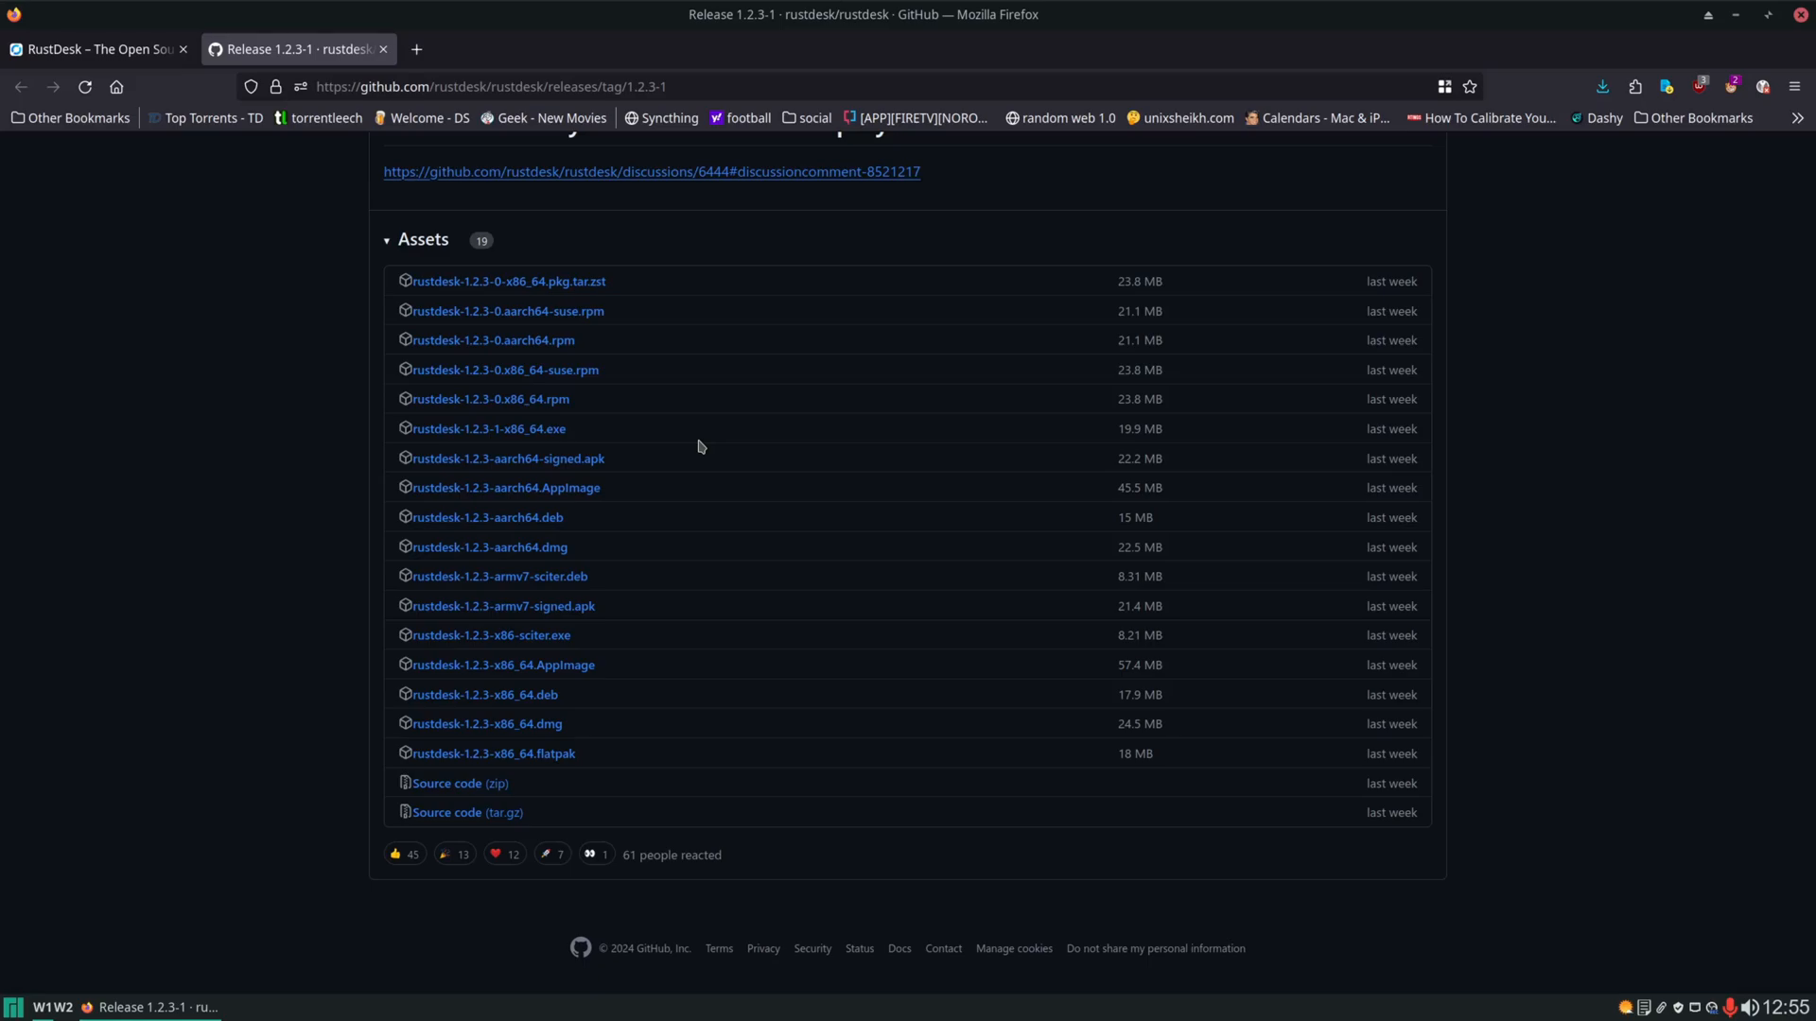
pyautogui.click(494, 753)
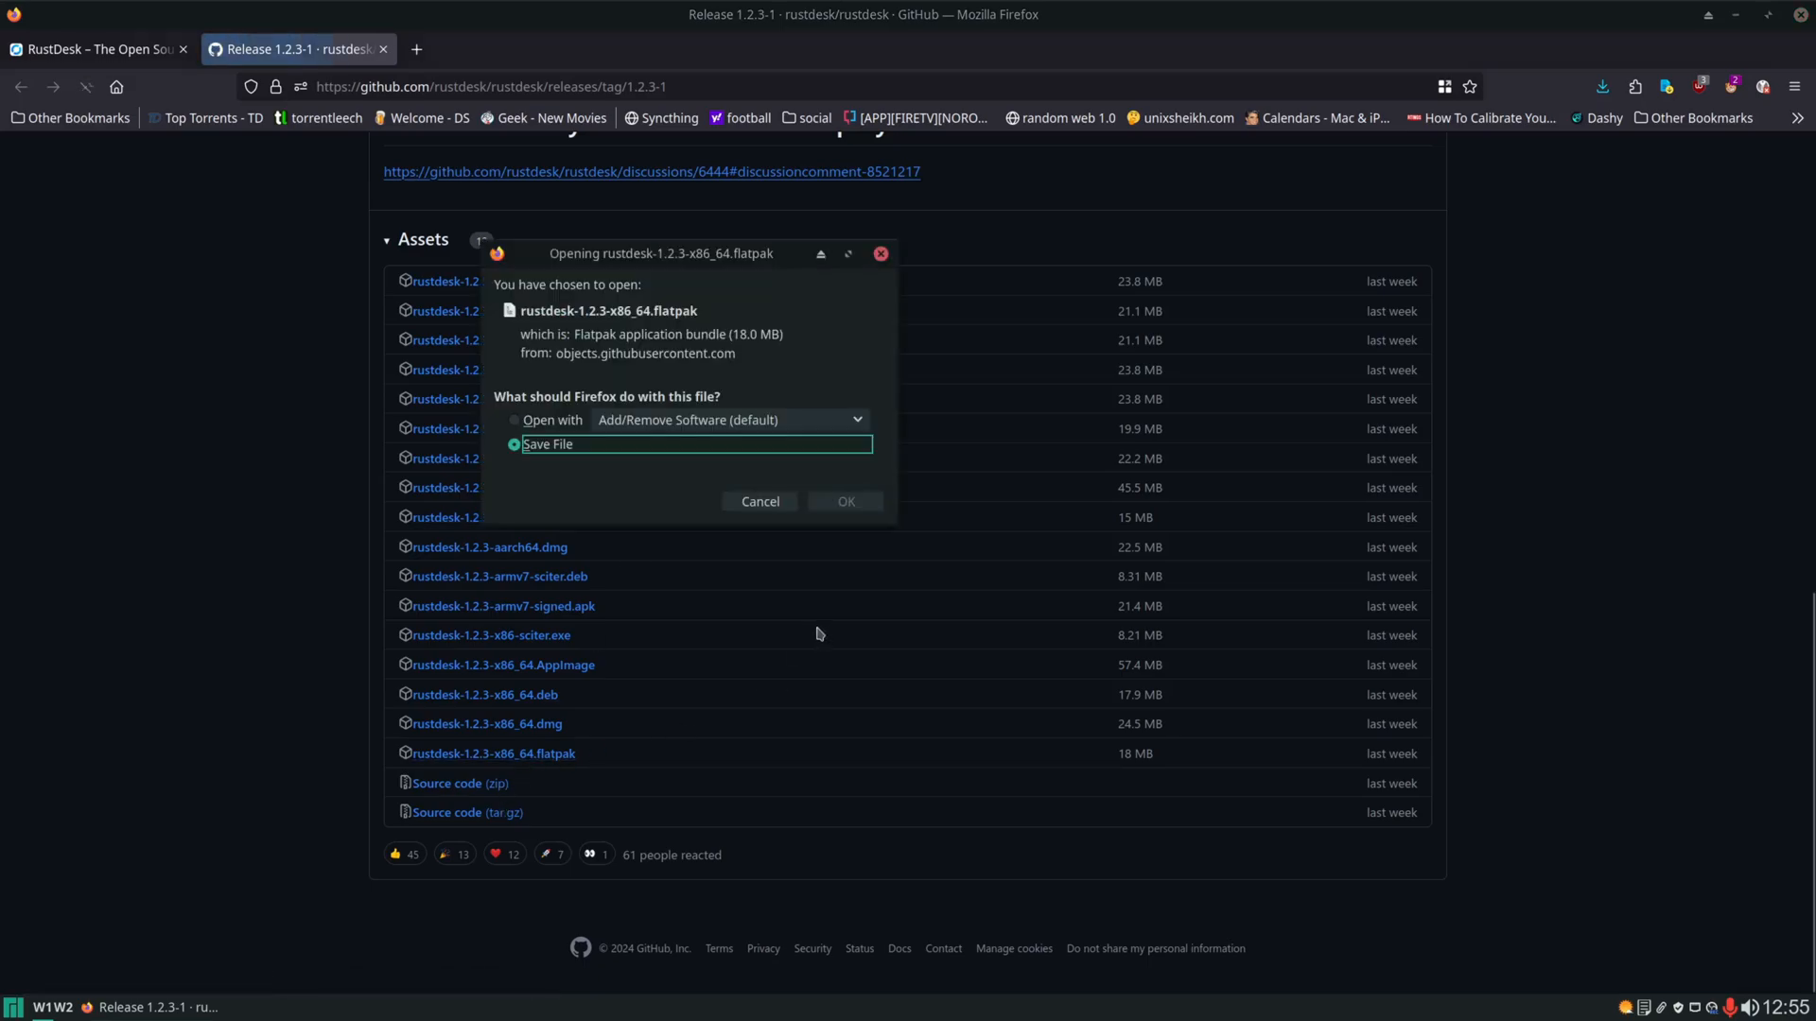
# Choose Save File for the RustDesk flatpak download.
pyautogui.click(846, 501)
pyautogui.write('sudo')
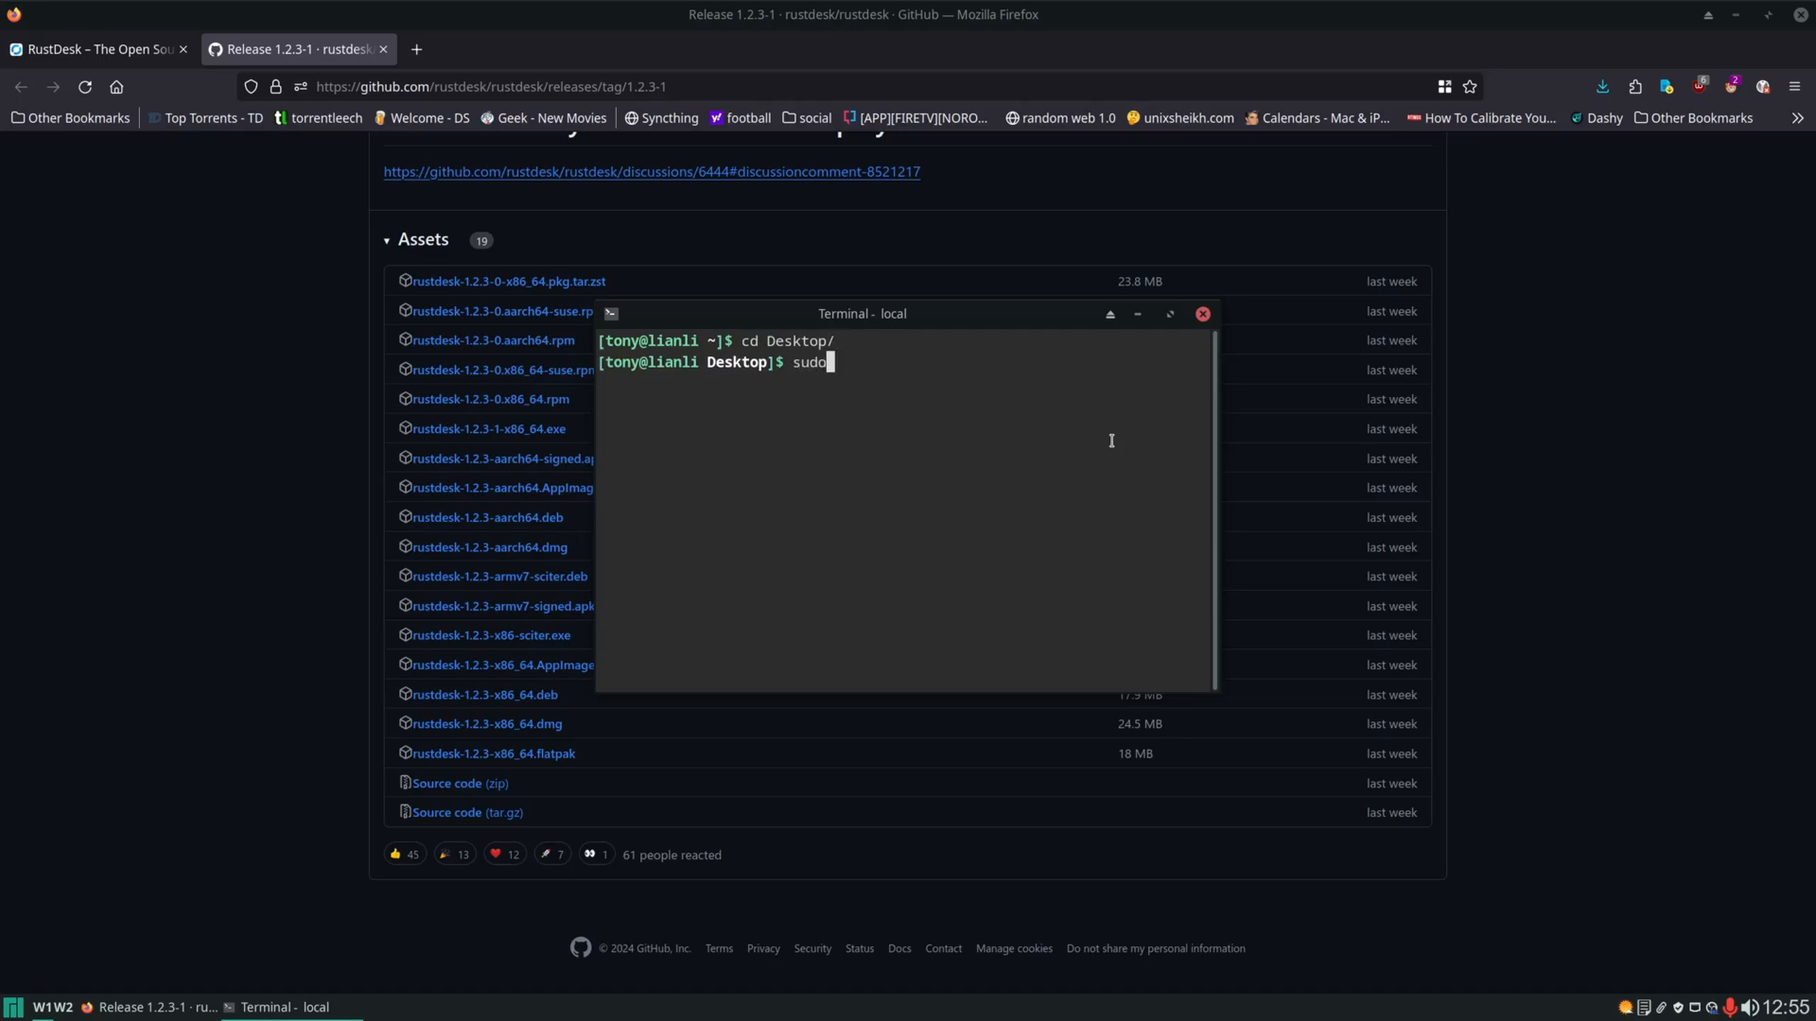
# Run a sudo flatpak install of the saved RustDesk bundle from the Desktop.
pyautogui.write('flatpak ins')
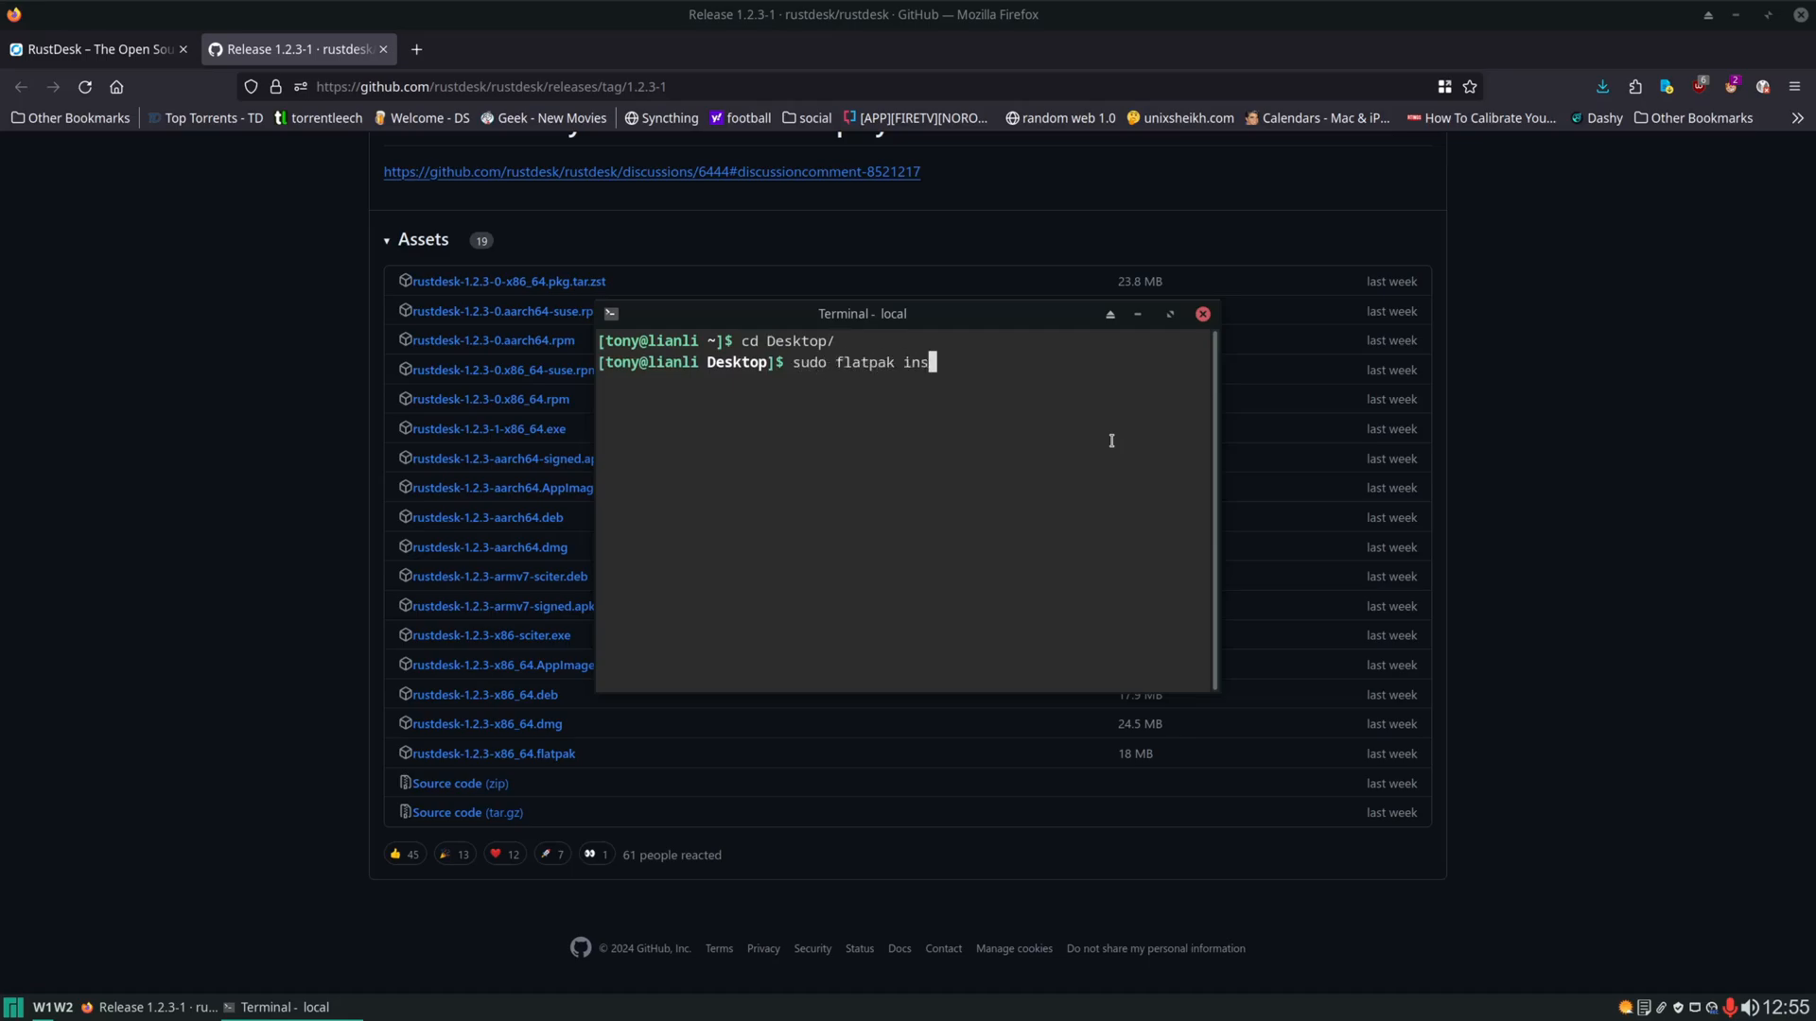
pyautogui.write('tall ./')
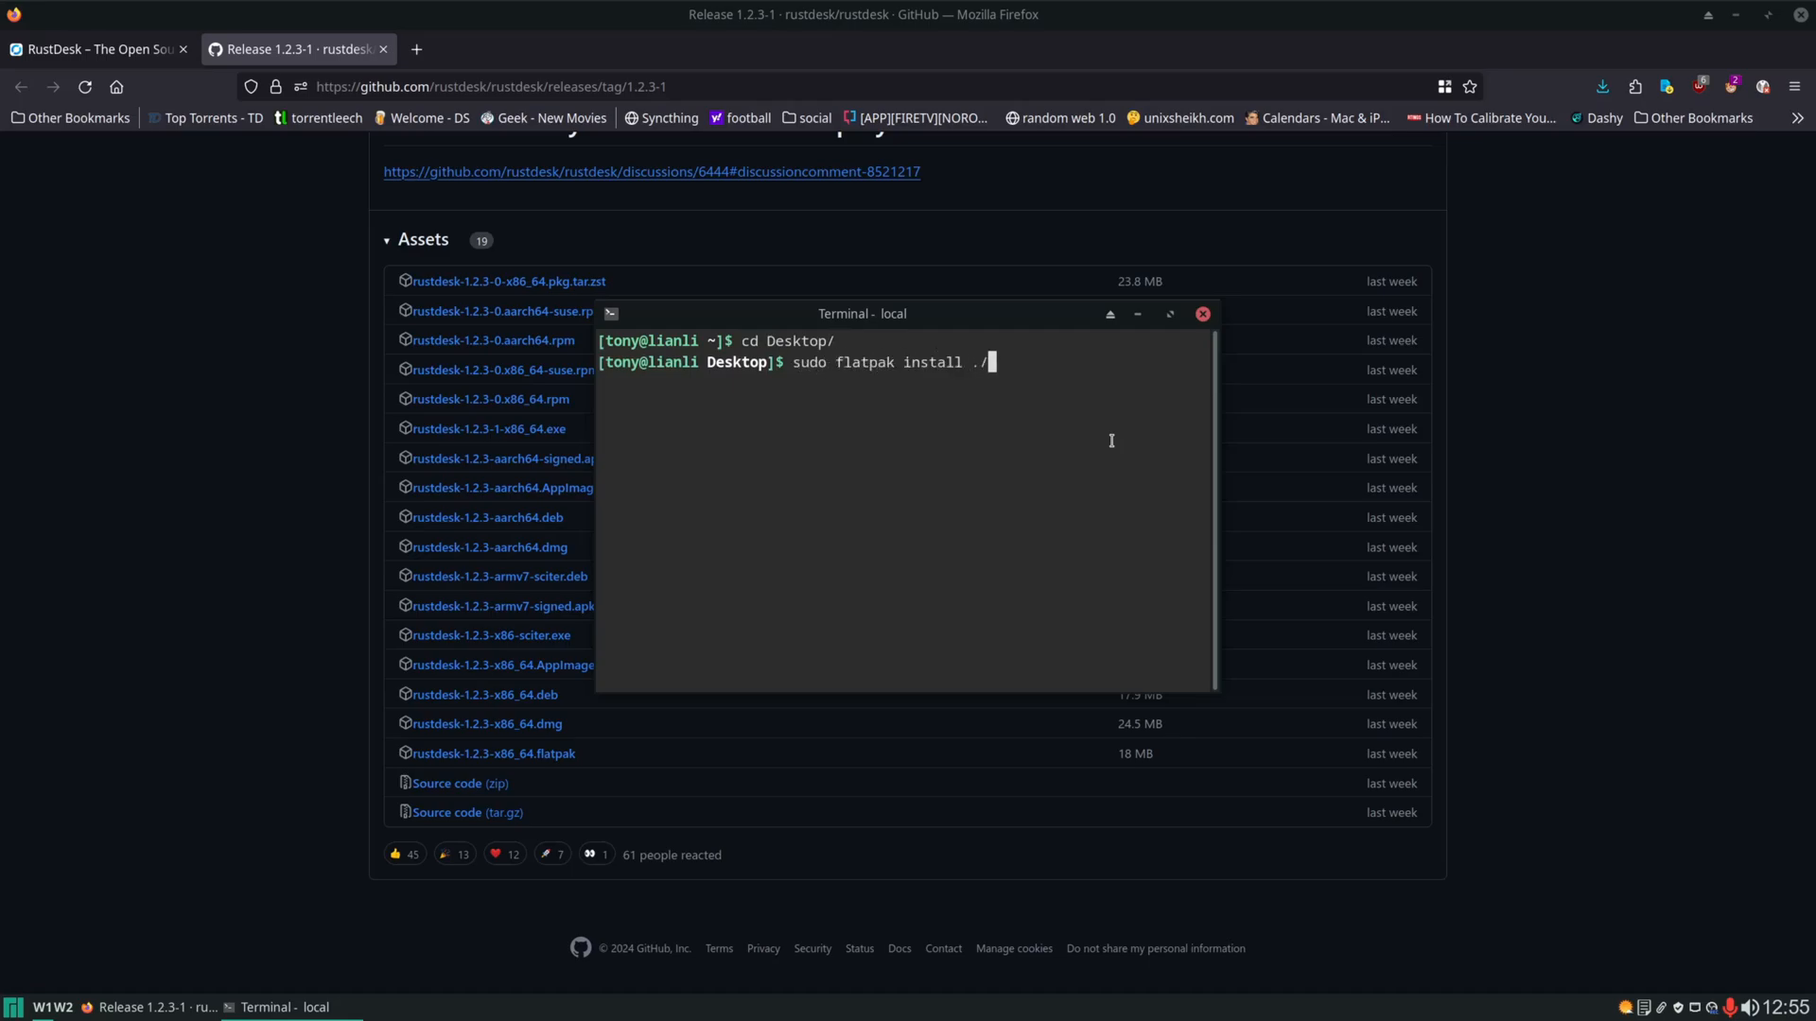
pyautogui.press('Return')
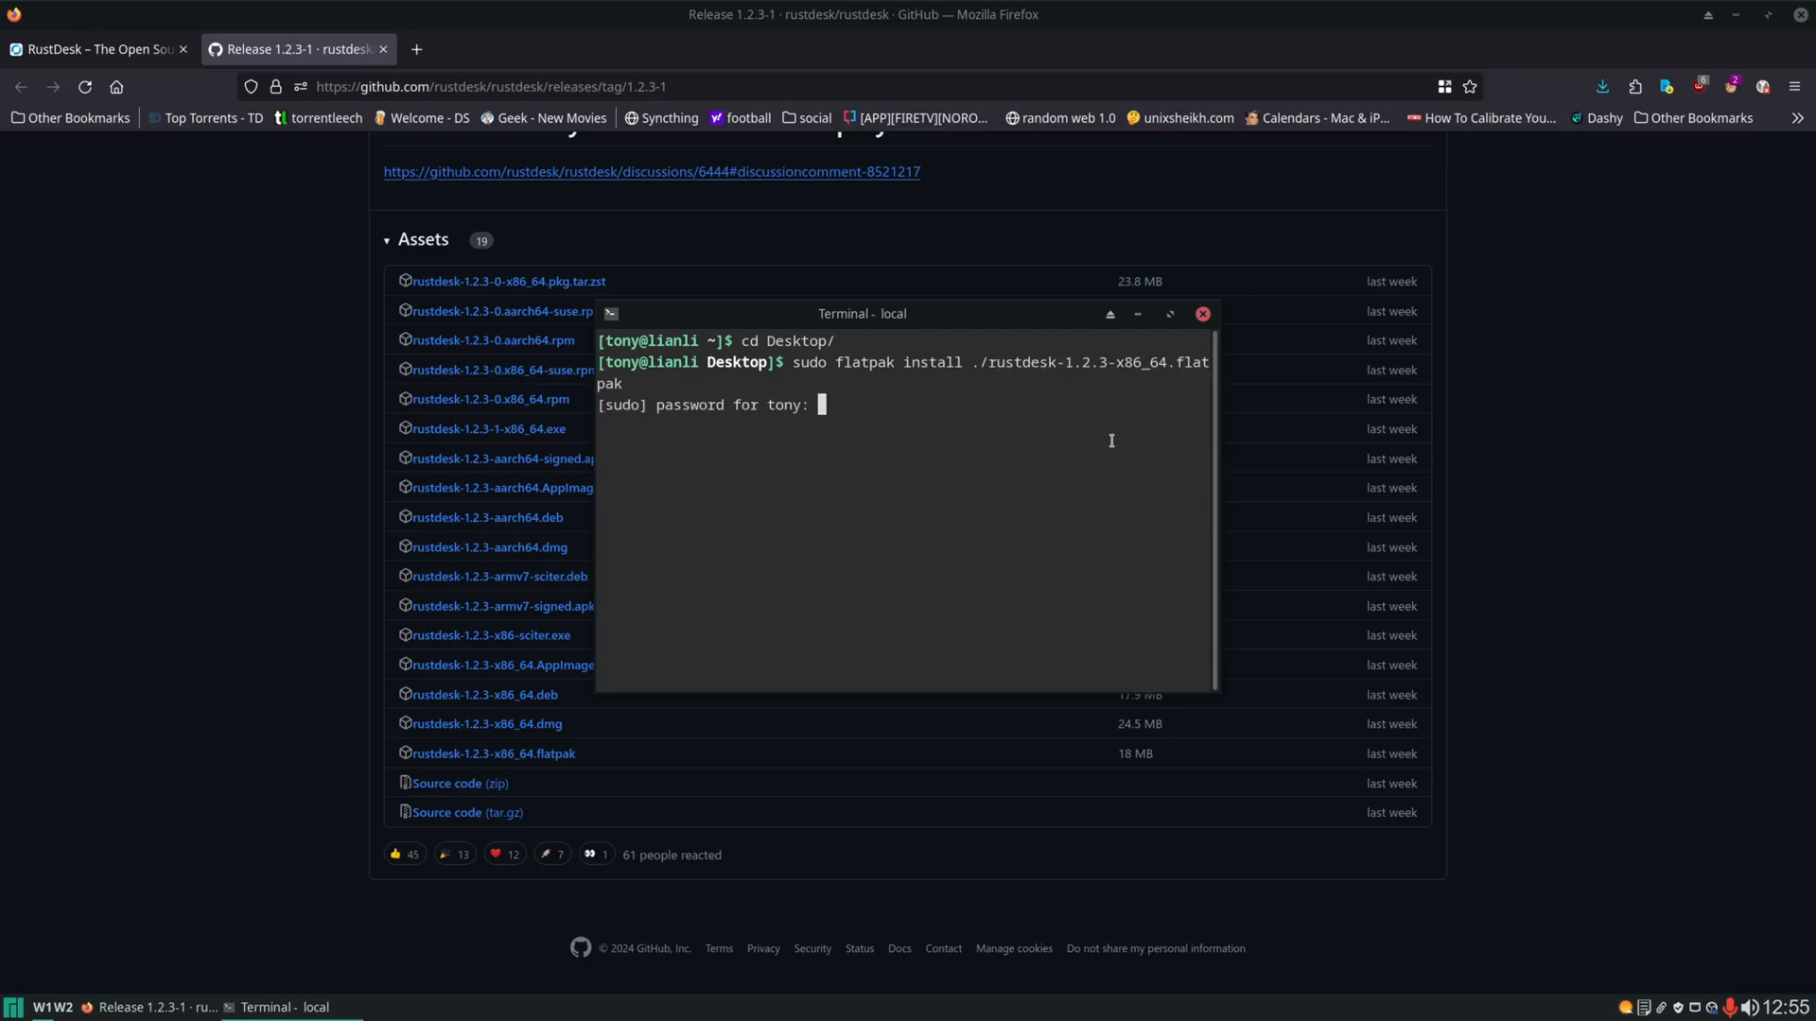
pyautogui.press('Return')
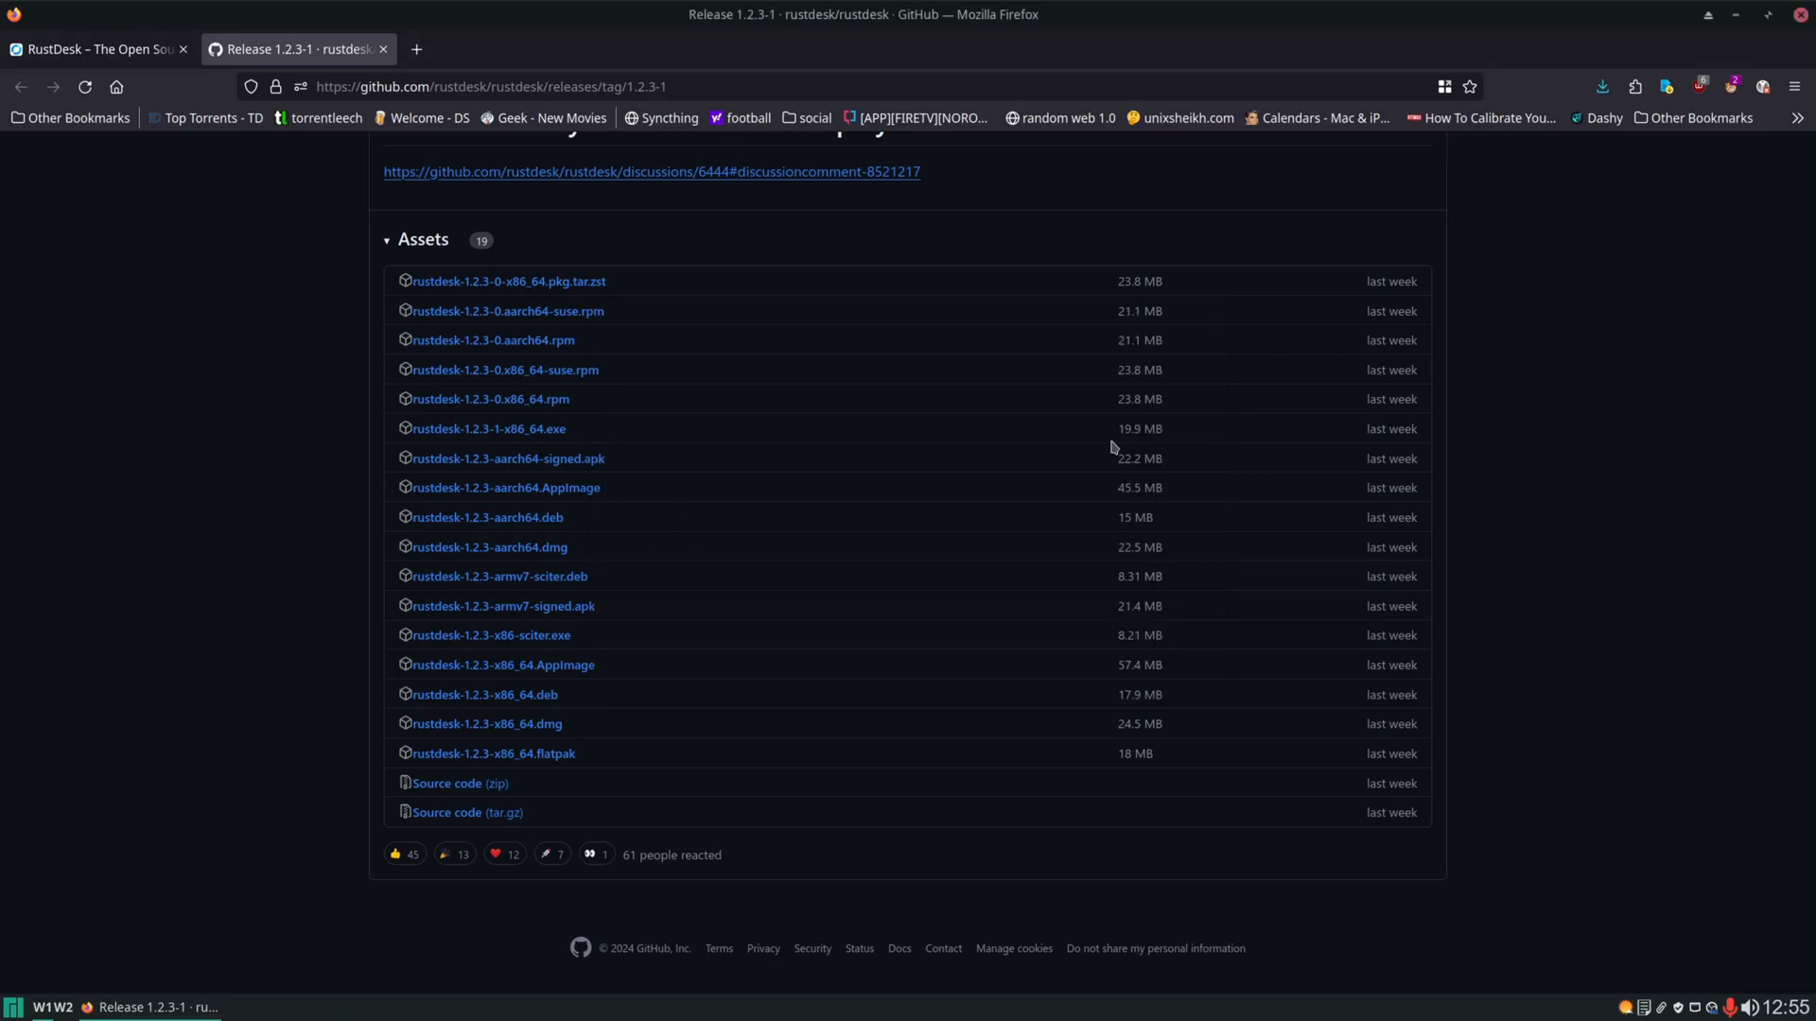
pyautogui.moveTo(1149, 231)
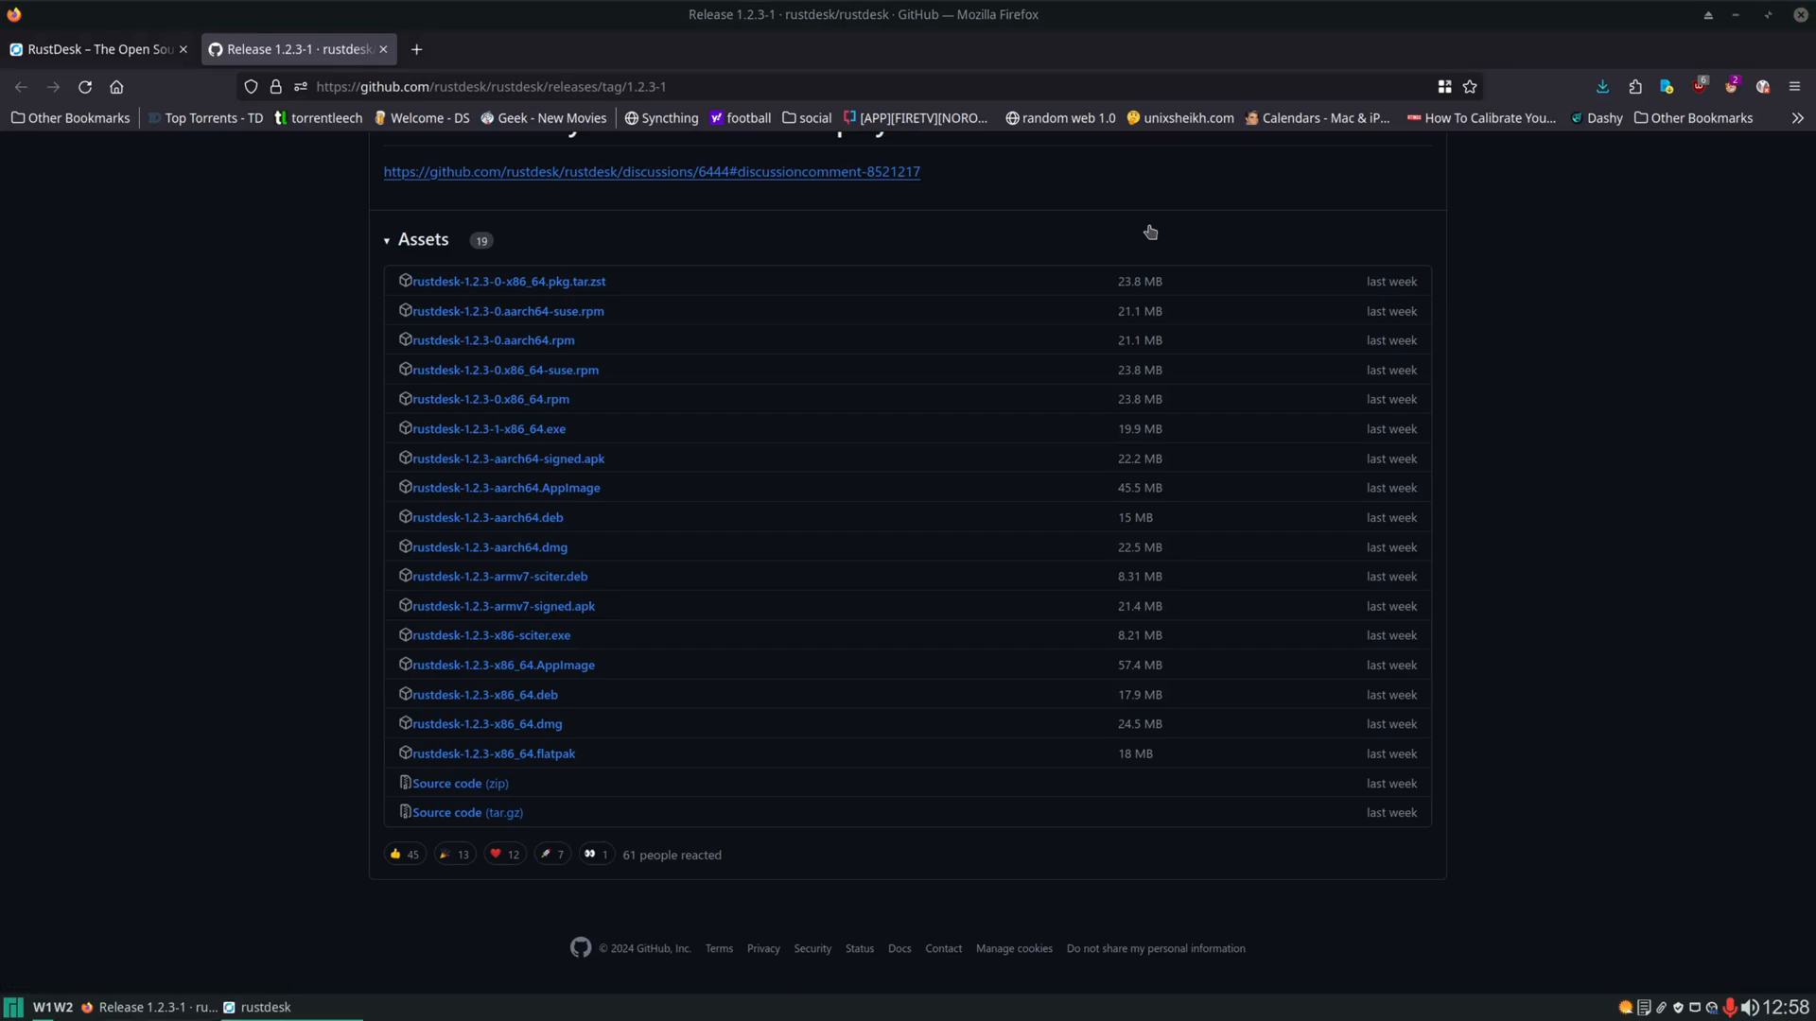
# Bring up the RustDesk client's main window from the taskbar.
pyautogui.click(265, 1006)
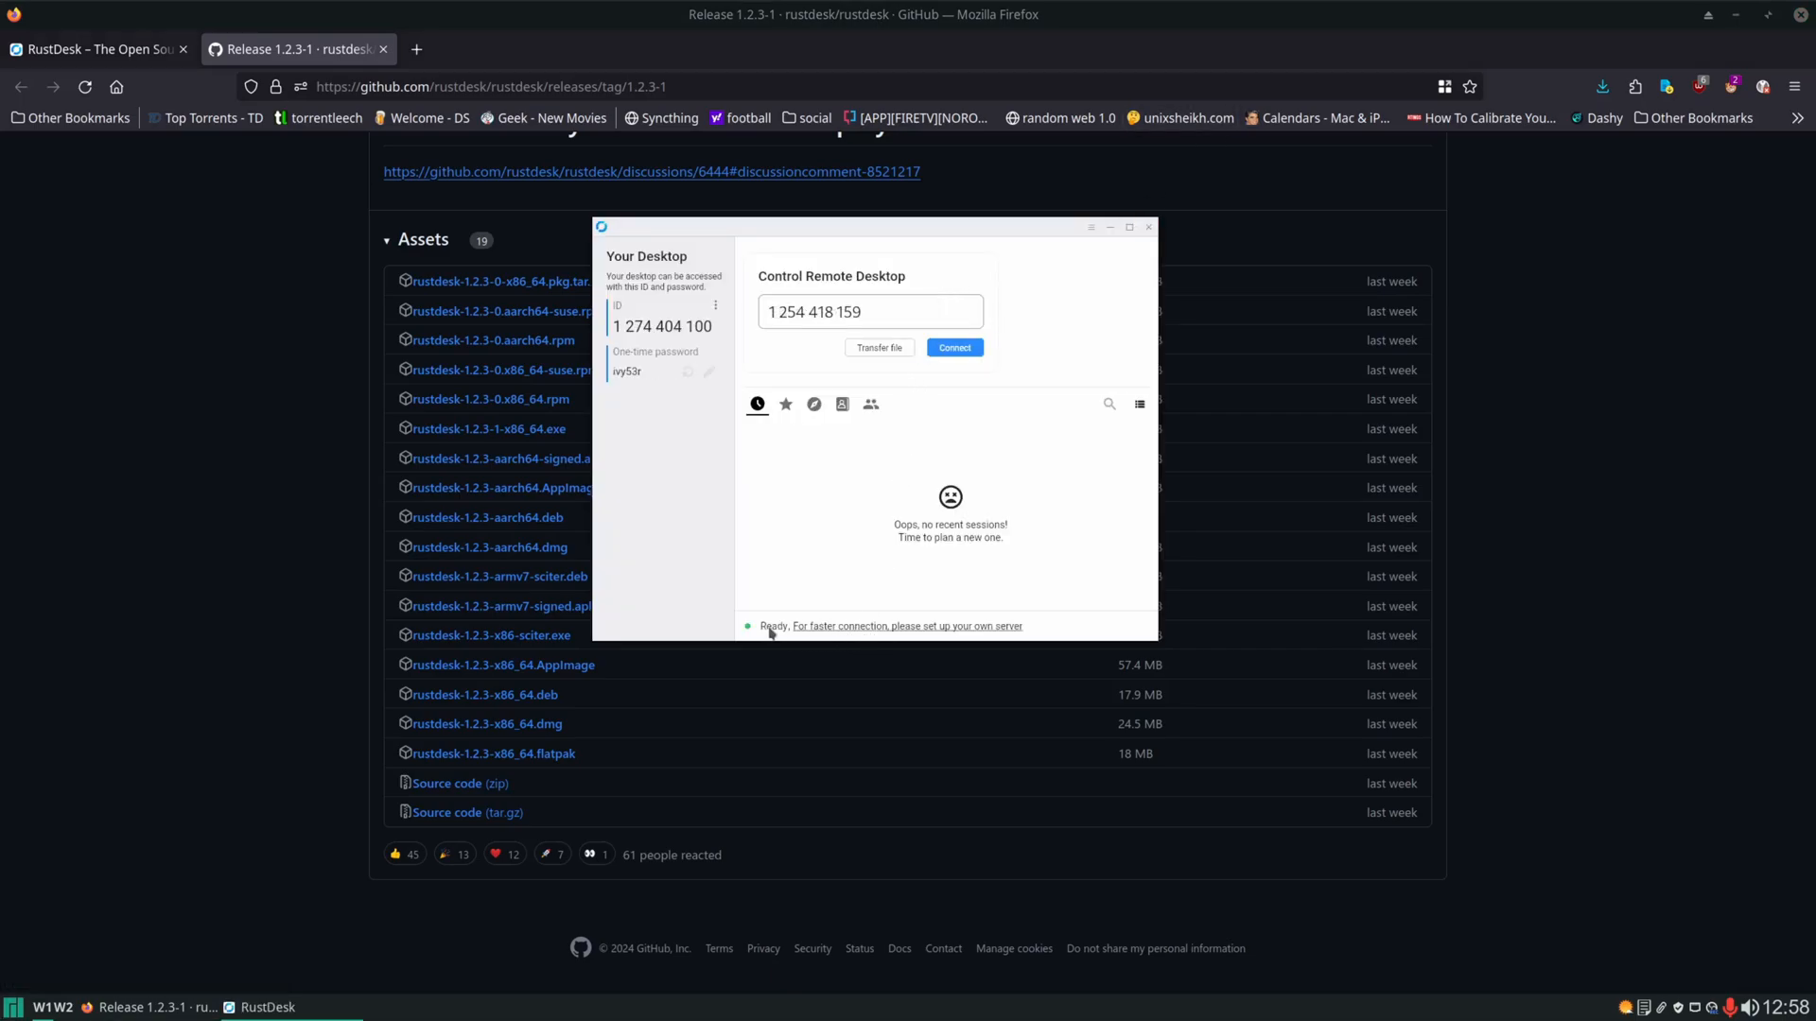
pyautogui.moveTo(846, 634)
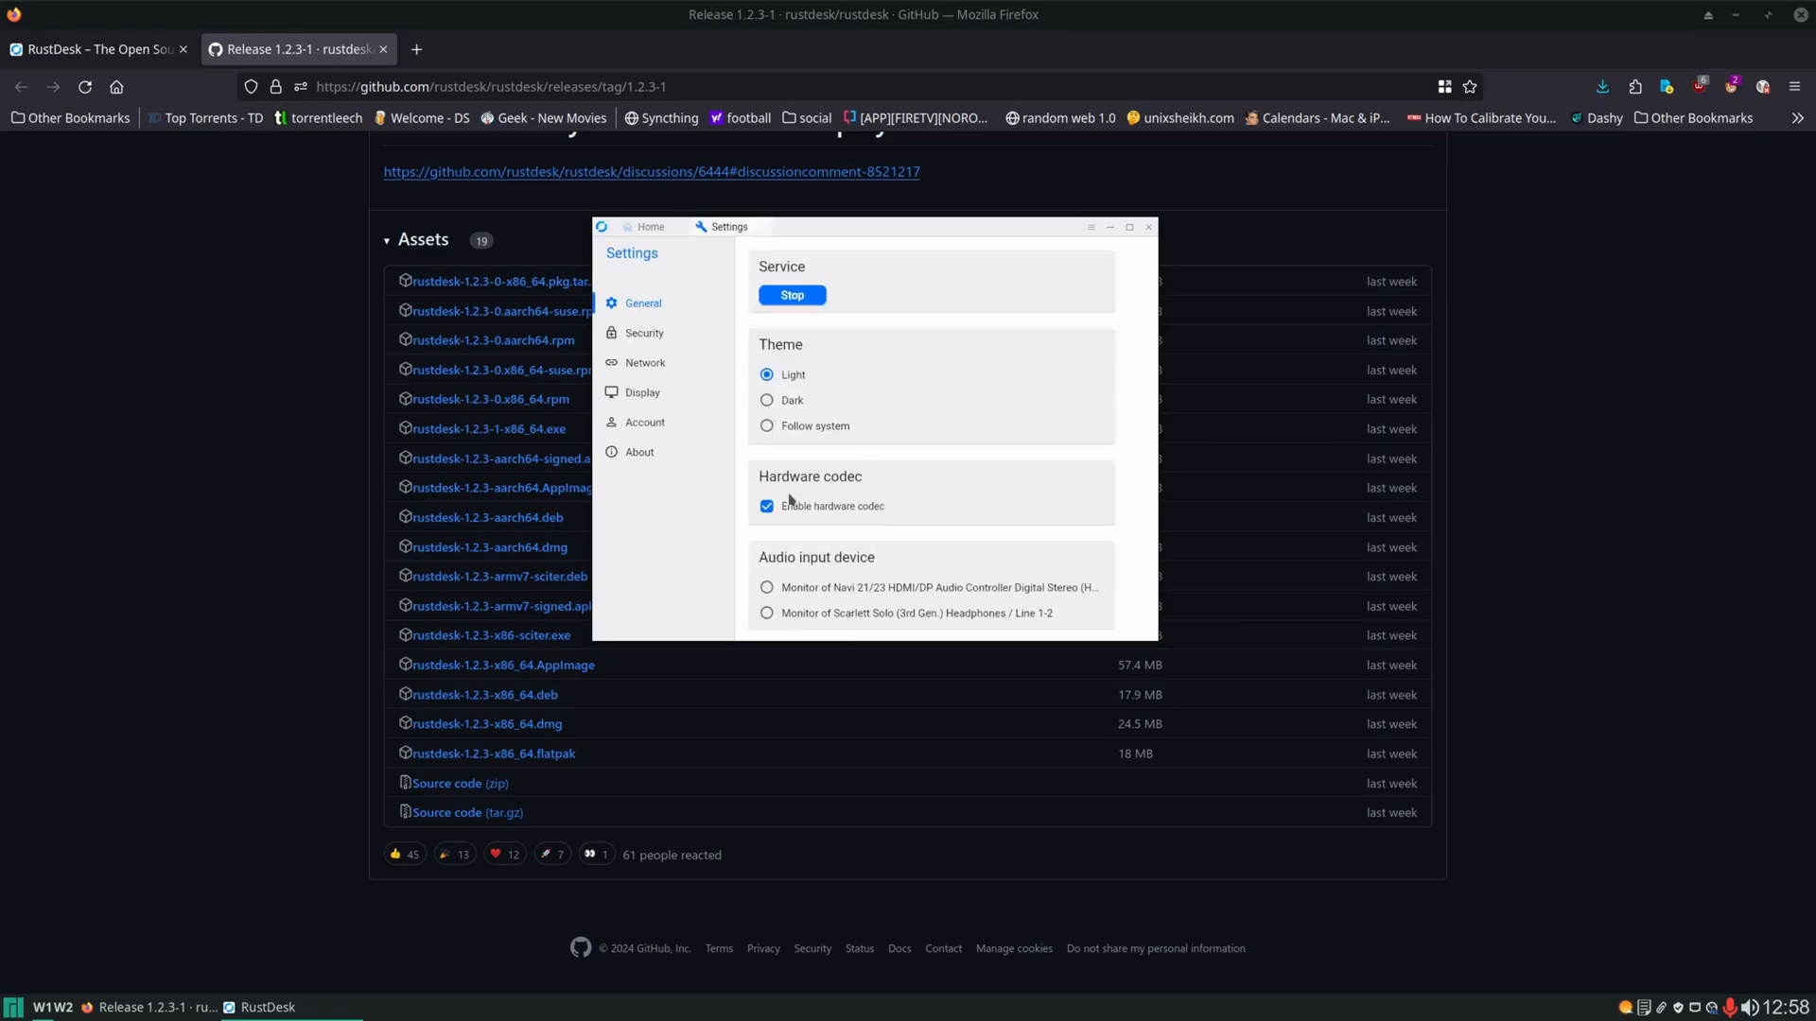
pyautogui.moveTo(788, 408)
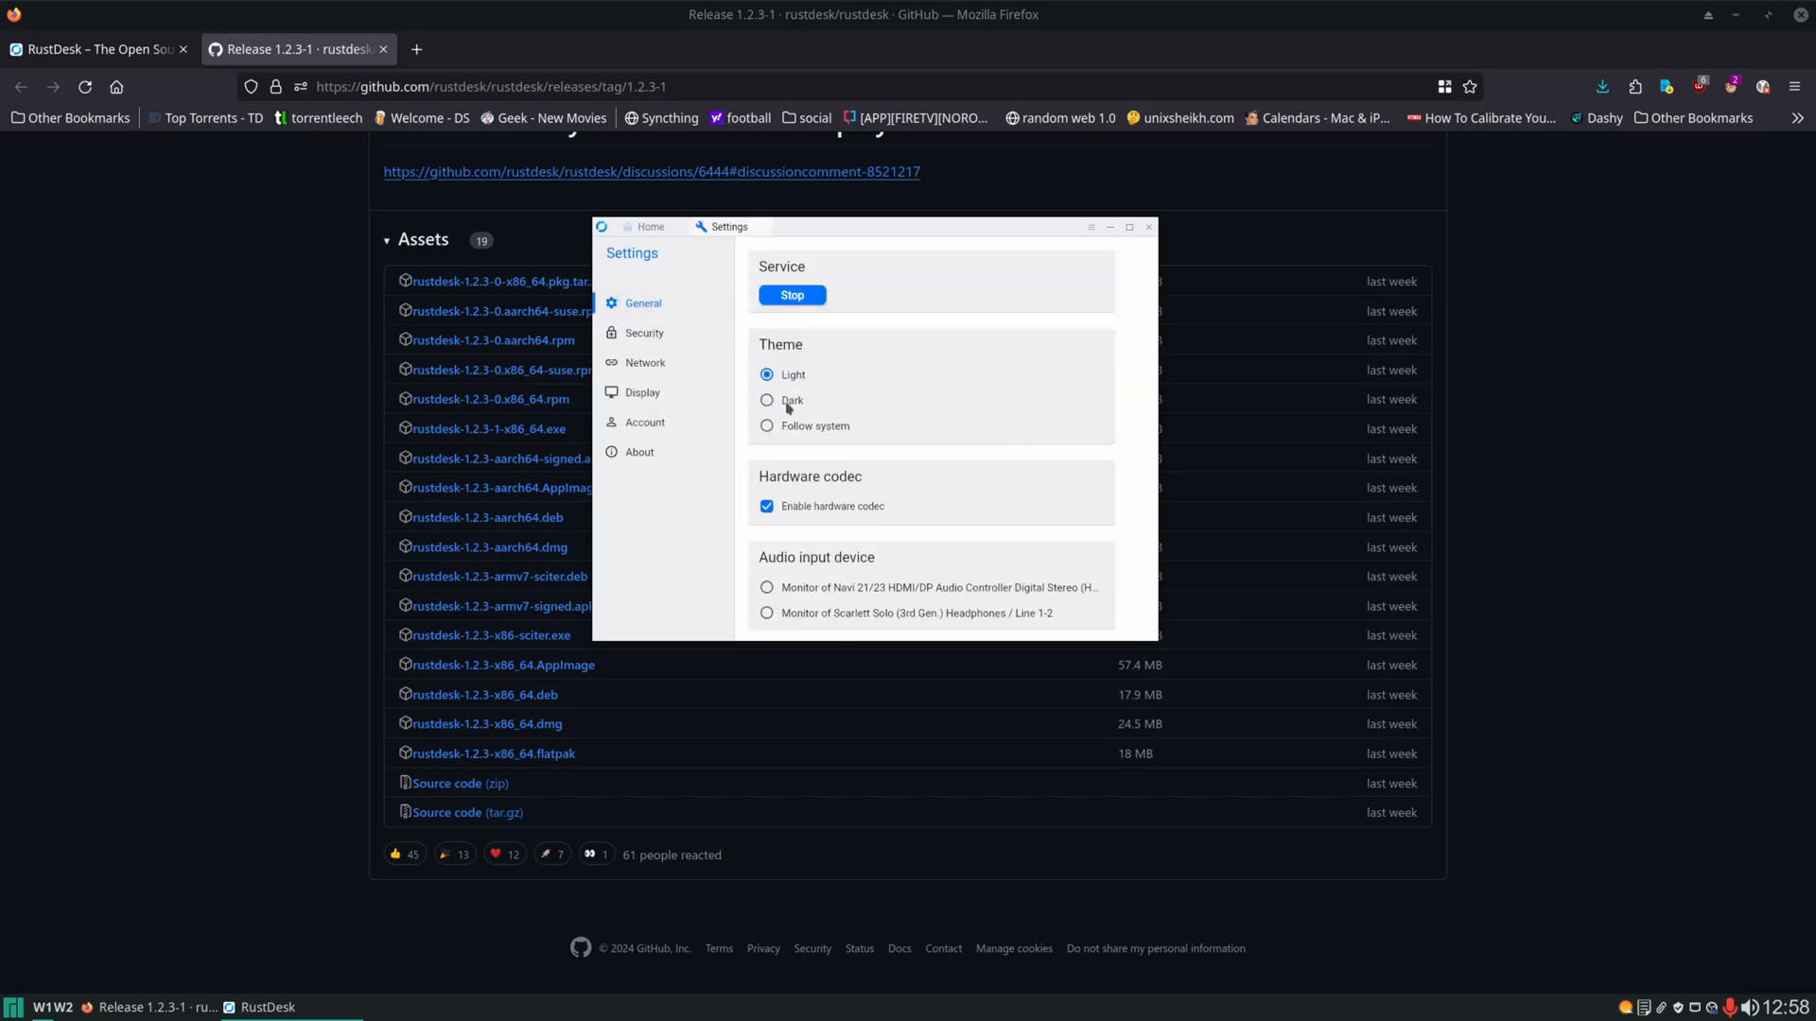
# Switch to the dark theme and set ID and relay servers to 192.168.122.2, then apply.
pyautogui.click(767, 399)
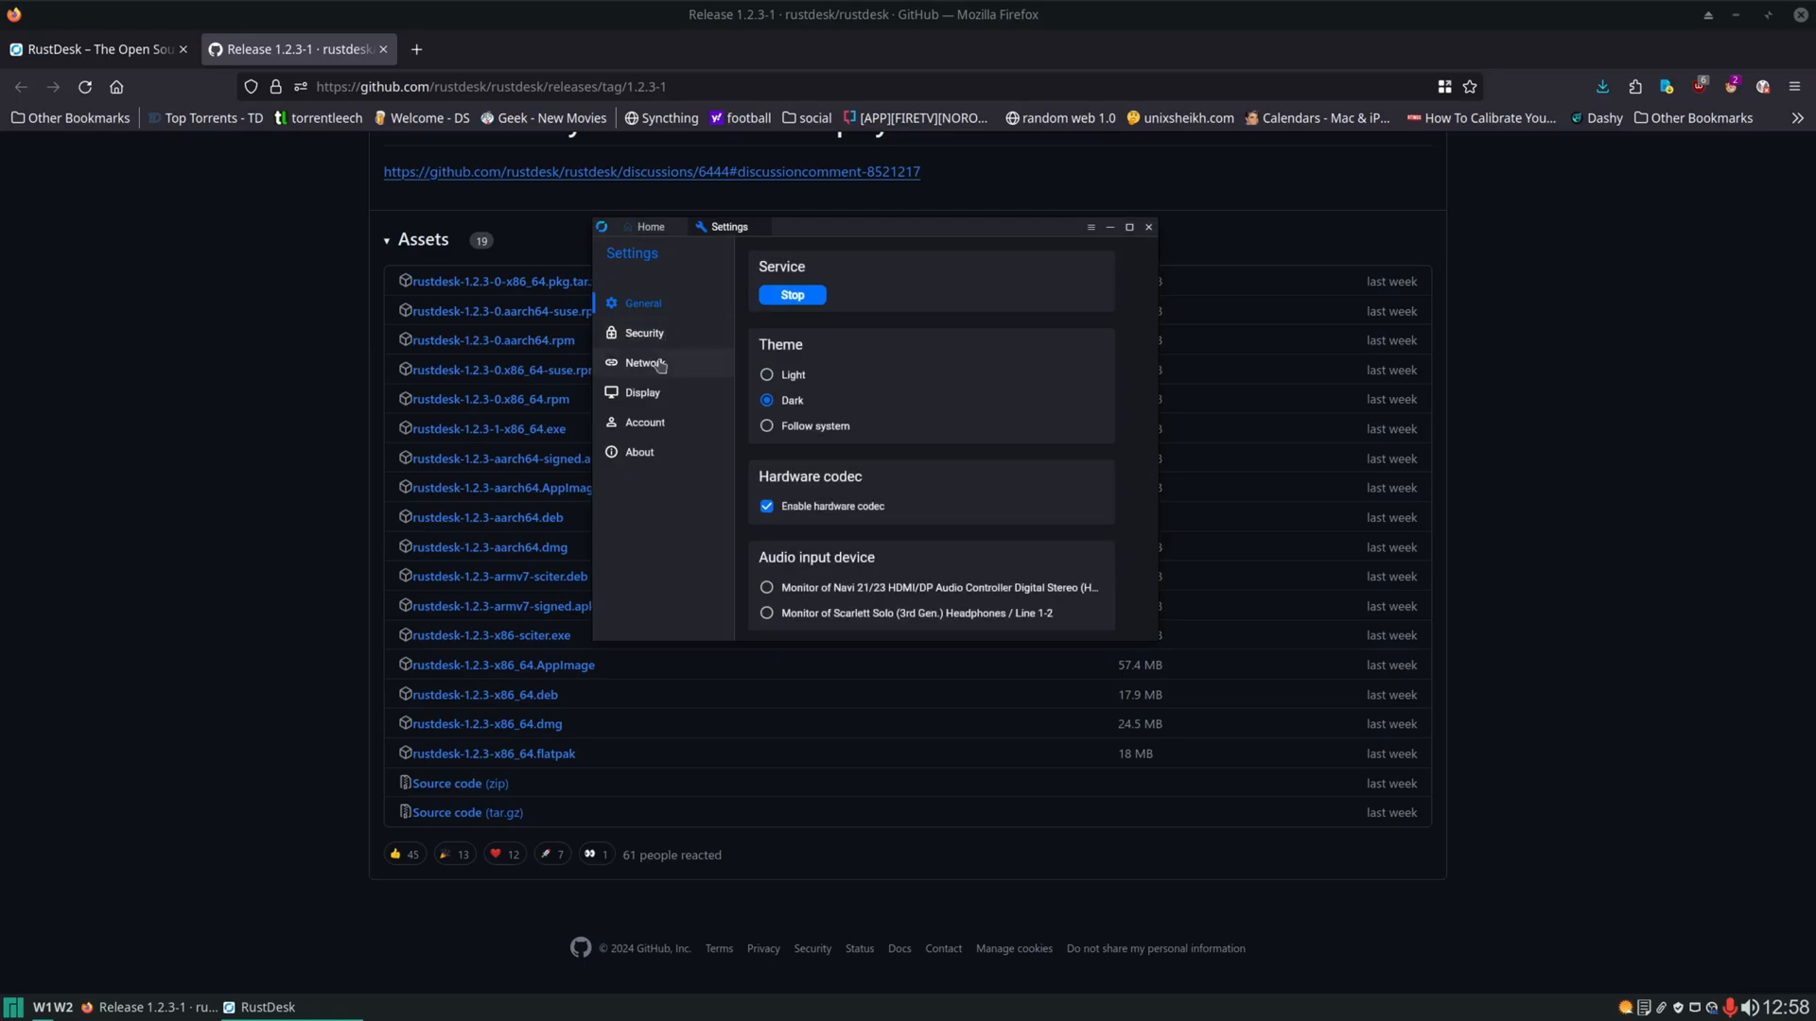
pyautogui.click(644, 362)
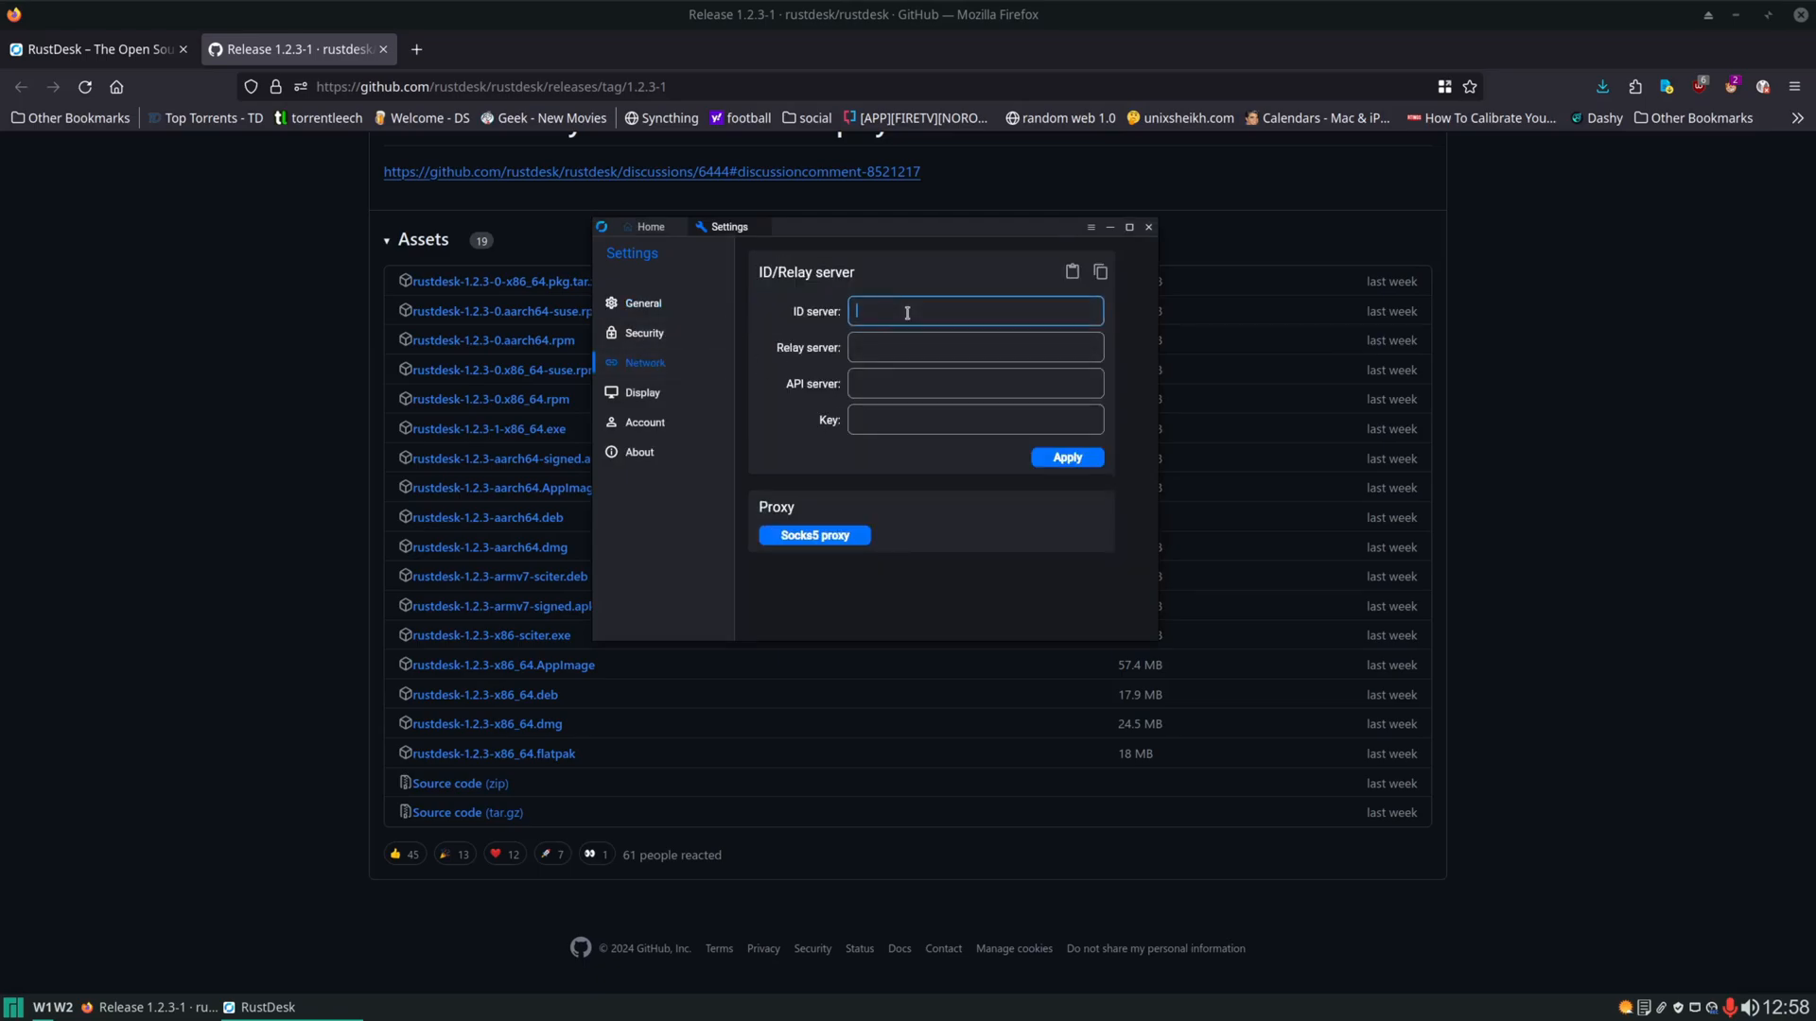
pyautogui.write('192.168.122.2')
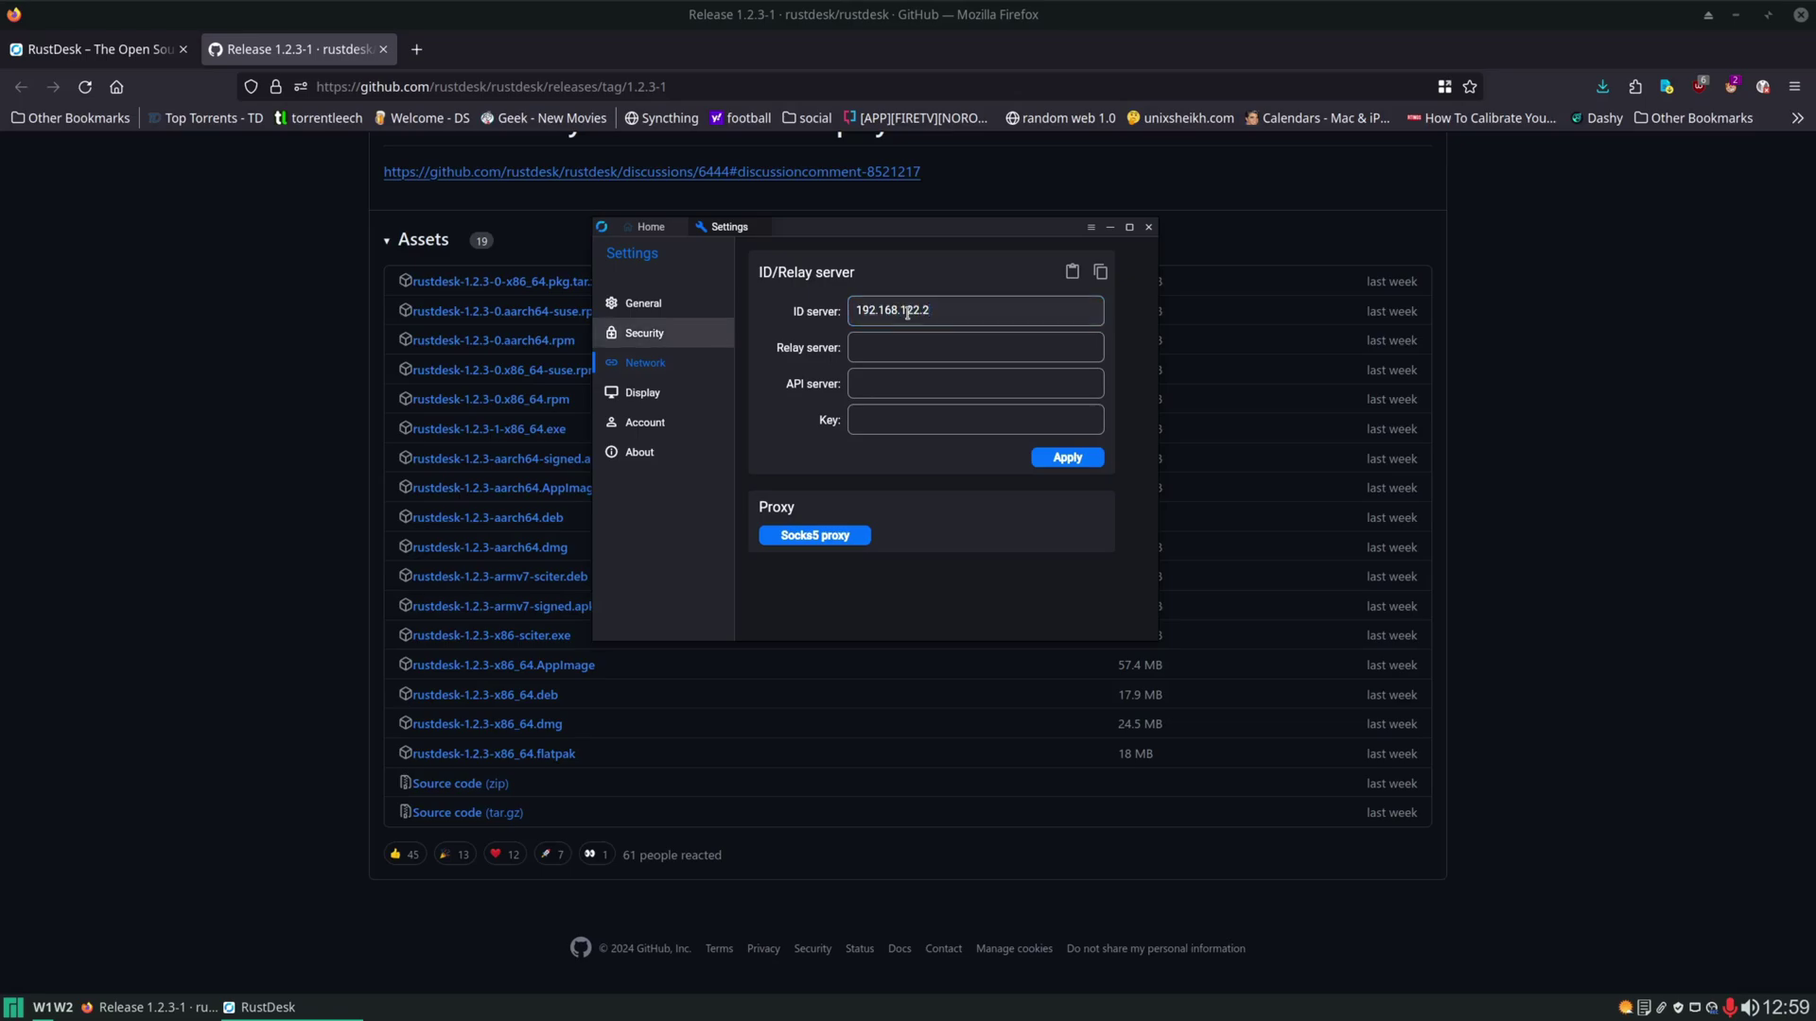
pyautogui.write('192.168.122.2')
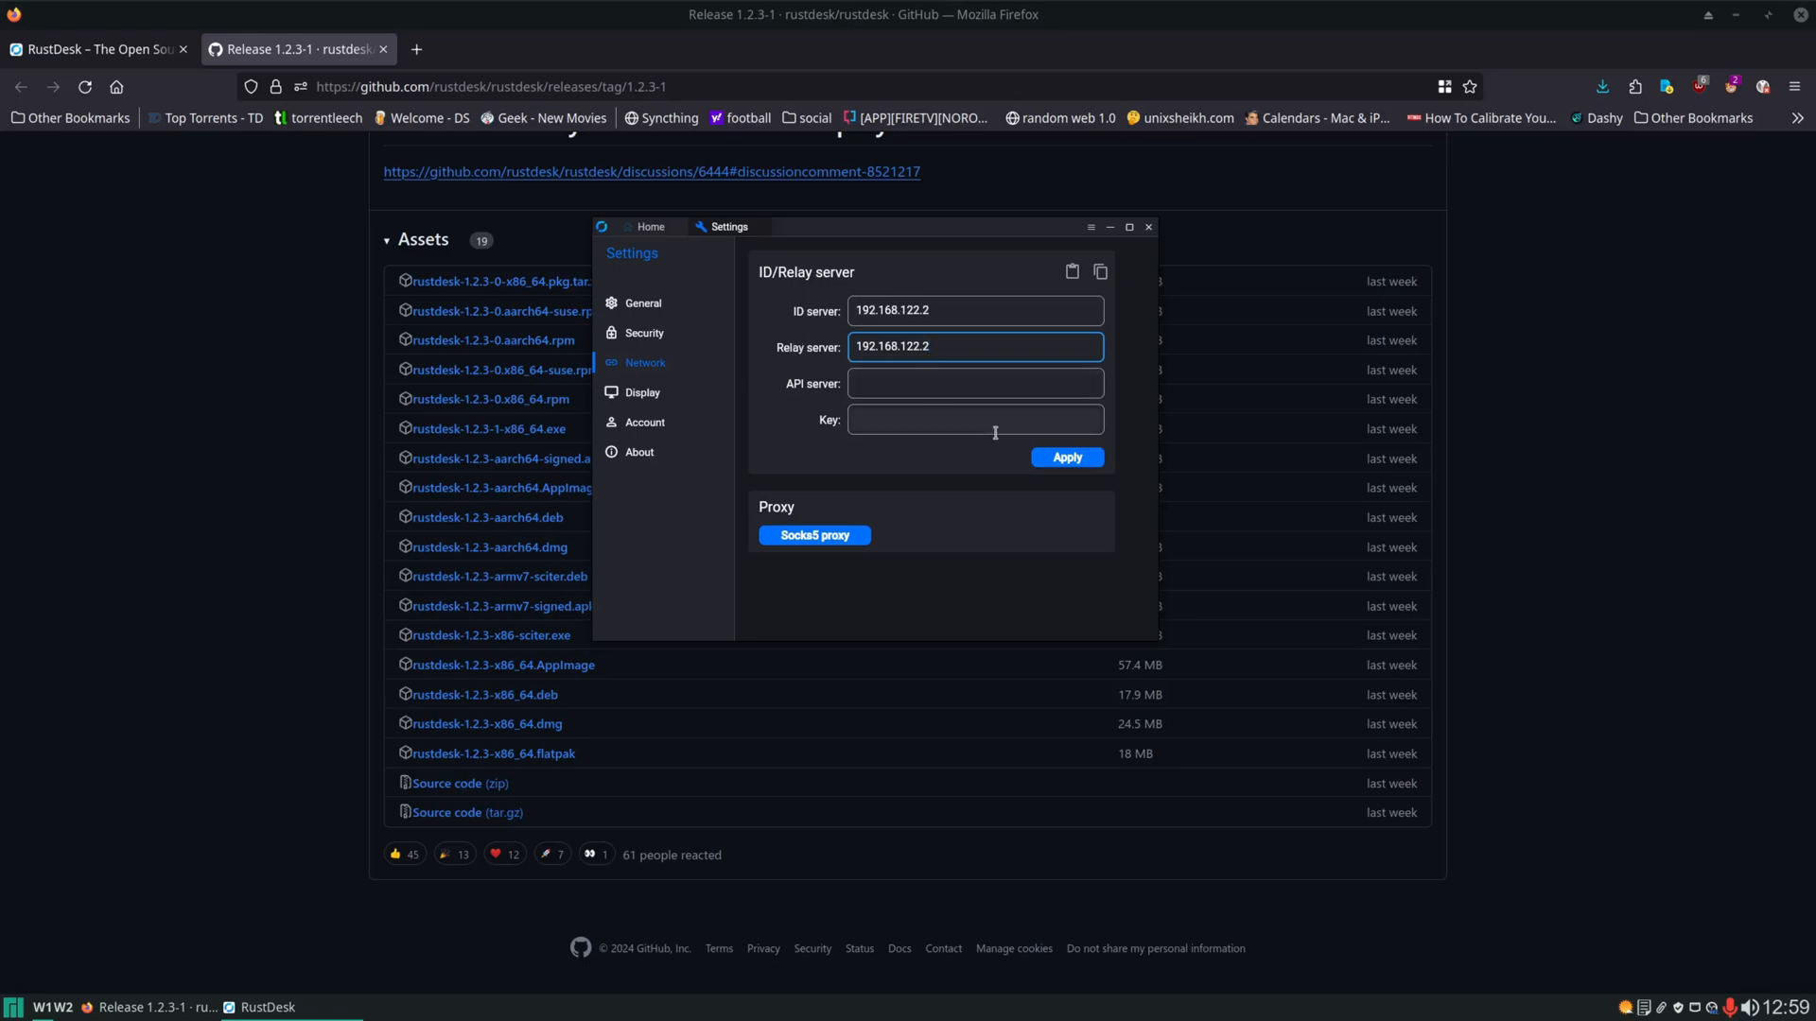
pyautogui.click(1064, 455)
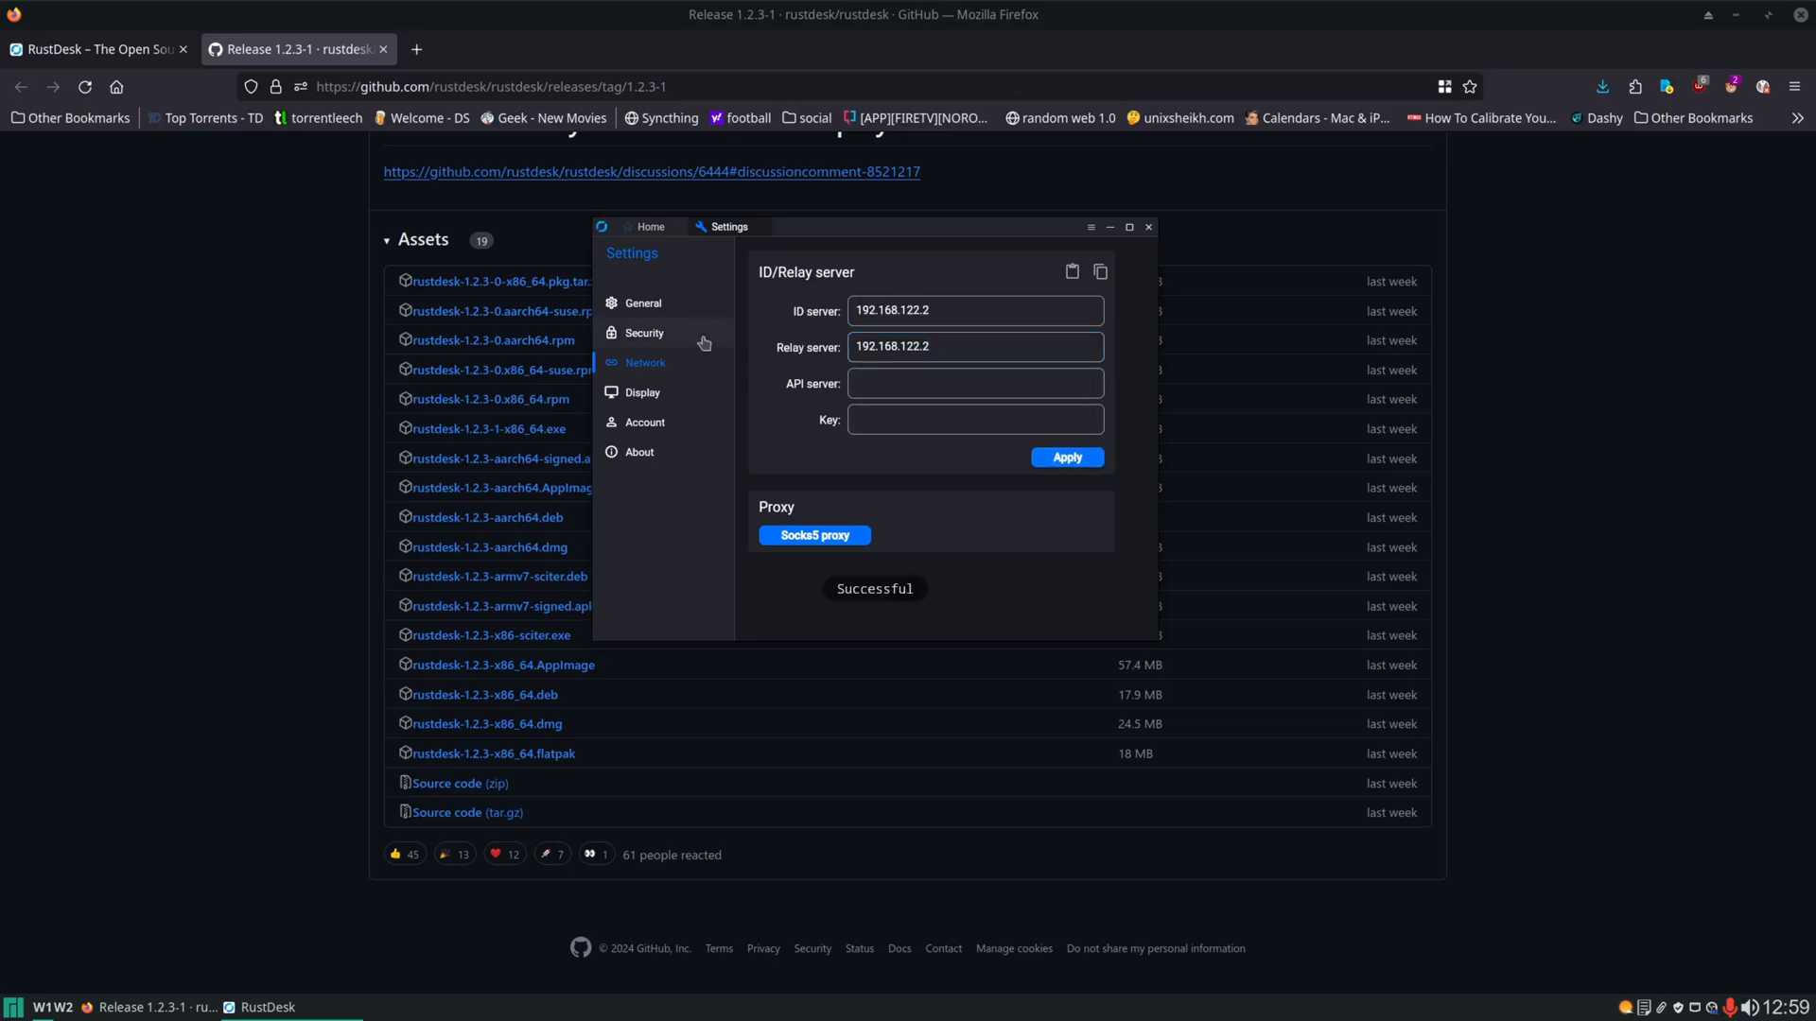
pyautogui.click(644, 335)
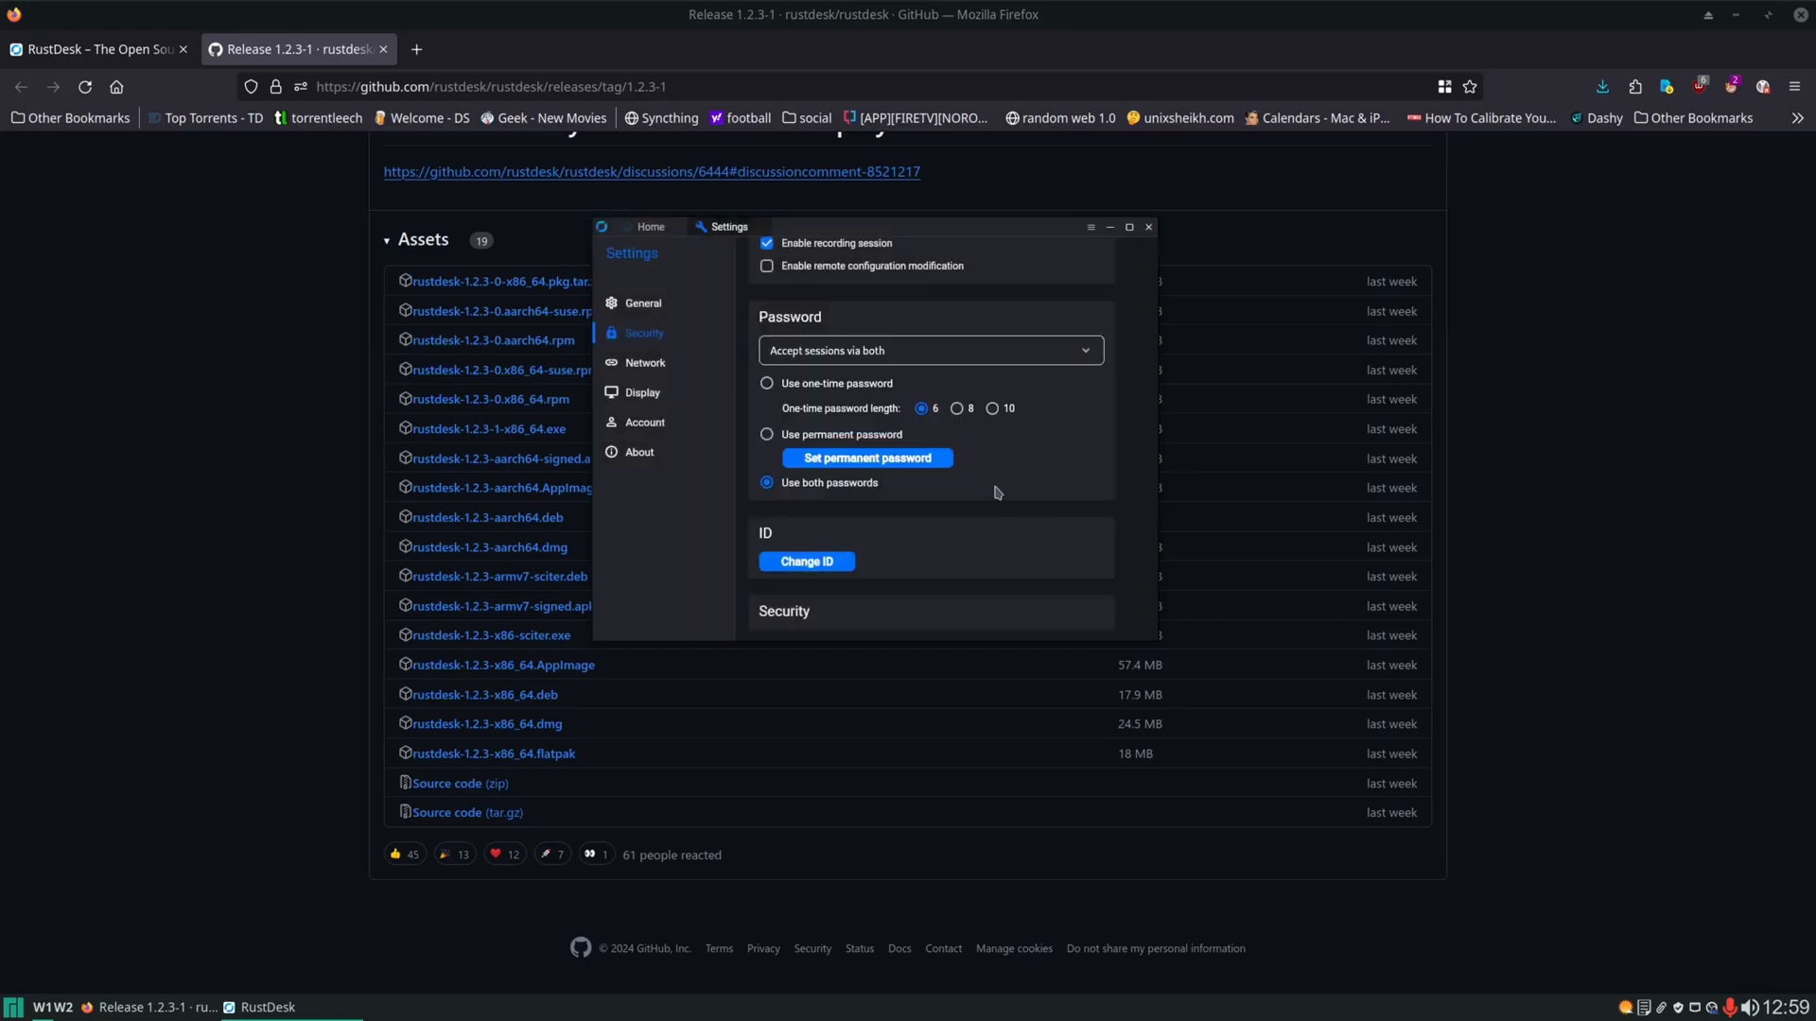
pyautogui.moveTo(739, 220)
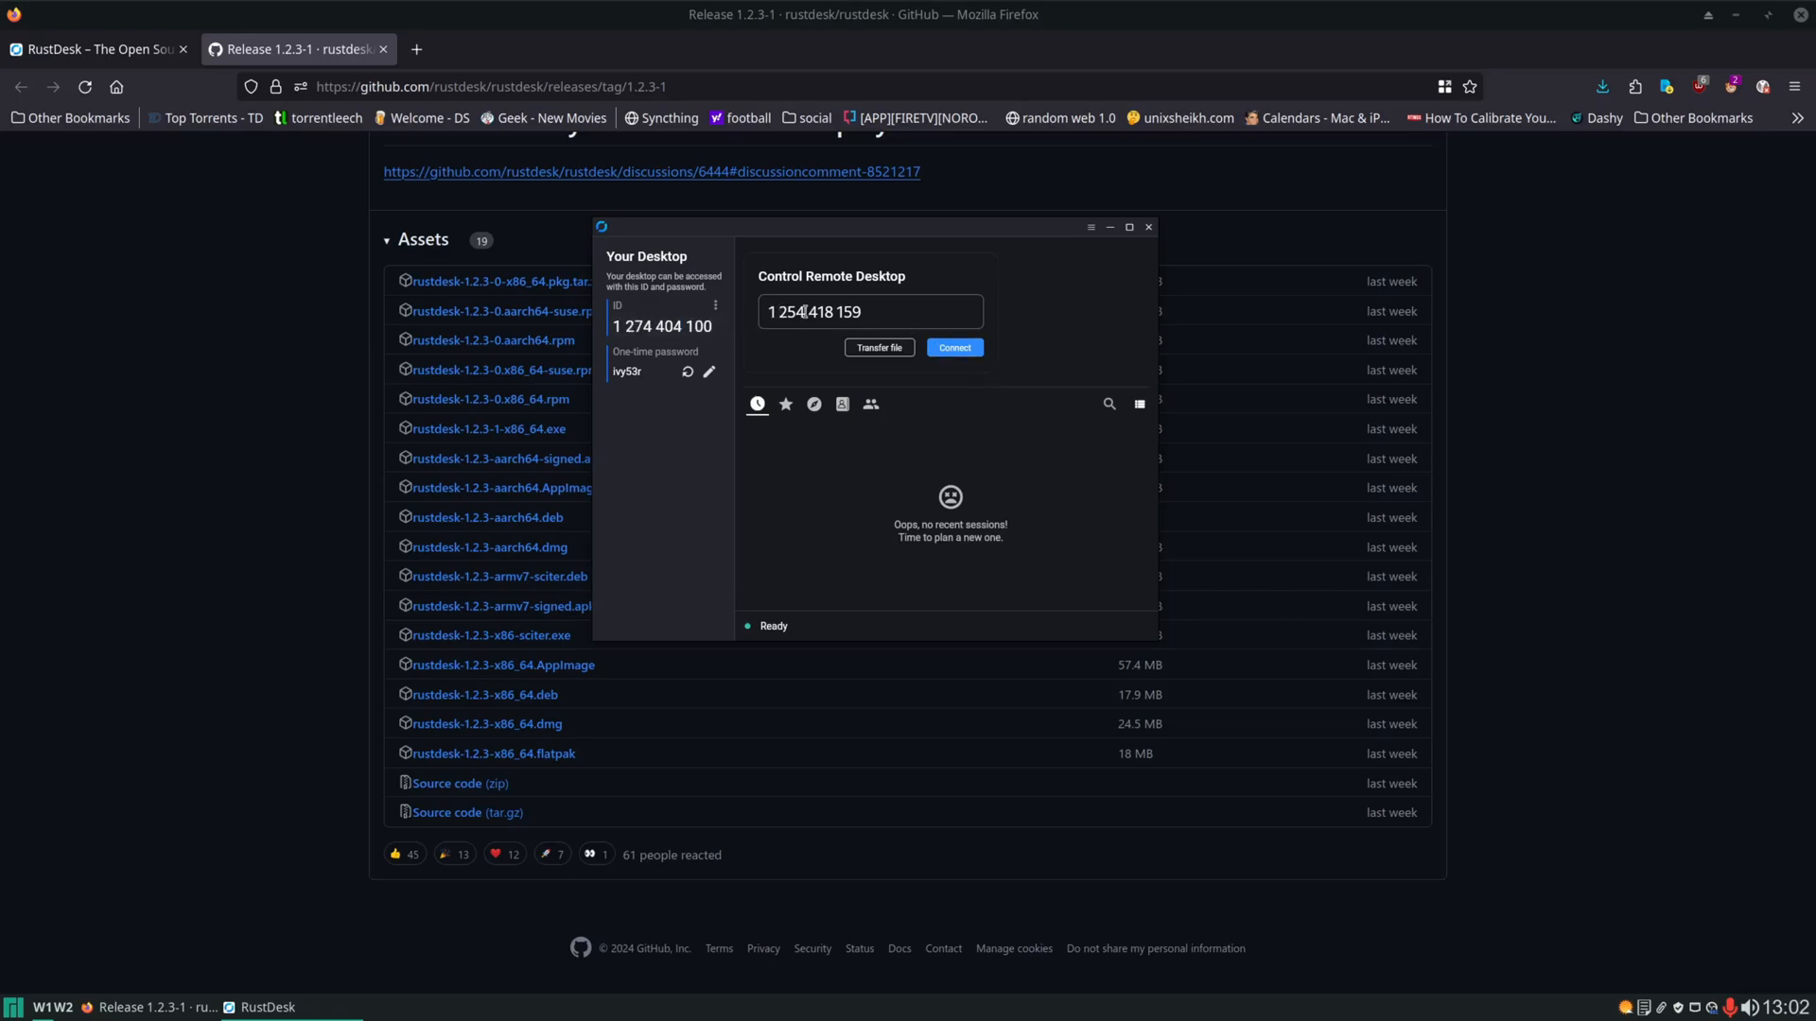
pyautogui.click(953, 347)
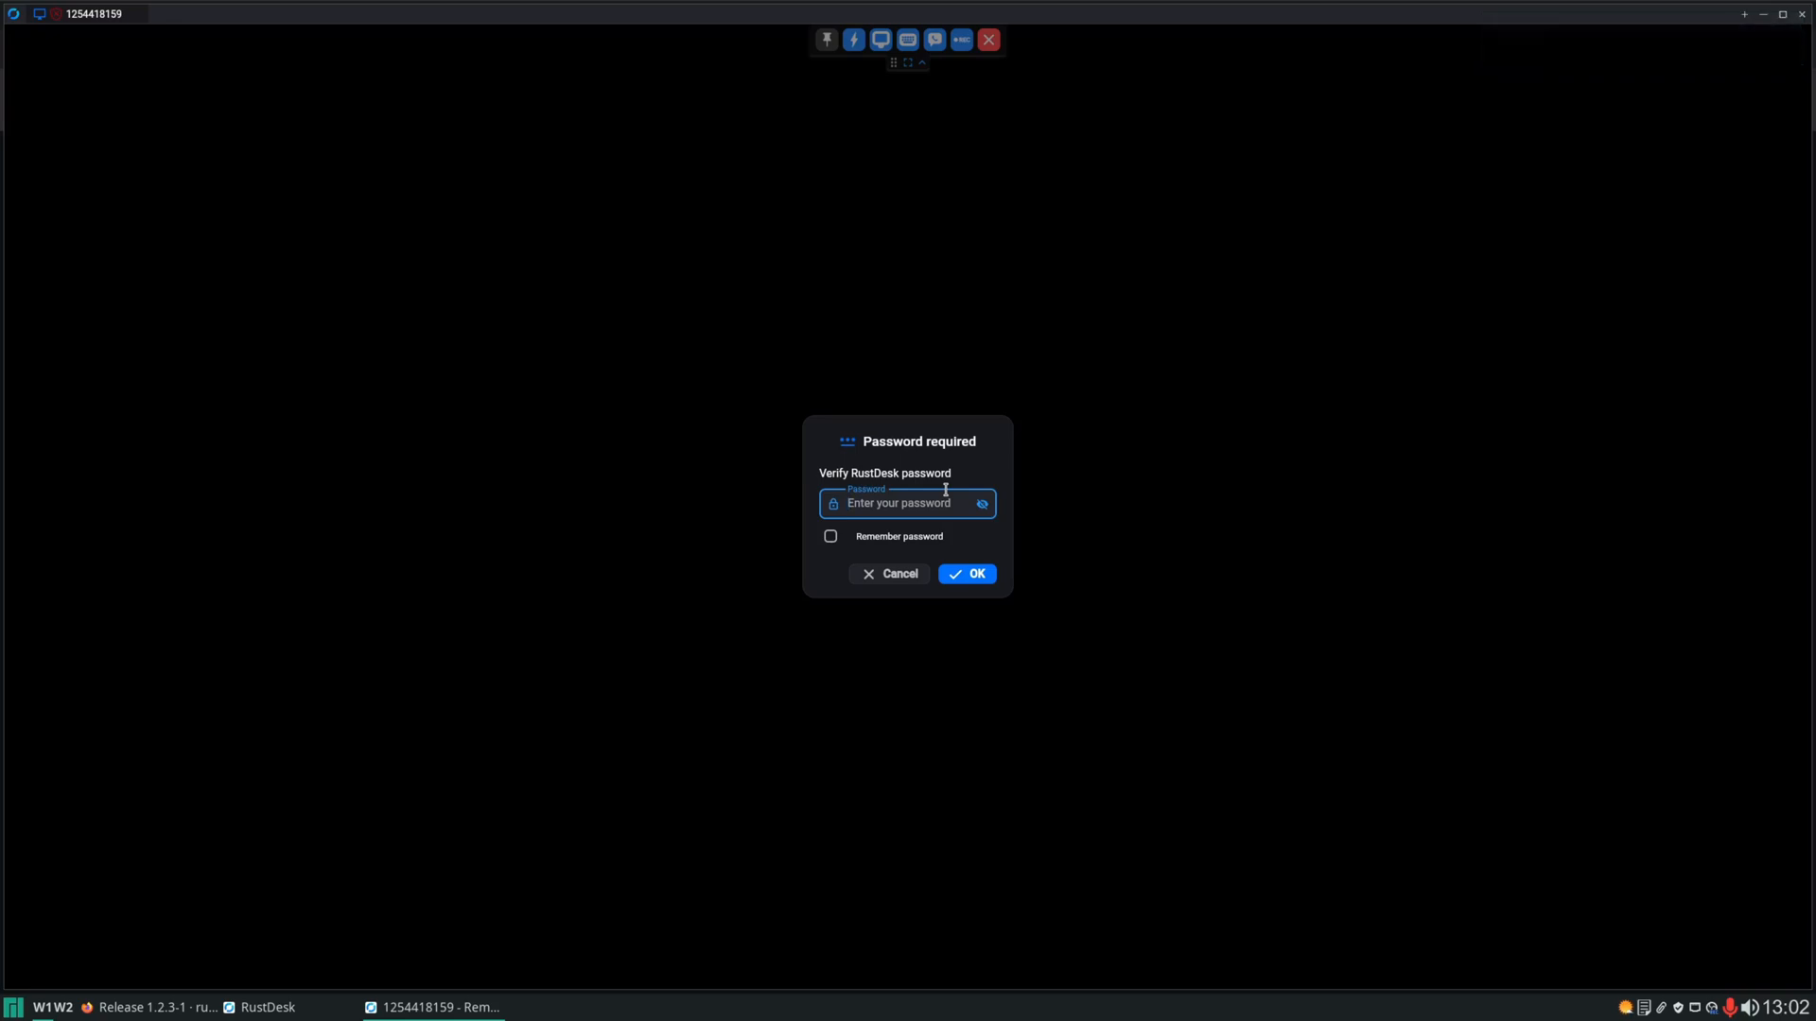
pyautogui.click(965, 573)
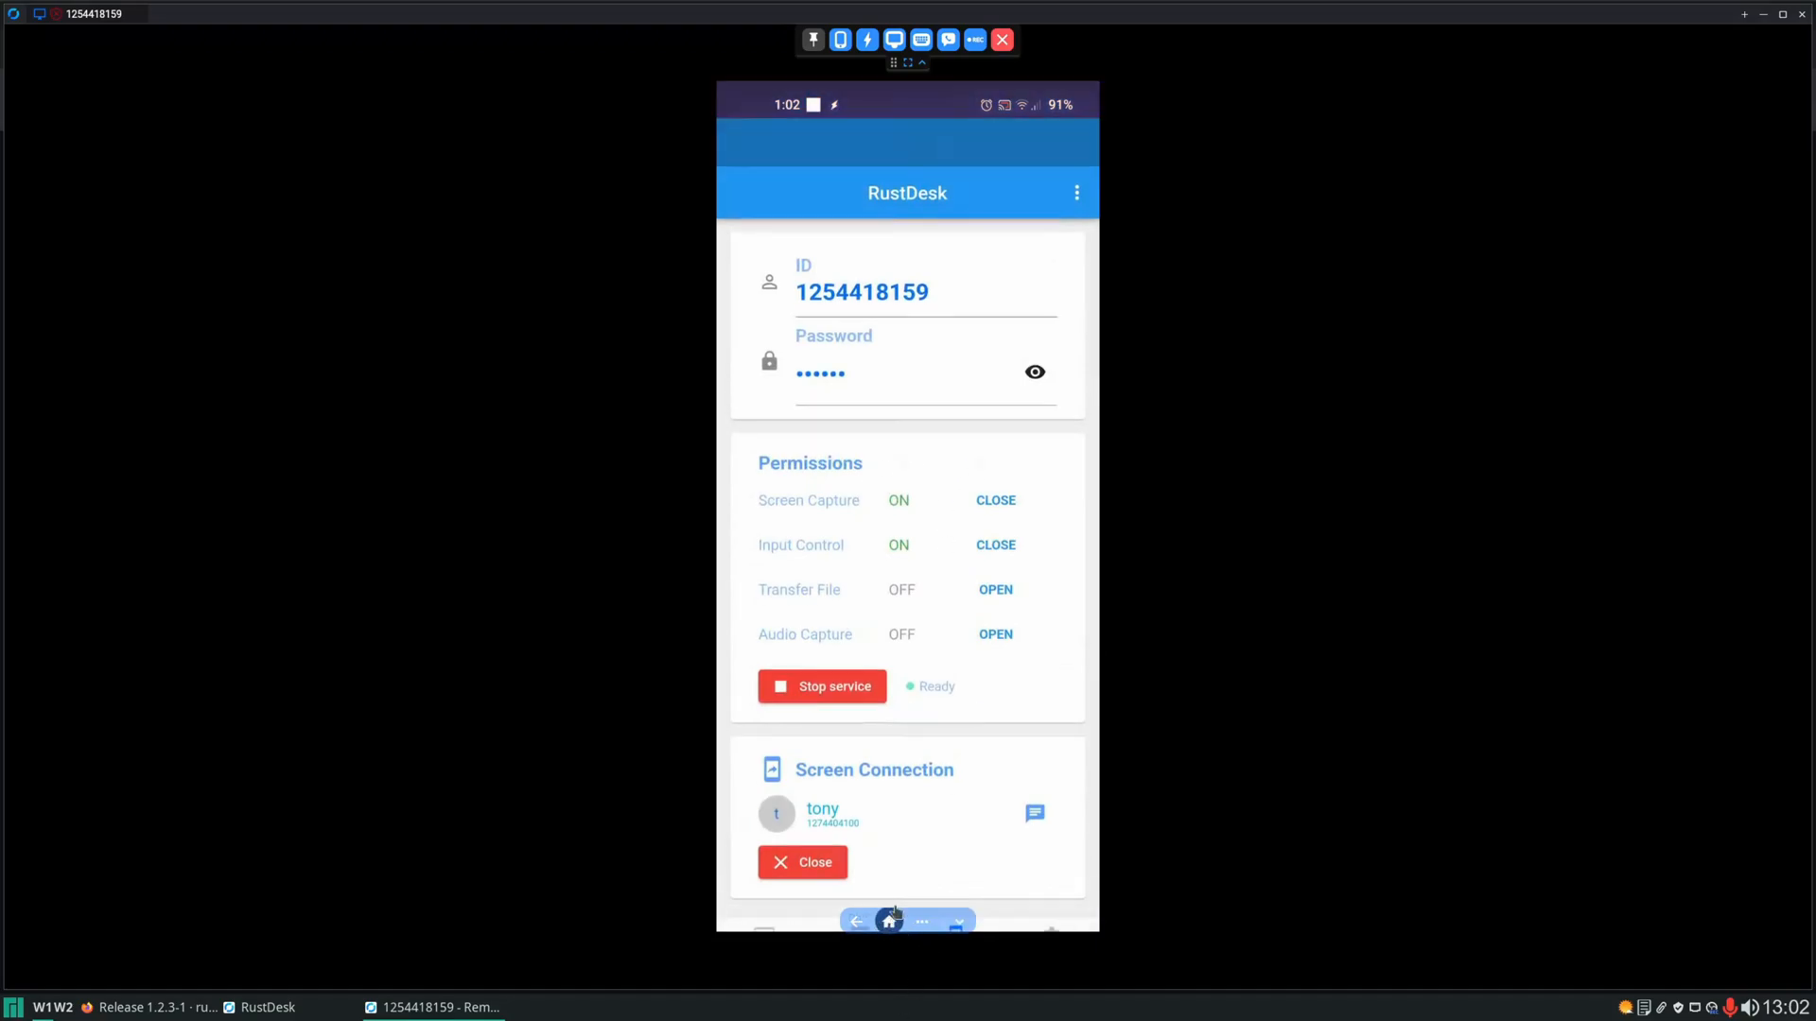
pyautogui.click(887, 920)
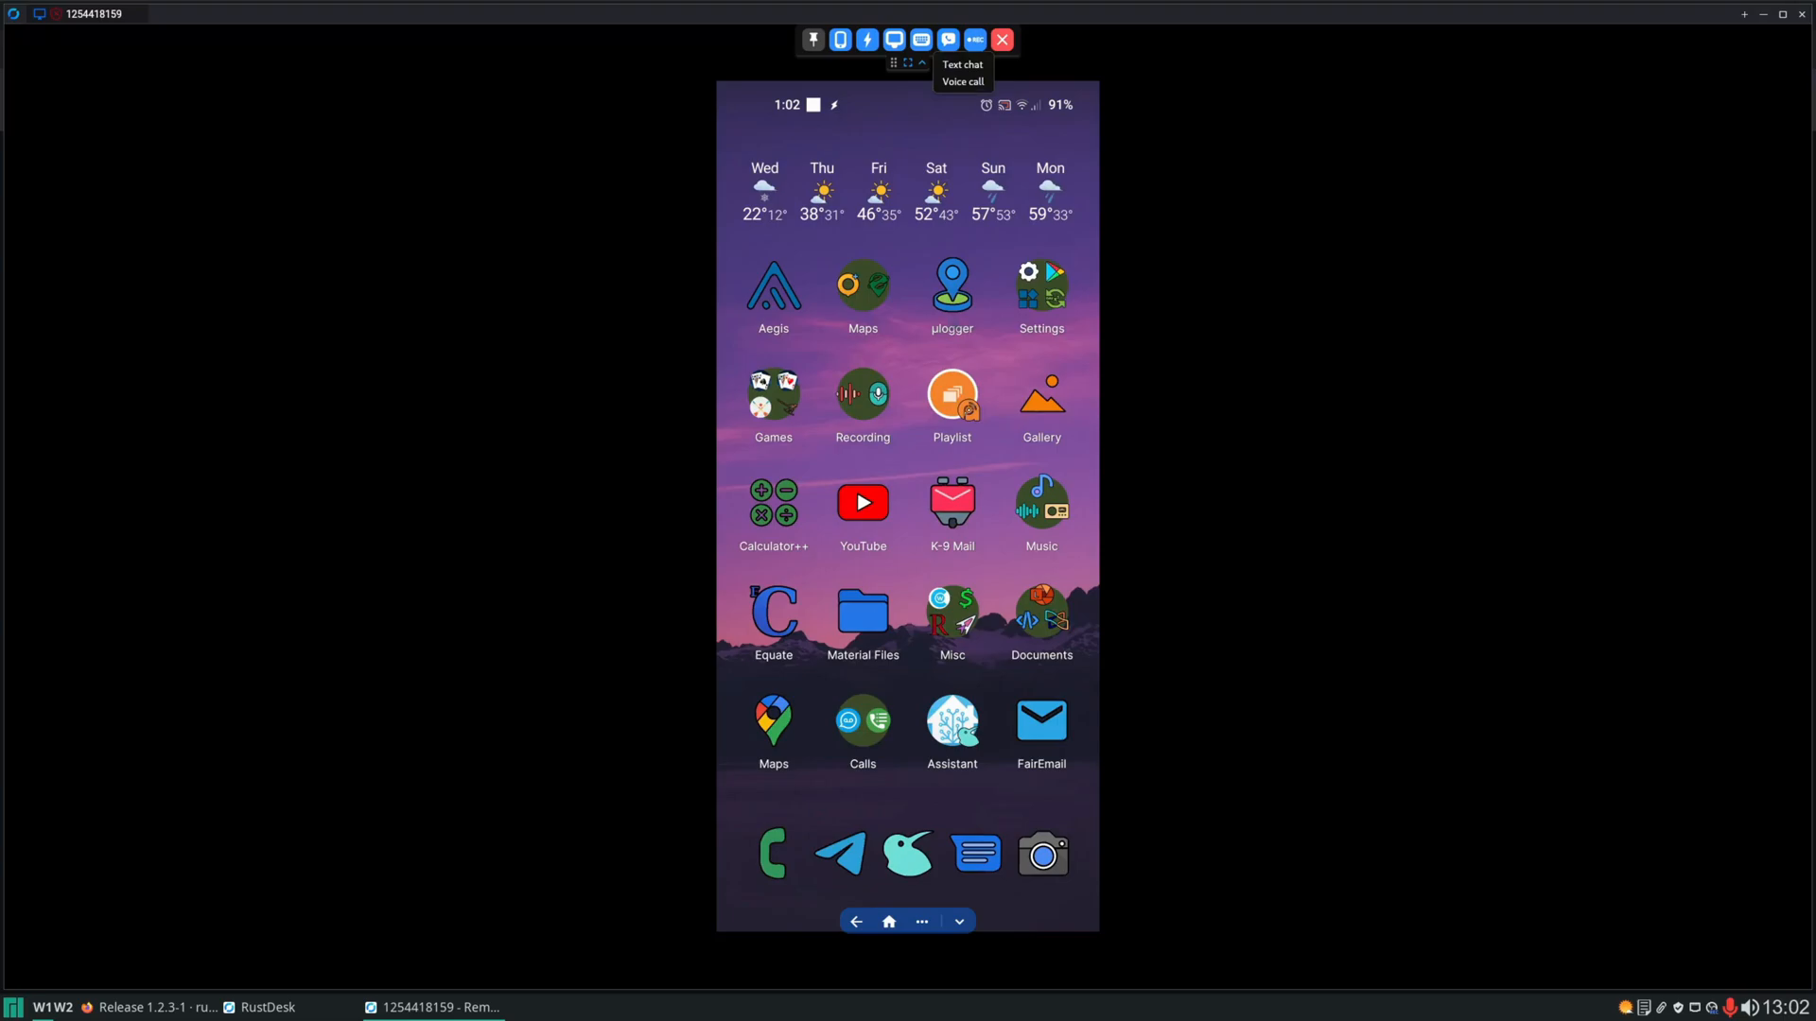
# Send a text-chat message to the phone, then close the remote session from the toolbar.
pyautogui.click(962, 65)
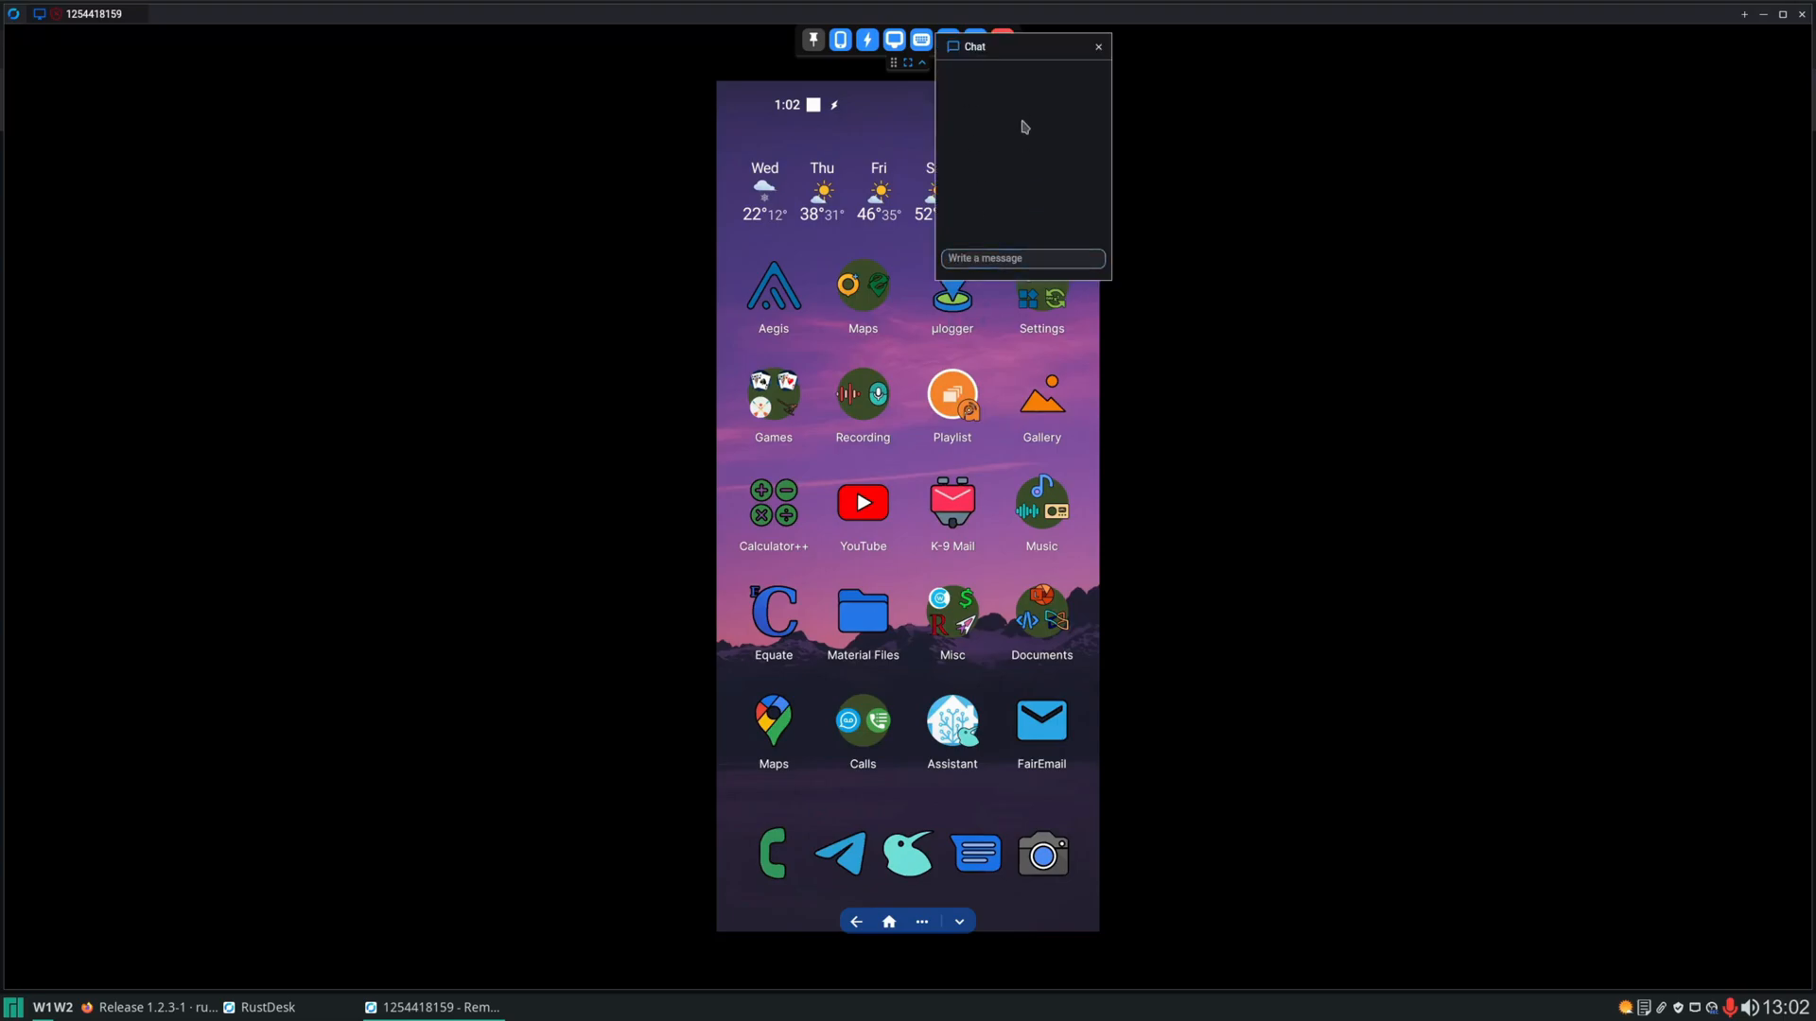
pyautogui.click(1022, 258)
pyautogui.write('hi')
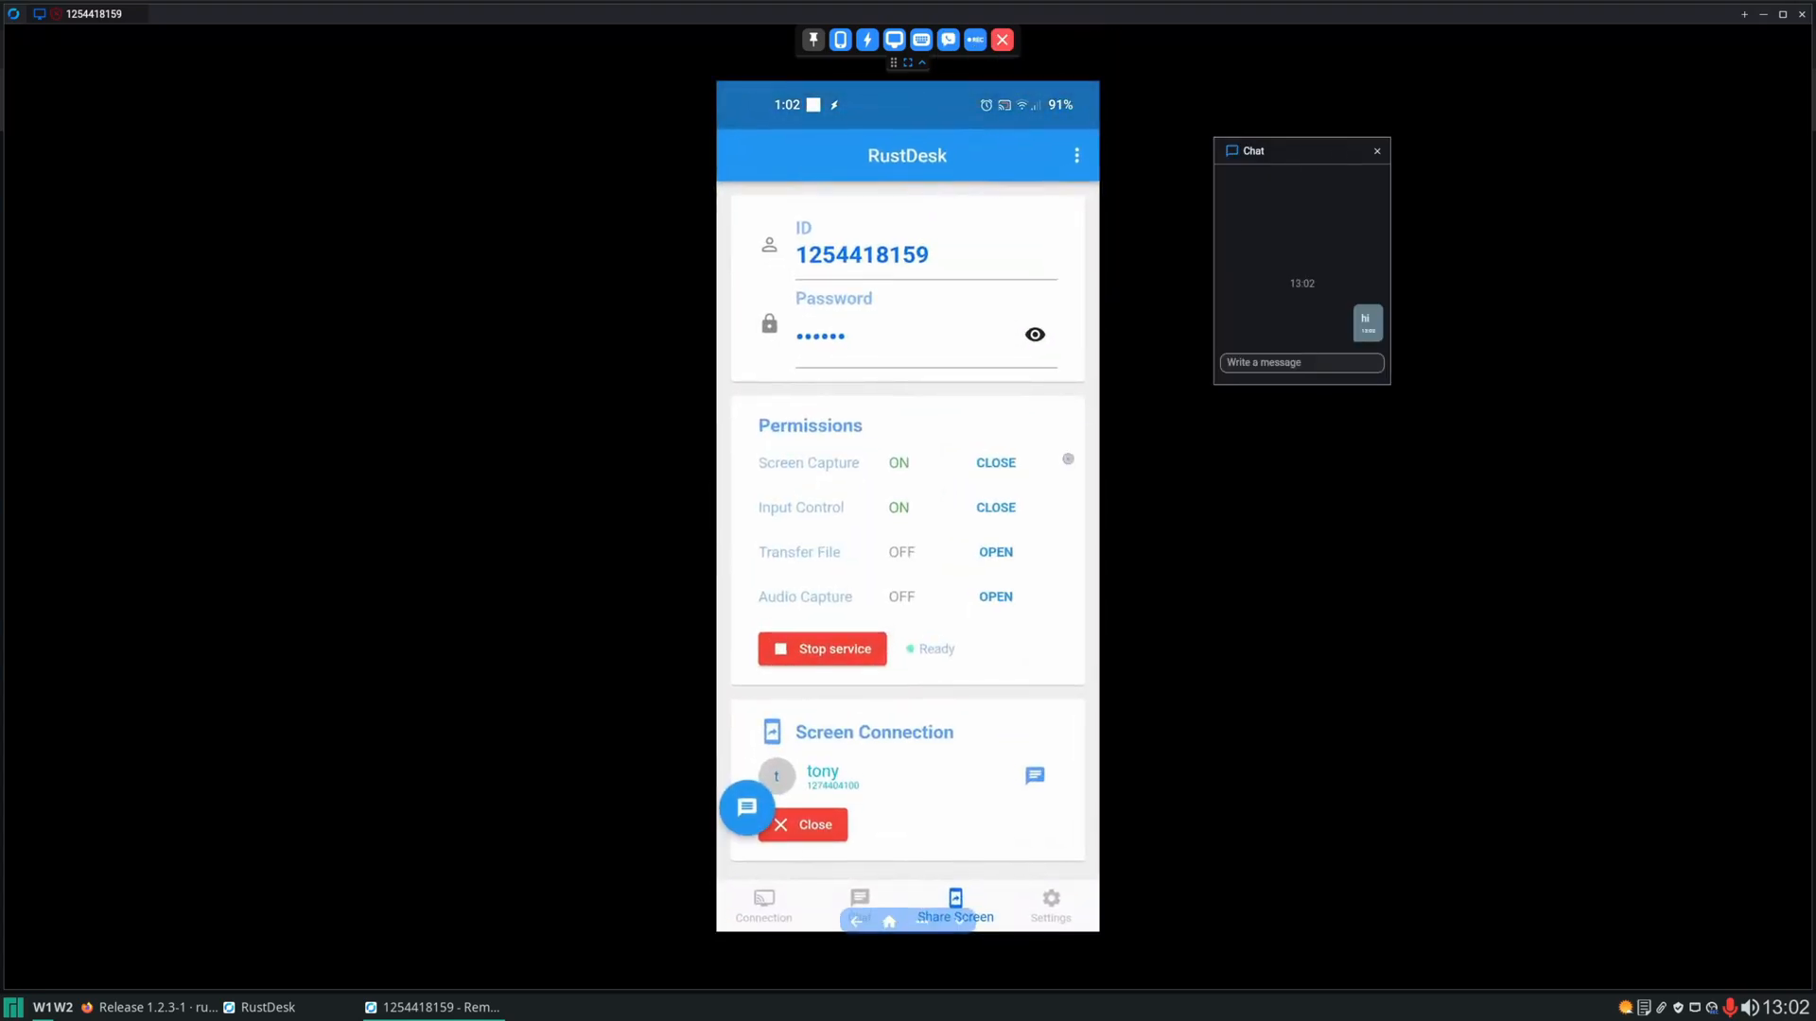
pyautogui.click(1033, 774)
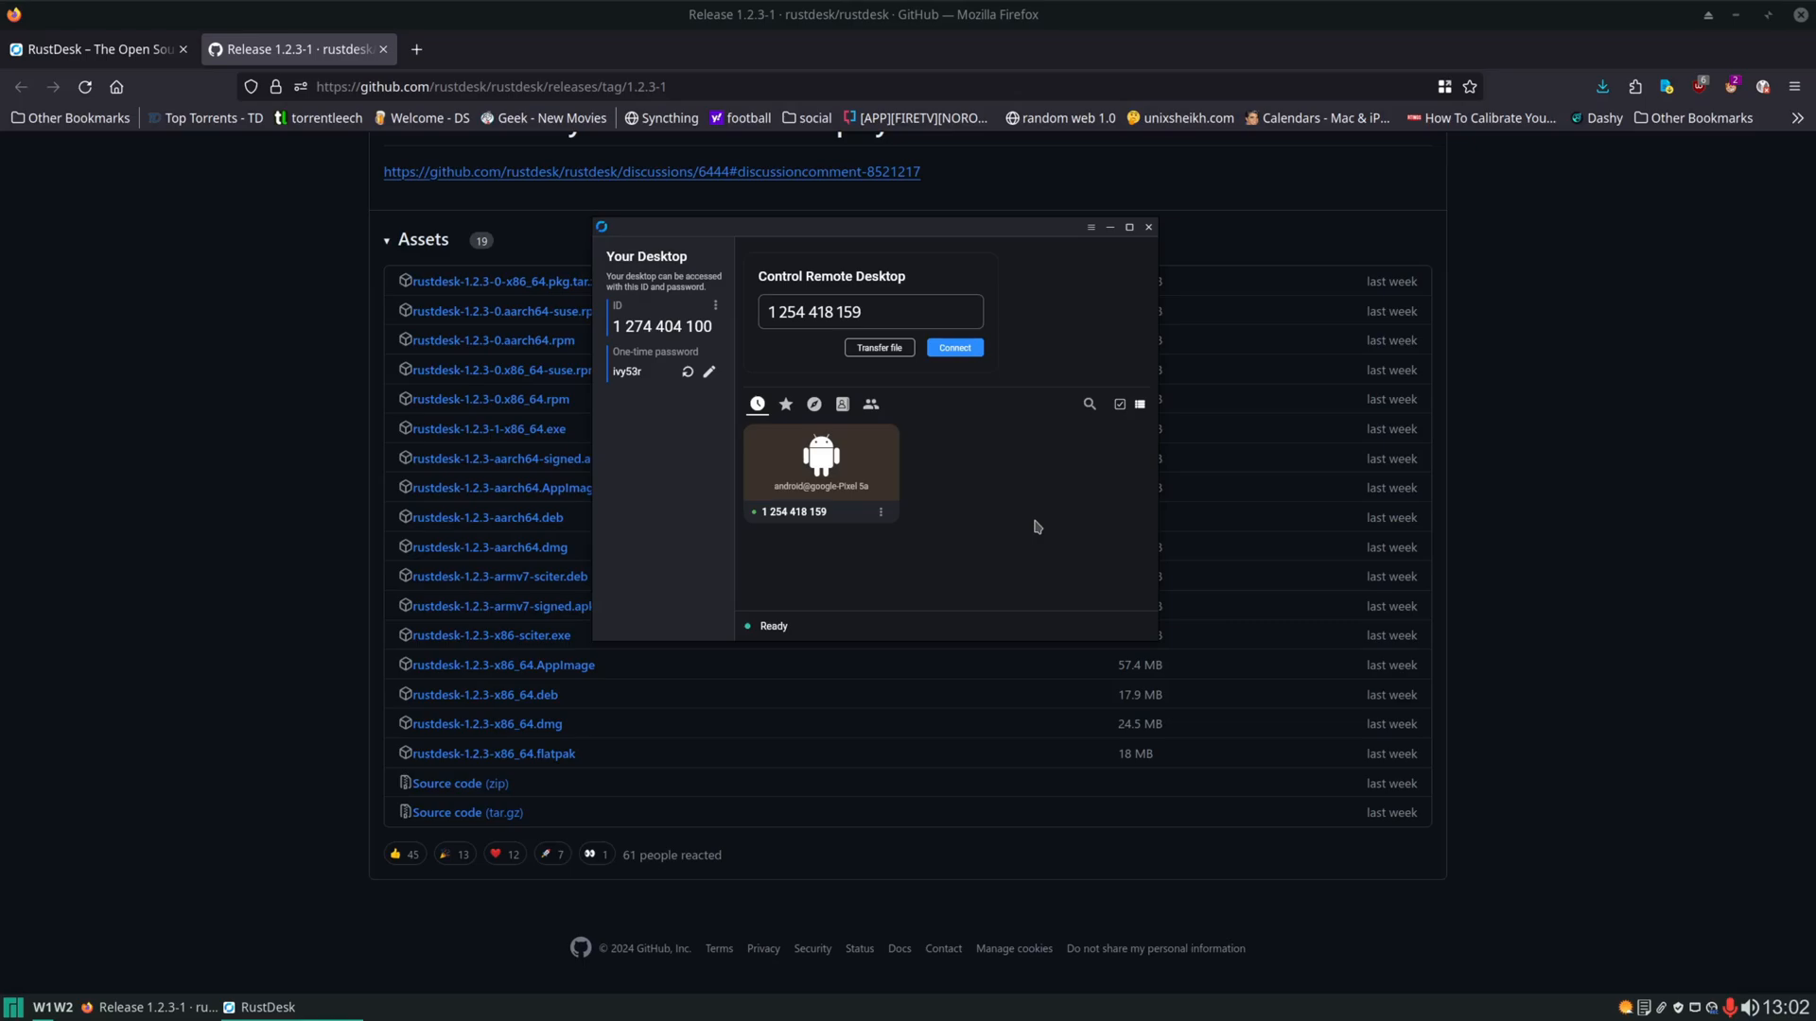
pyautogui.moveTo(1018, 479)
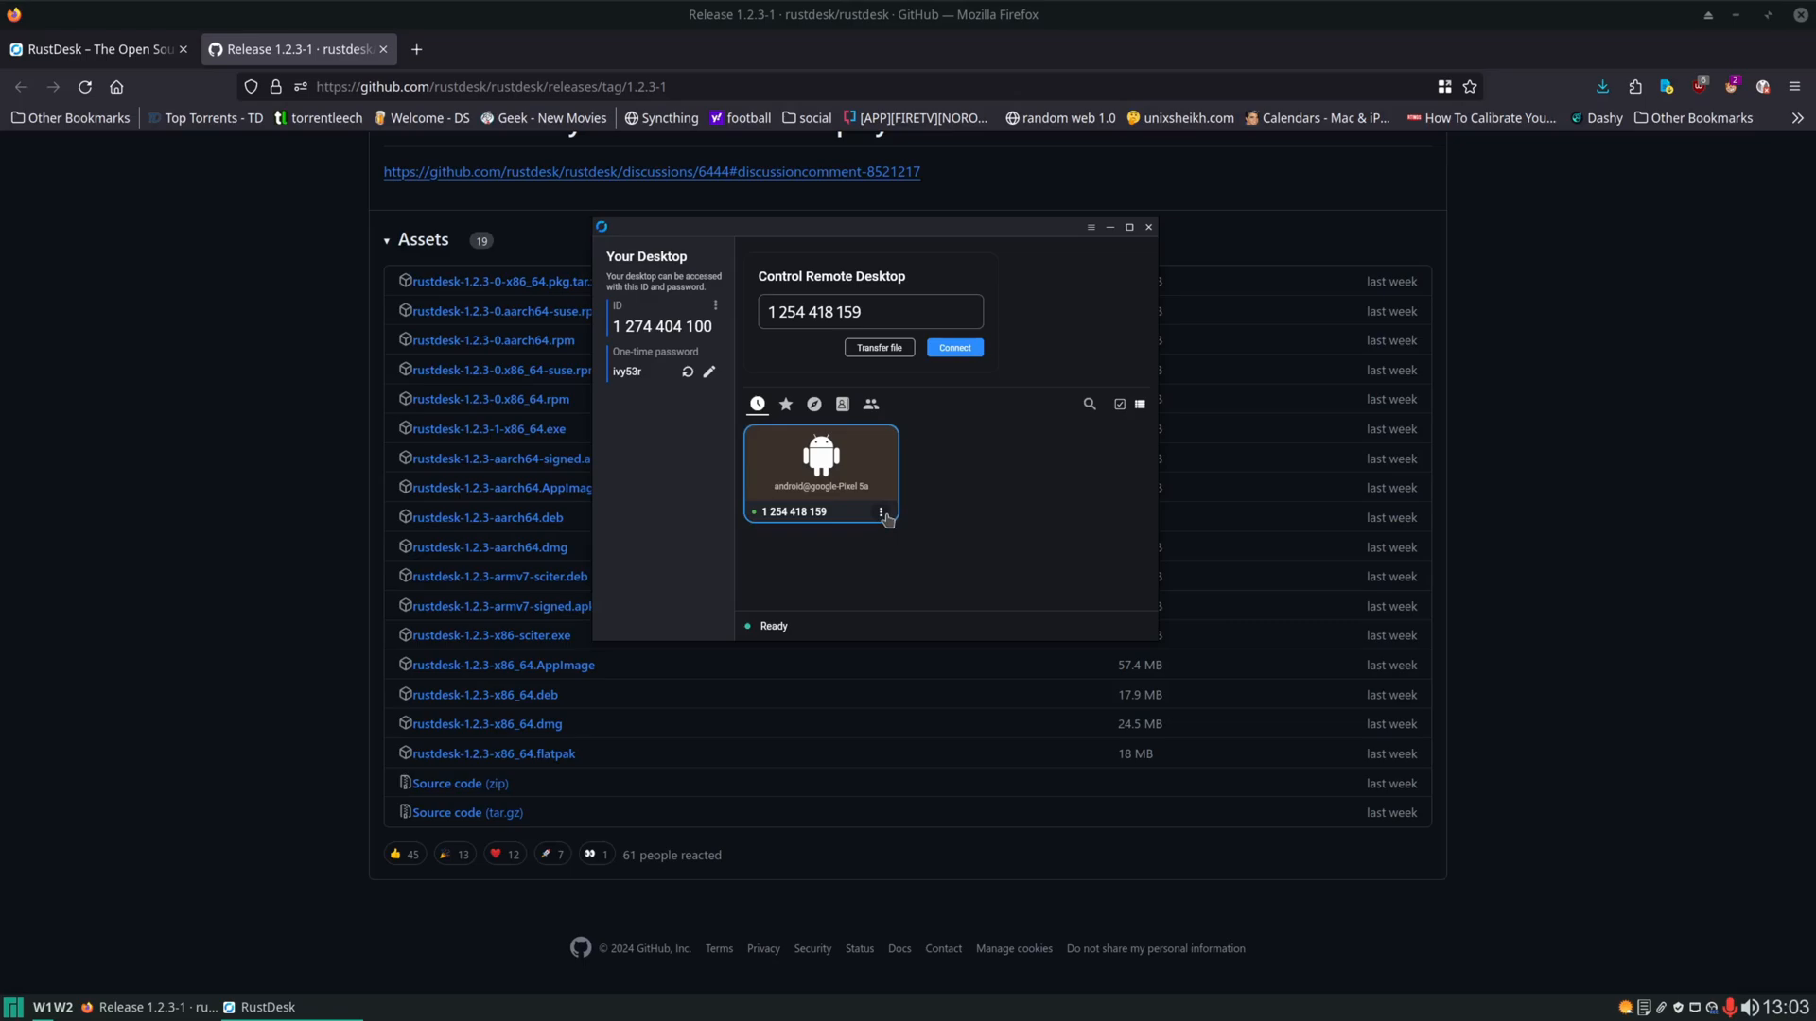
pyautogui.moveTo(828, 572)
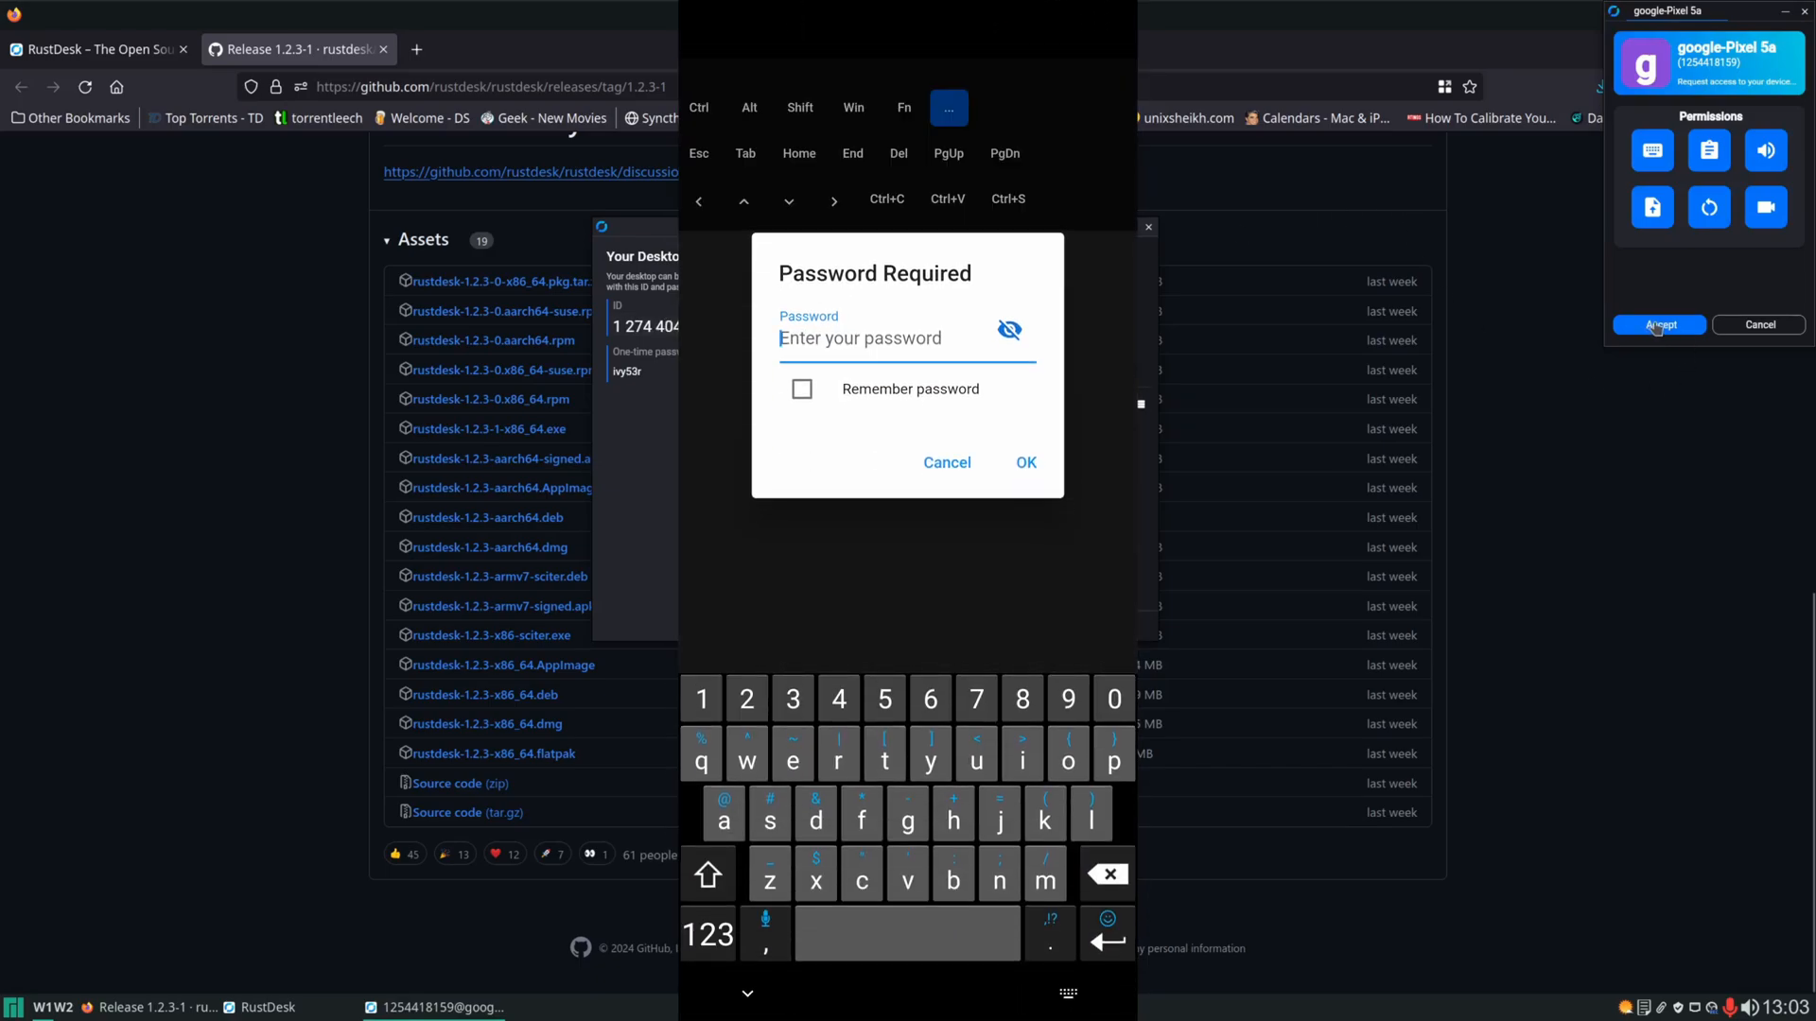
# Accept the incoming connection request from google-Pixel 5a.
pyautogui.click(1659, 324)
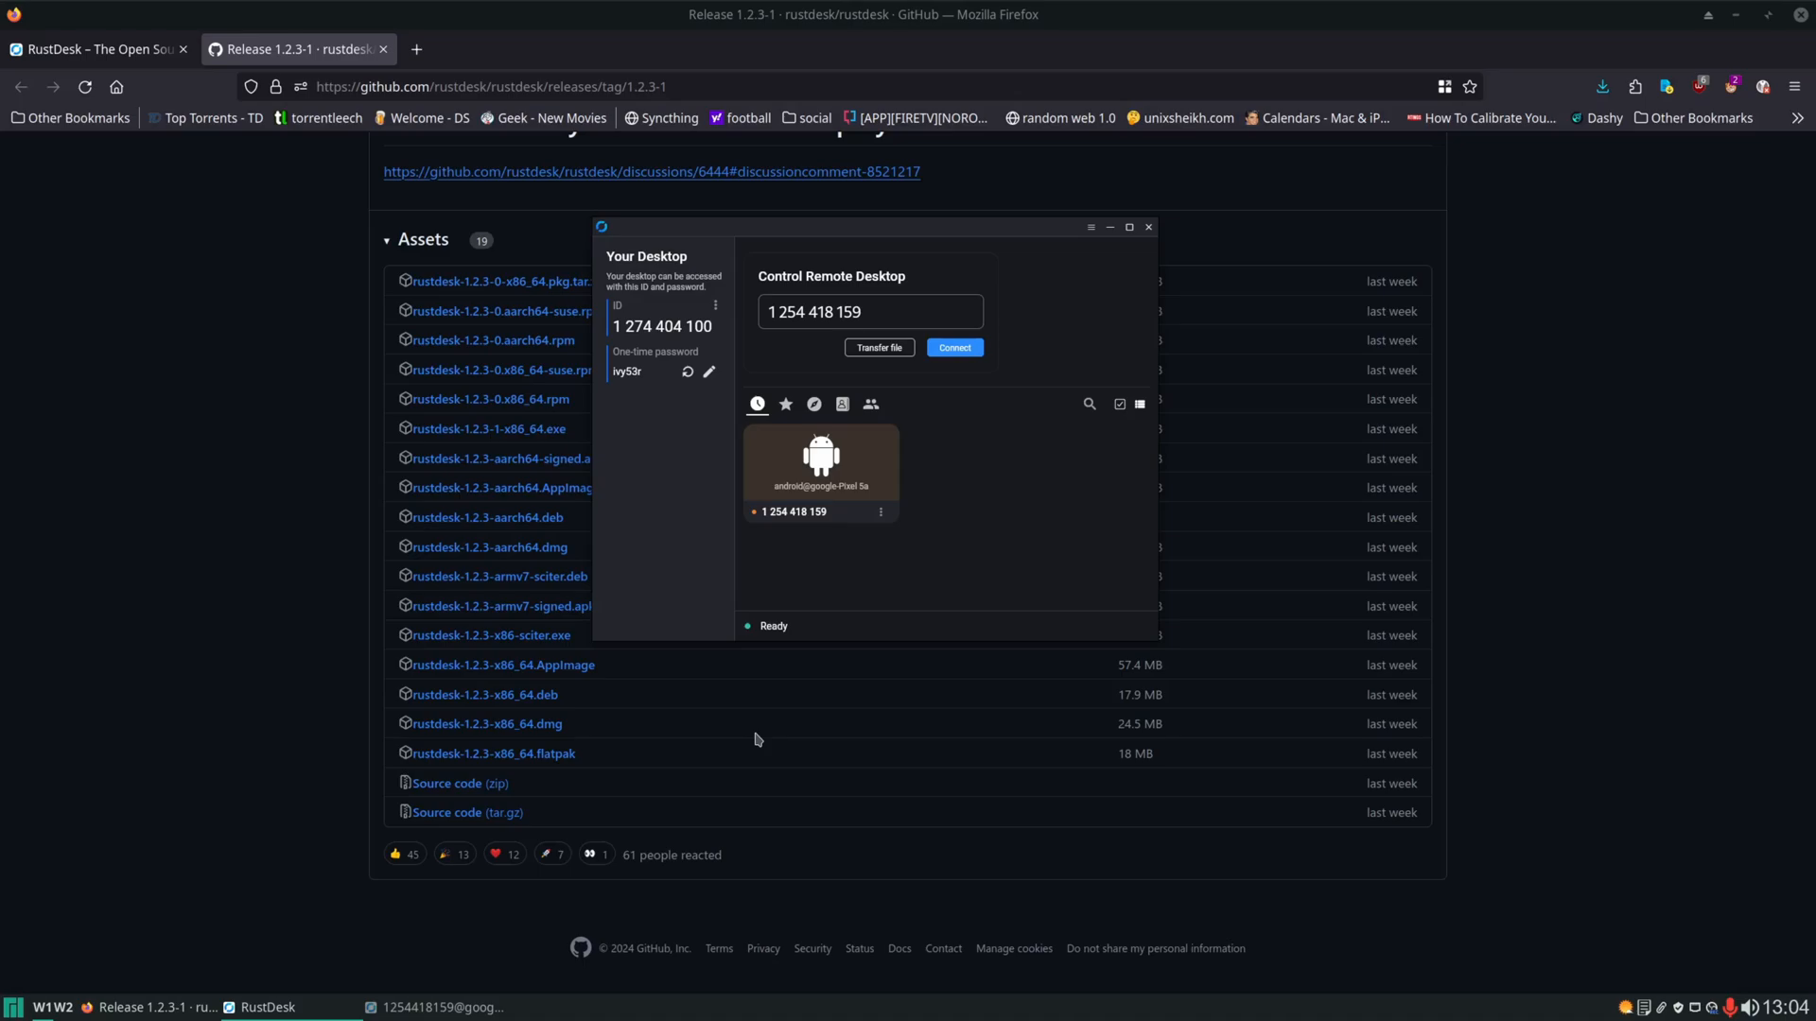
# Disconnect the phone's session in the connection manager, regenerating the one-time password.
pyautogui.click(687, 371)
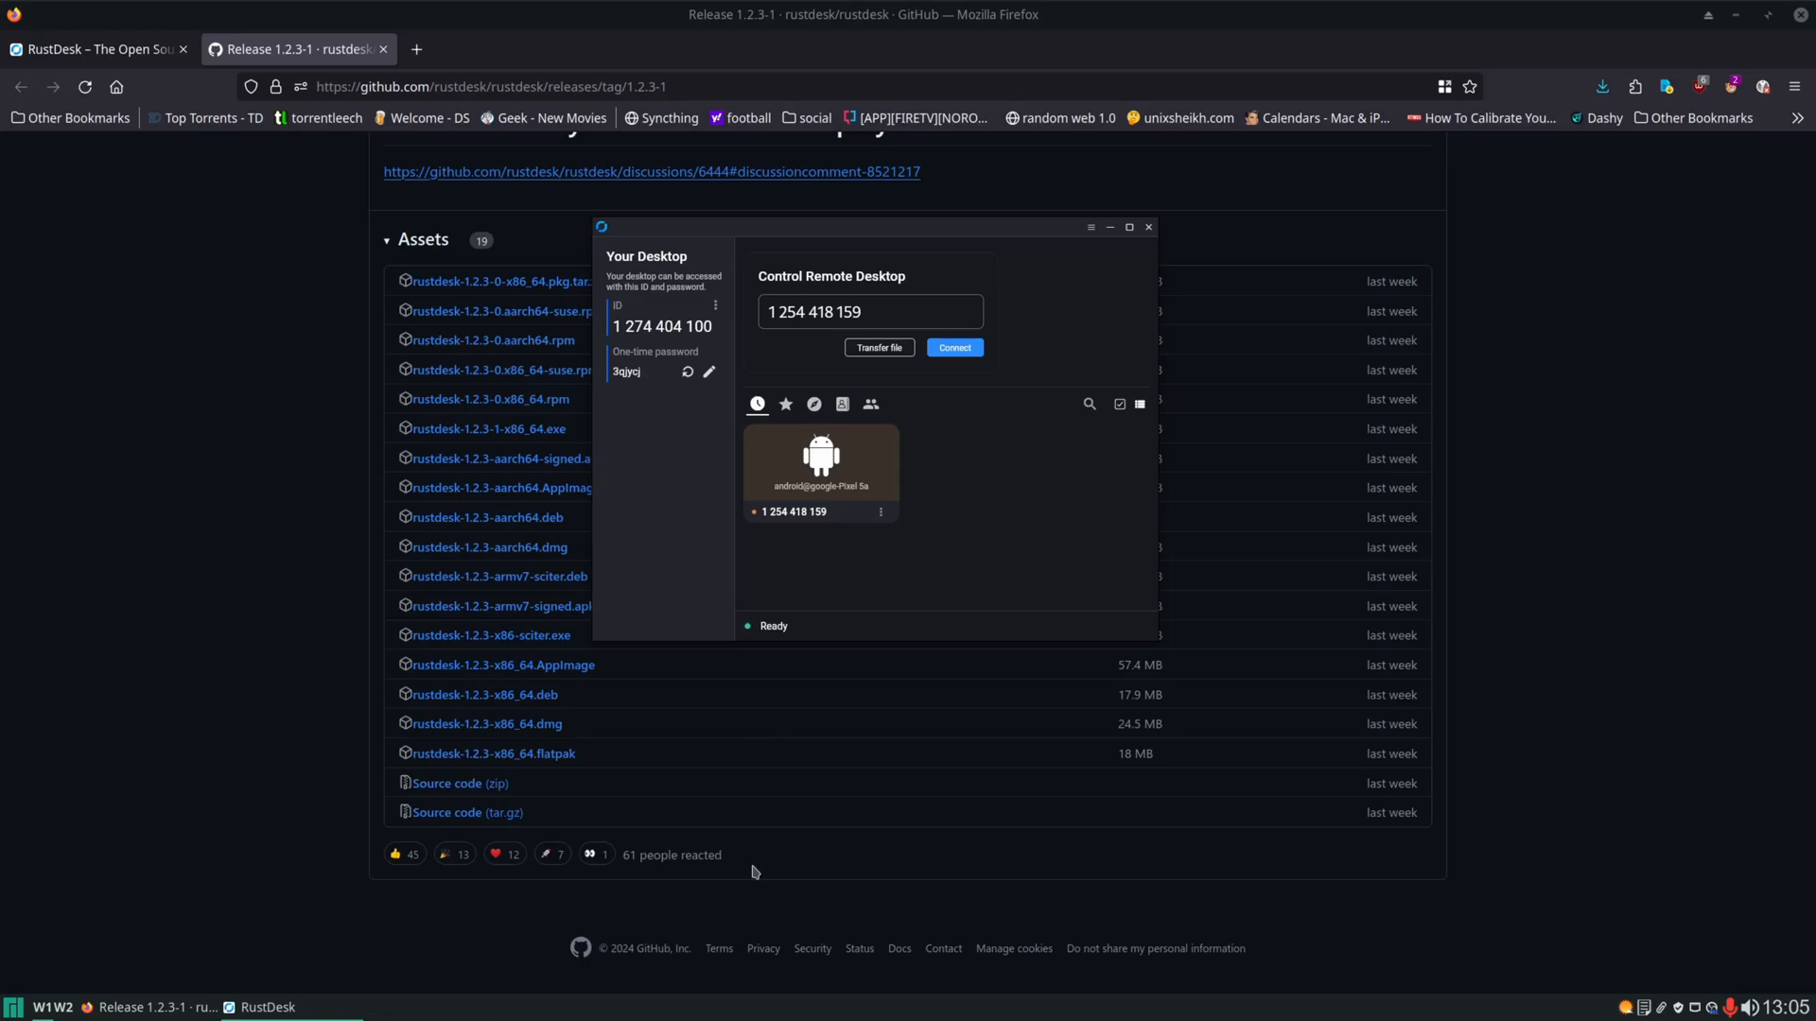